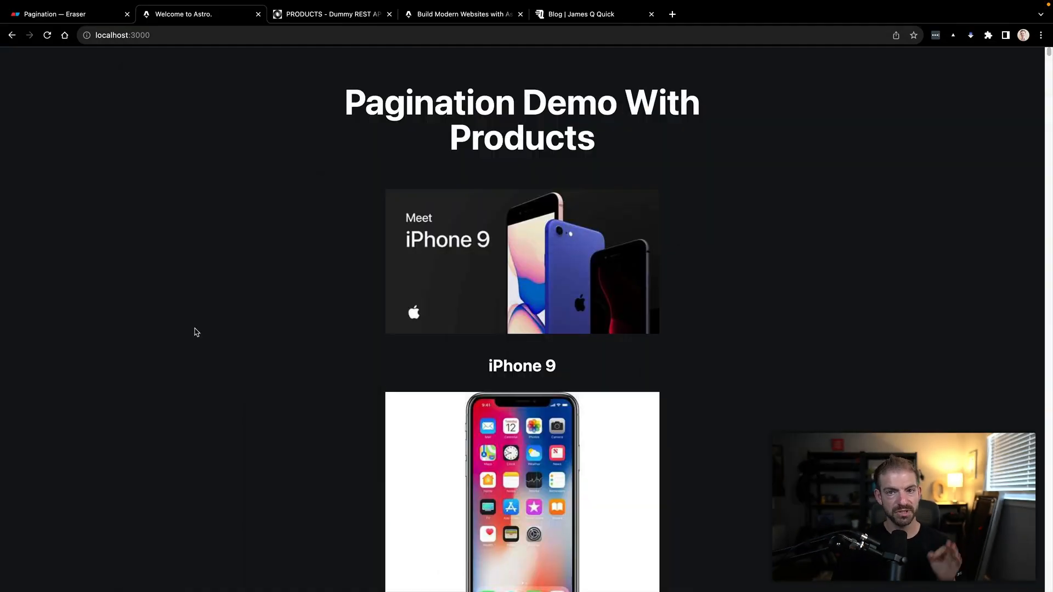
- Scroll through the current page and return to the Pagination Eraser diagram
{"action": "scroll", "scroll_direction": "down", "scroll_amount": 3}
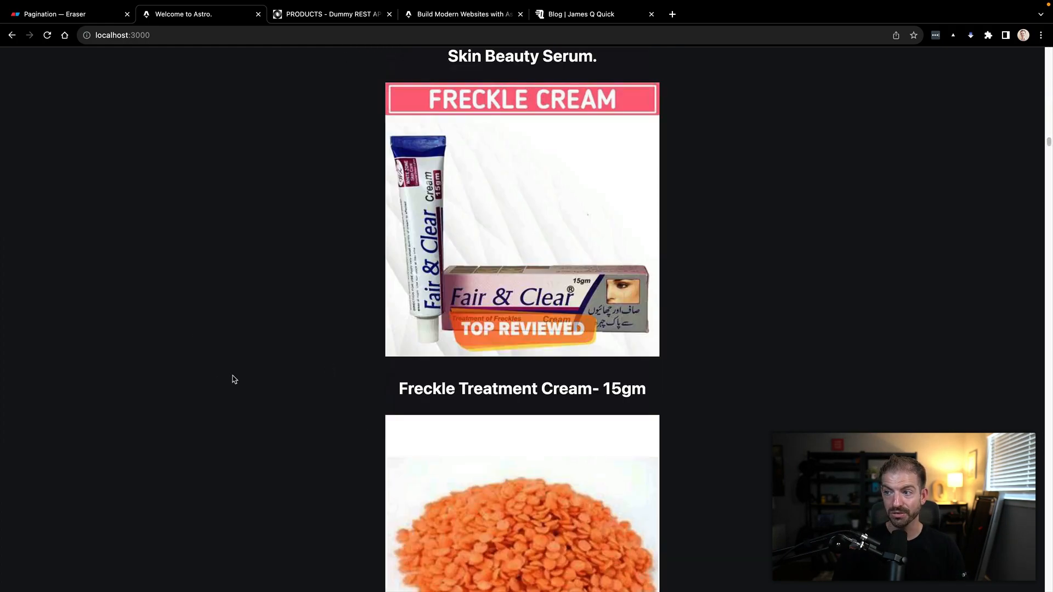
{"action": "scroll", "scroll_direction": "down", "scroll_amount": 3}
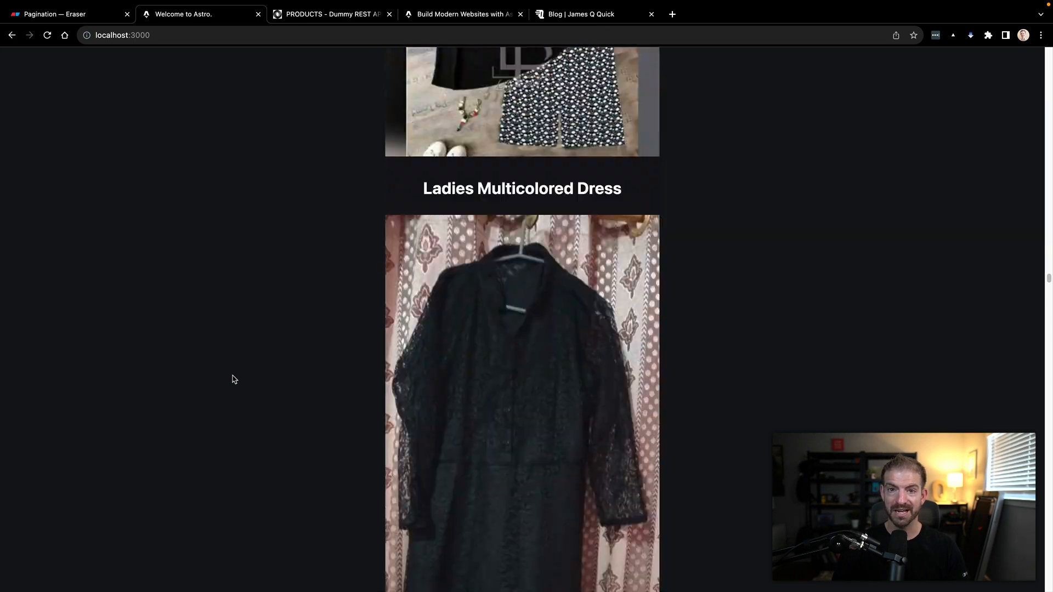
{"action": "scroll", "scroll_direction": "down", "scroll_amount": 3}
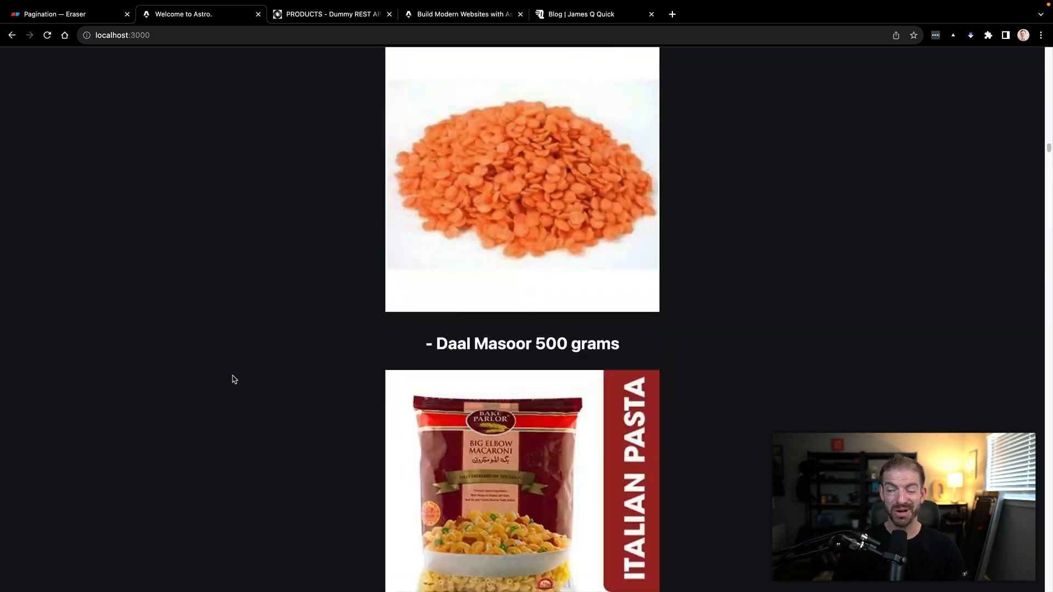
{"action": "scroll", "scroll_direction": "up", "scroll_amount": 3}
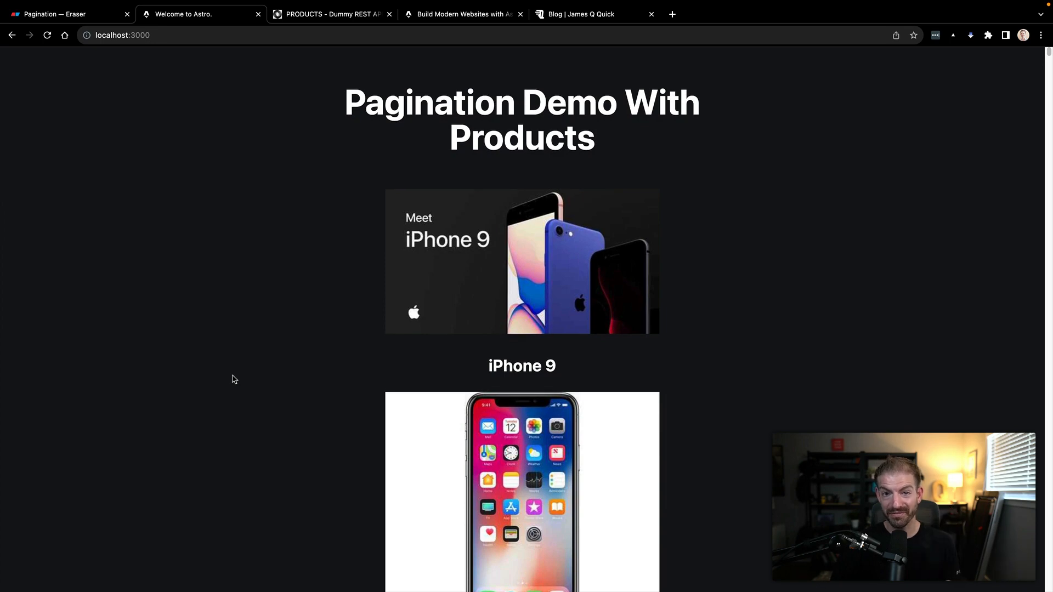
{"action": "mouse_move", "coordinate": [418, 423]}
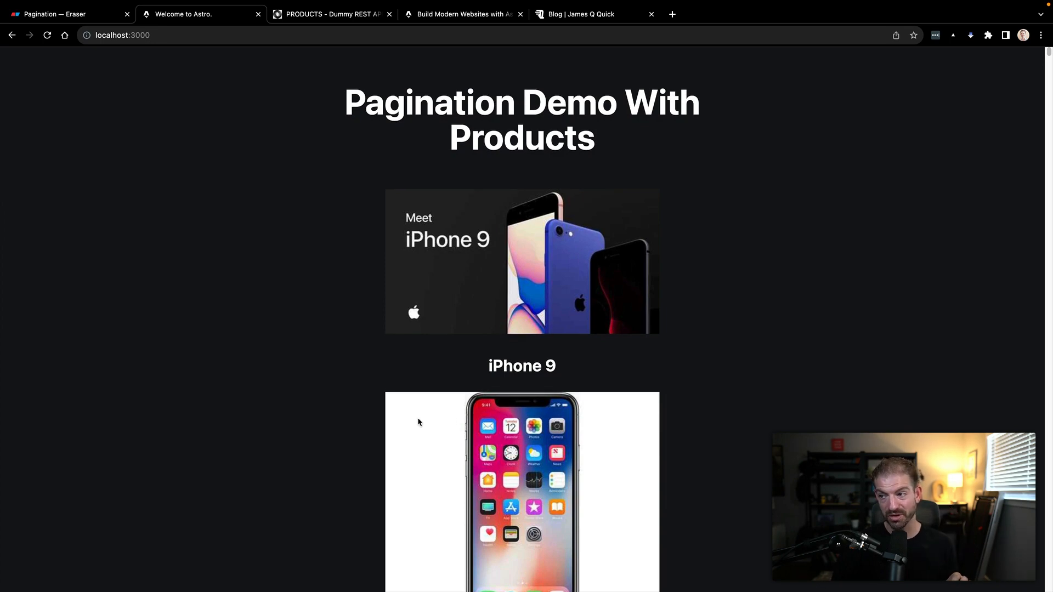
{"action": "mouse_move", "coordinate": [475, 411]}
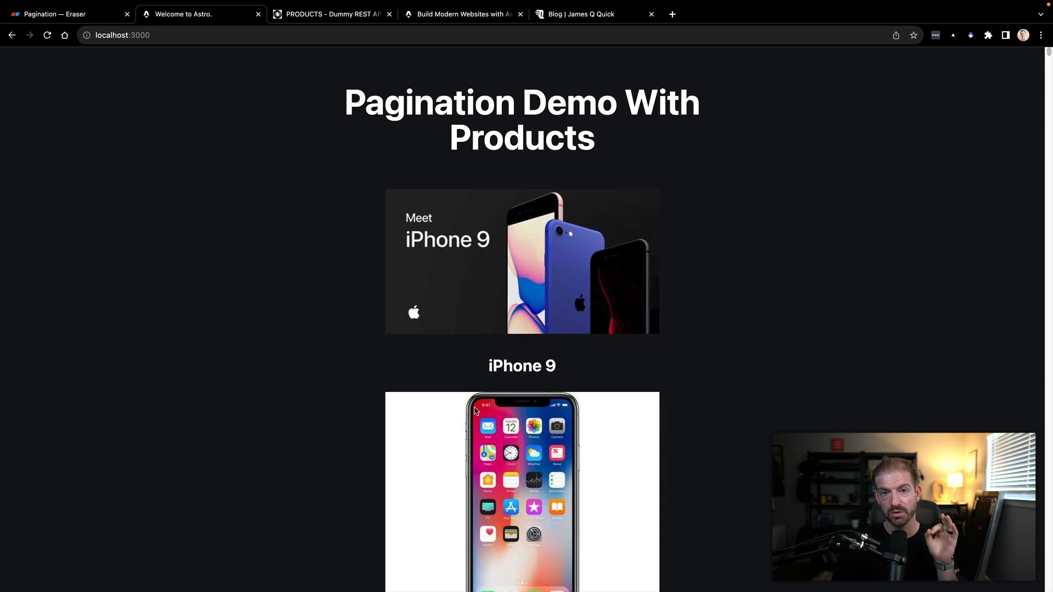
{"action": "mouse_move", "coordinate": [425, 426]}
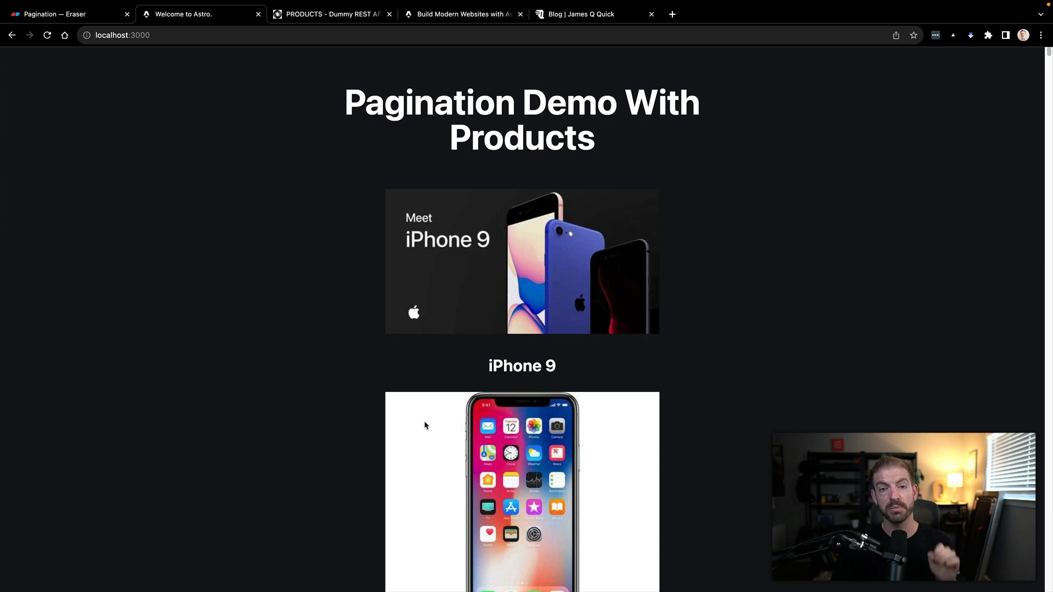
{"action": "scroll", "scroll_direction": "down", "scroll_amount": 3}
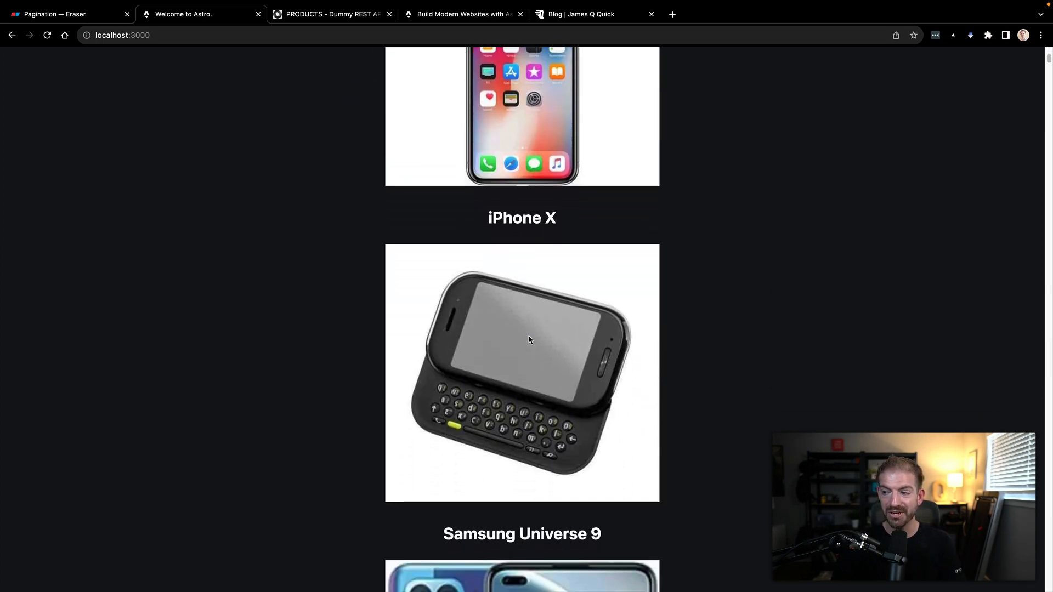
{"action": "scroll", "scroll_direction": "up", "scroll_amount": 3}
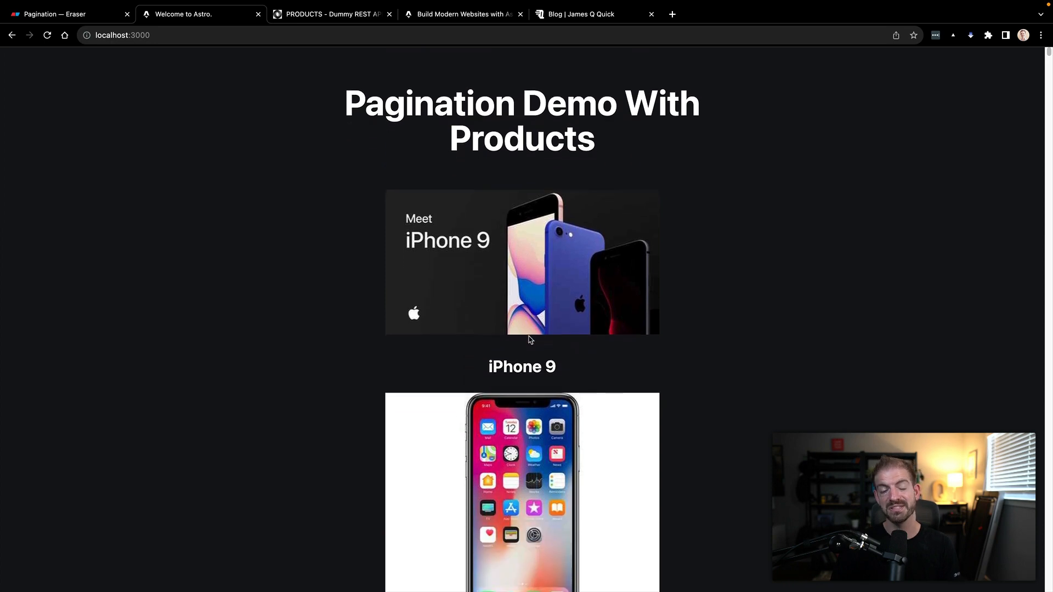
{"action": "mouse_move", "coordinate": [445, 346]}
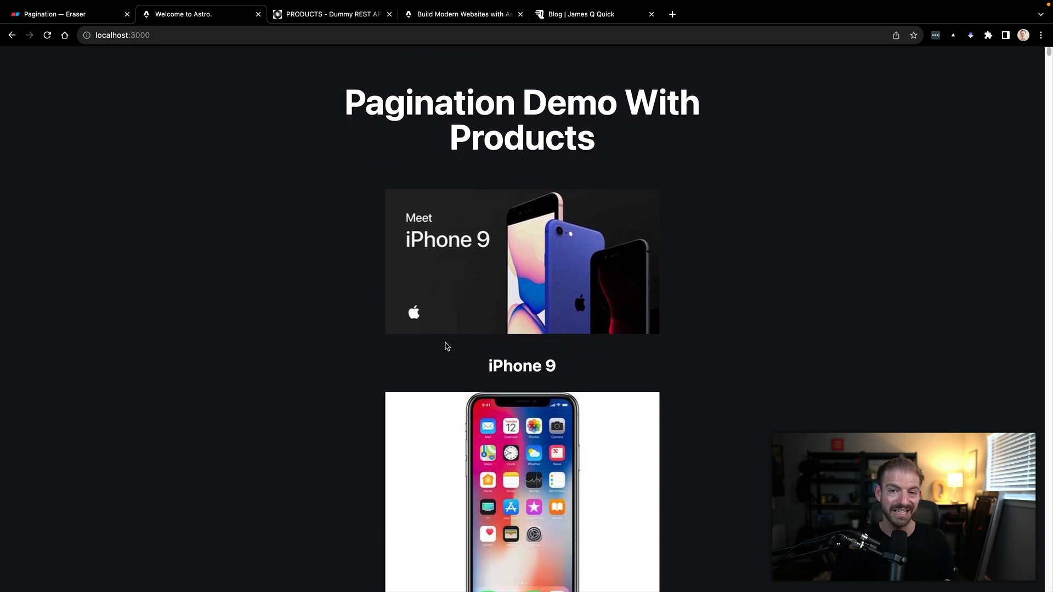
{"action": "mouse_move", "coordinate": [344, 354]}
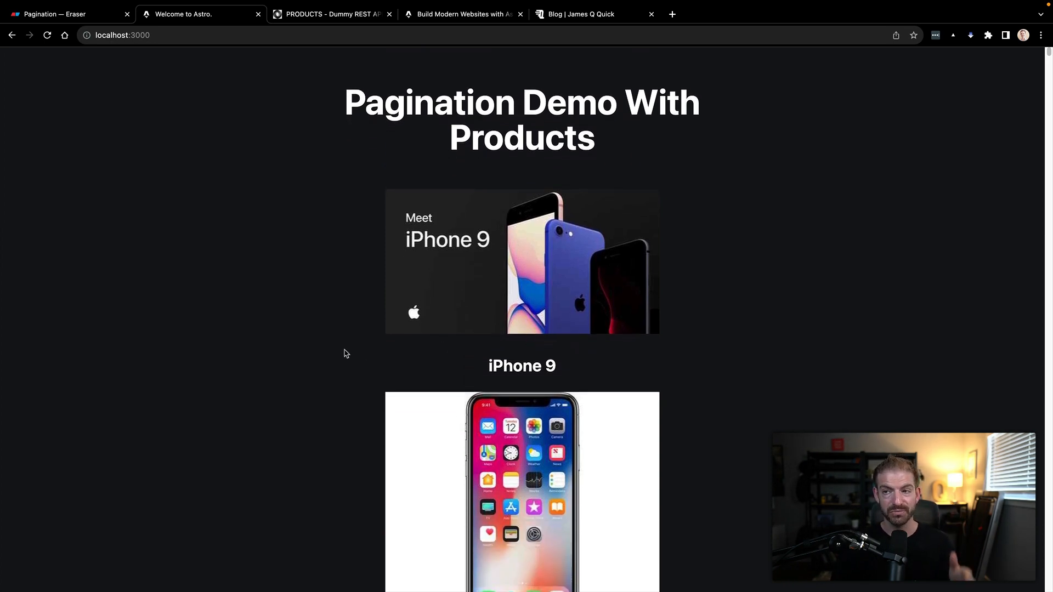
{"action": "left_click", "coordinate": [63, 13]}
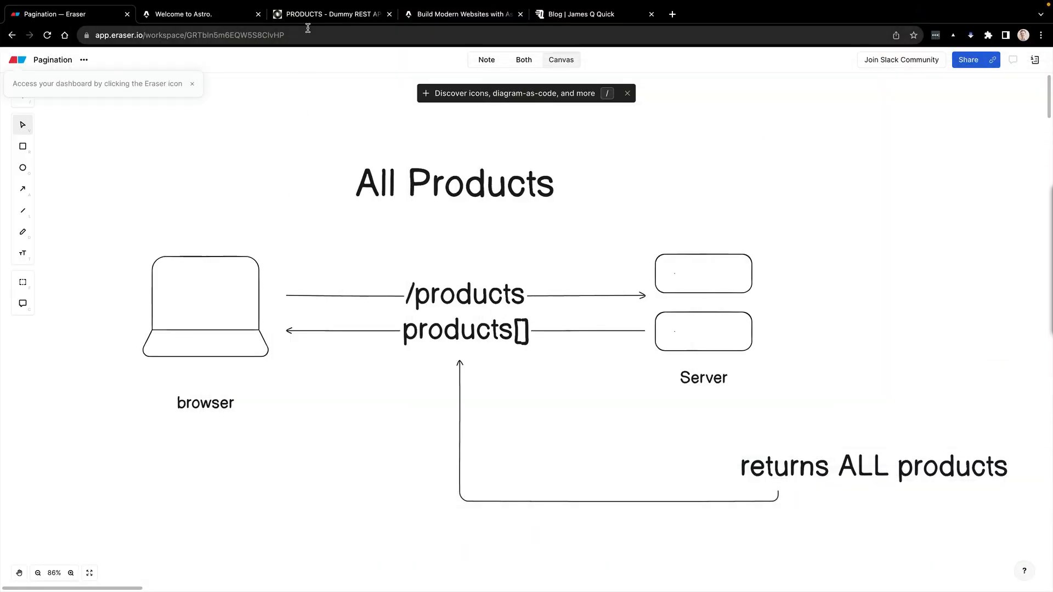
- In DummyJSON docs, show the 'Get all products' sample output listing the iPhone 9 entry
{"action": "left_click", "coordinate": [329, 13]}
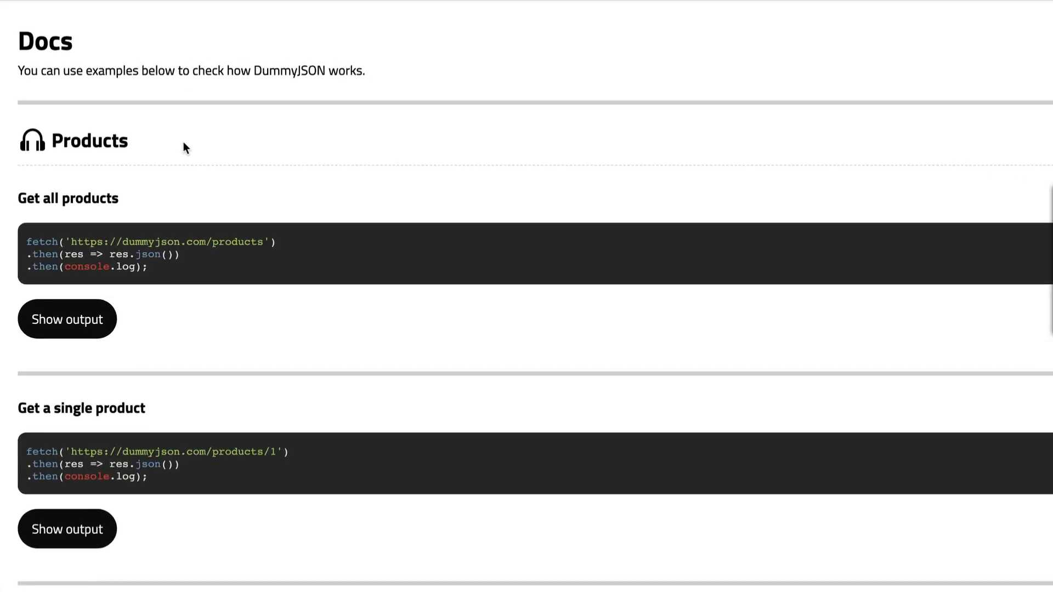
{"action": "mouse_move", "coordinate": [169, 341]}
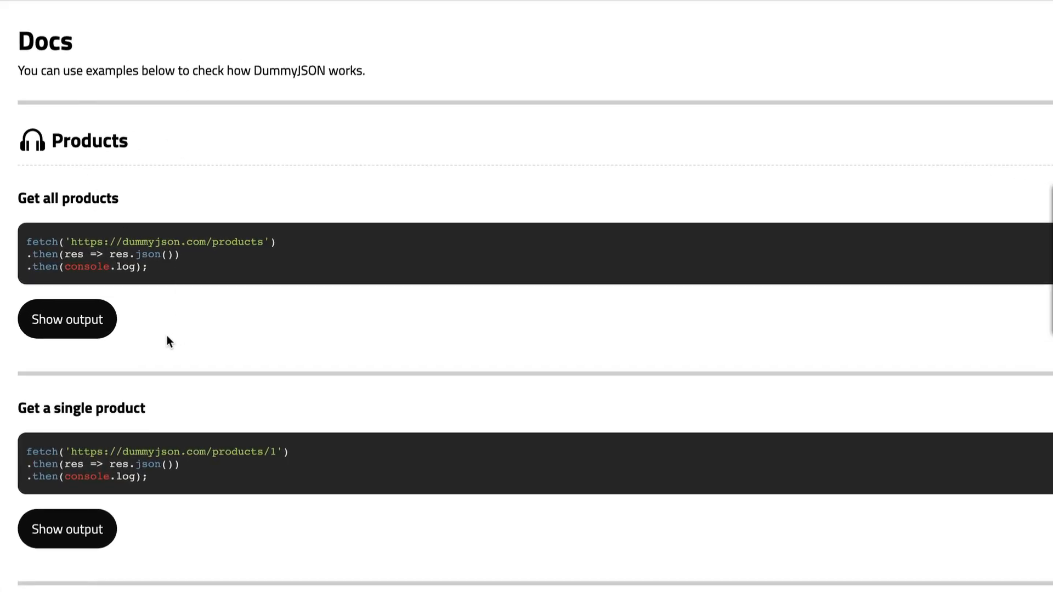
{"action": "mouse_move", "coordinate": [91, 332]}
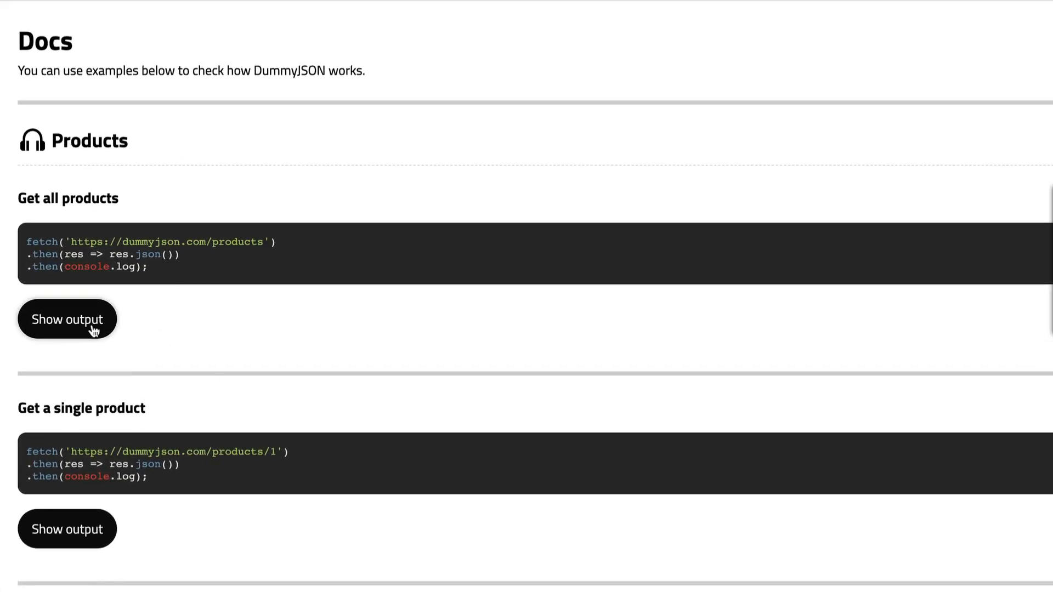
{"action": "left_click", "coordinate": [67, 320]}
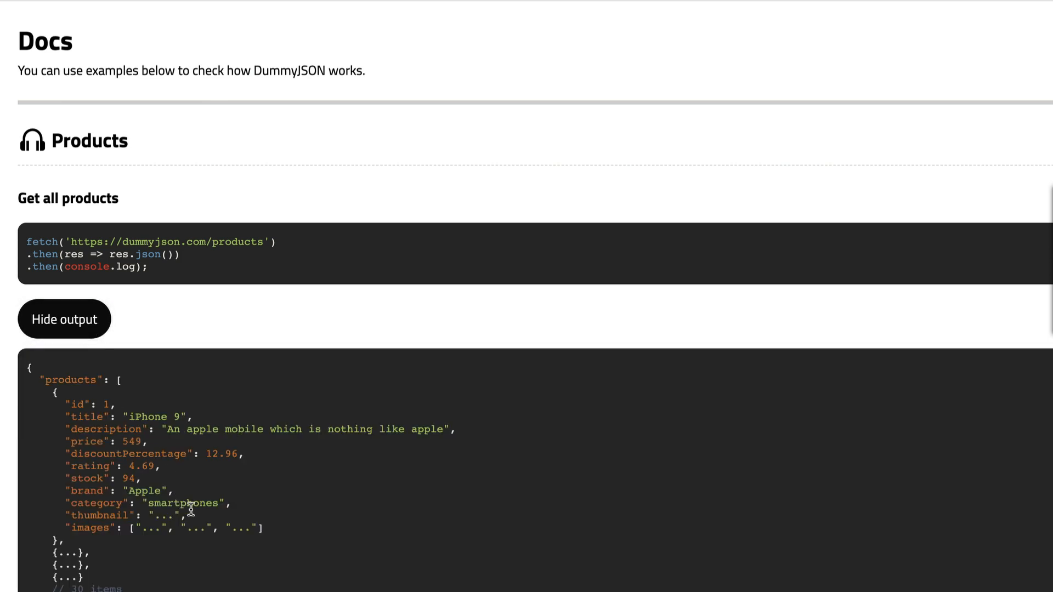
{"action": "mouse_move", "coordinate": [128, 391]}
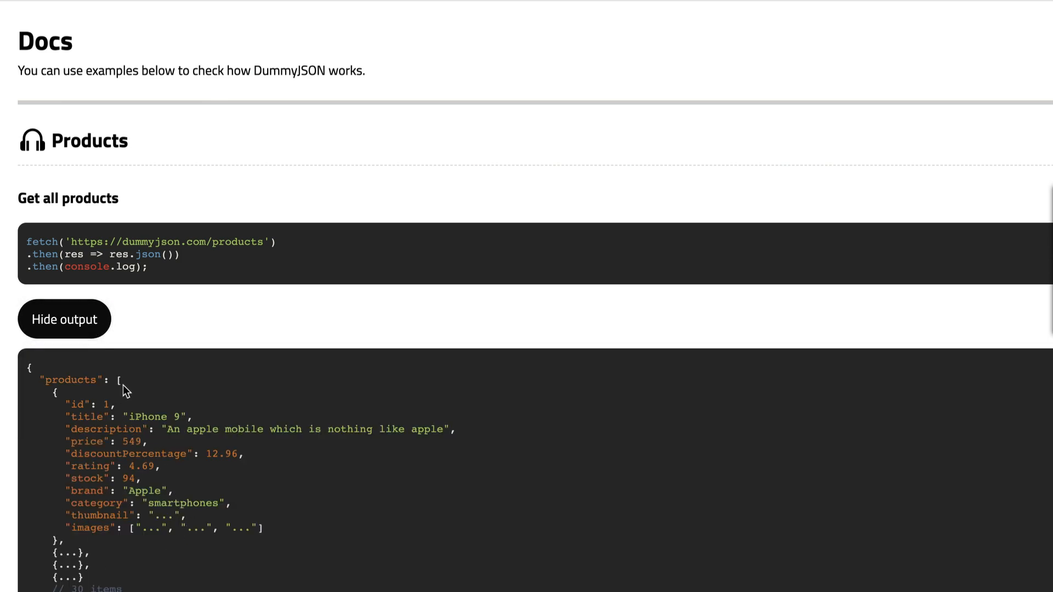
{"action": "mouse_move", "coordinate": [237, 489]}
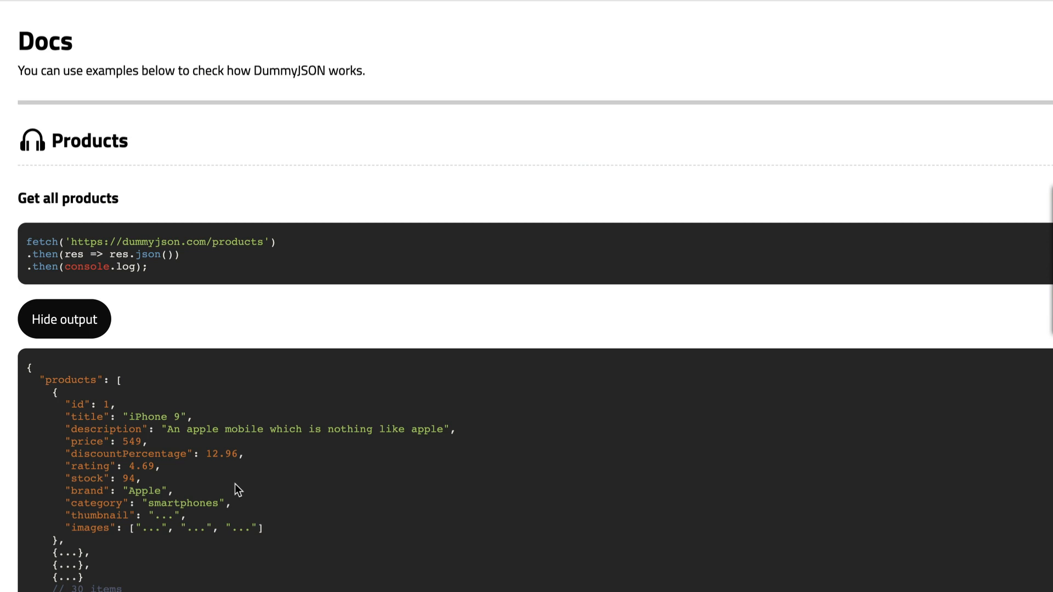
{"action": "mouse_move", "coordinate": [199, 483]}
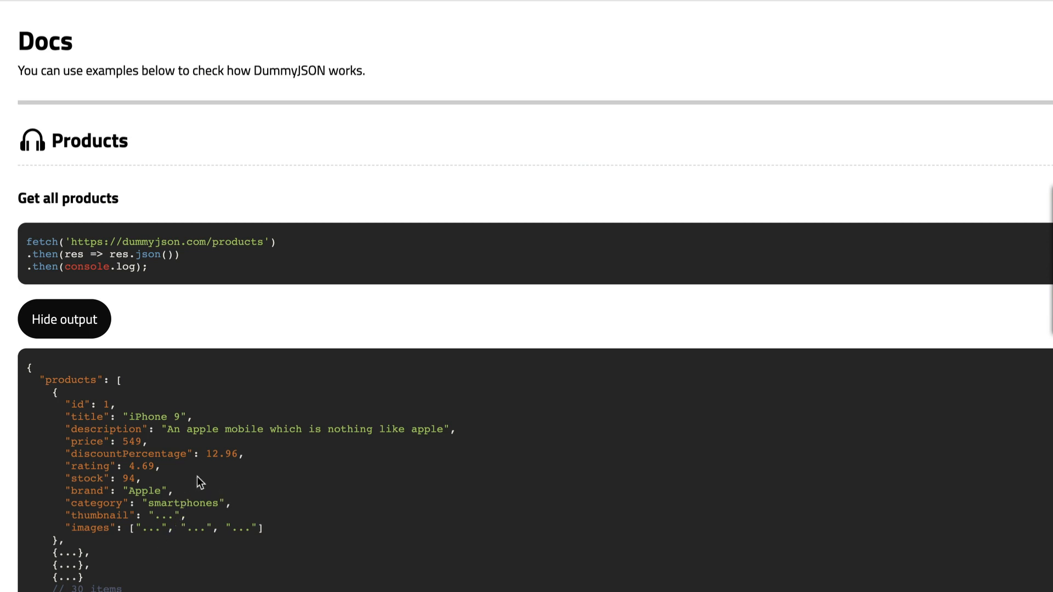
{"action": "mouse_move", "coordinate": [266, 537]}
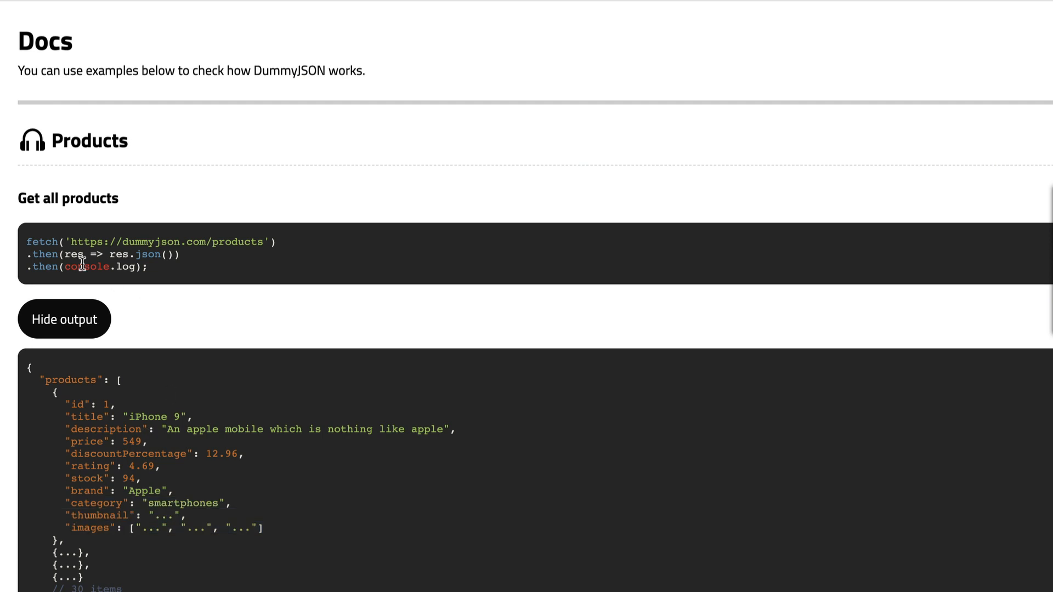
{"action": "mouse_move", "coordinate": [30, 159]}
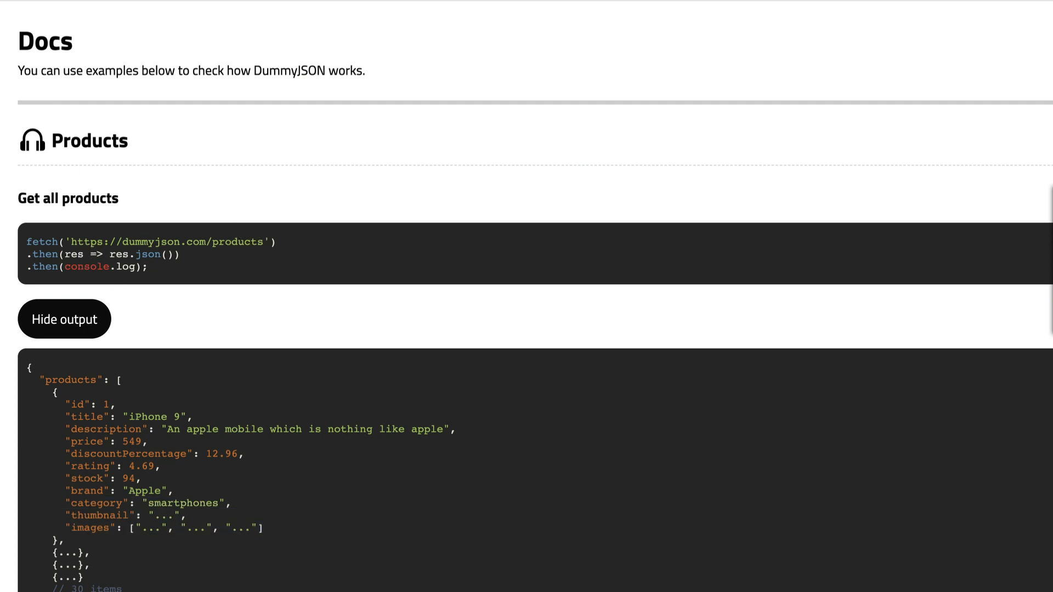
- Return to the Eraser All Products diagram of the /products request and response
{"action": "left_click", "coordinate": [67, 13]}
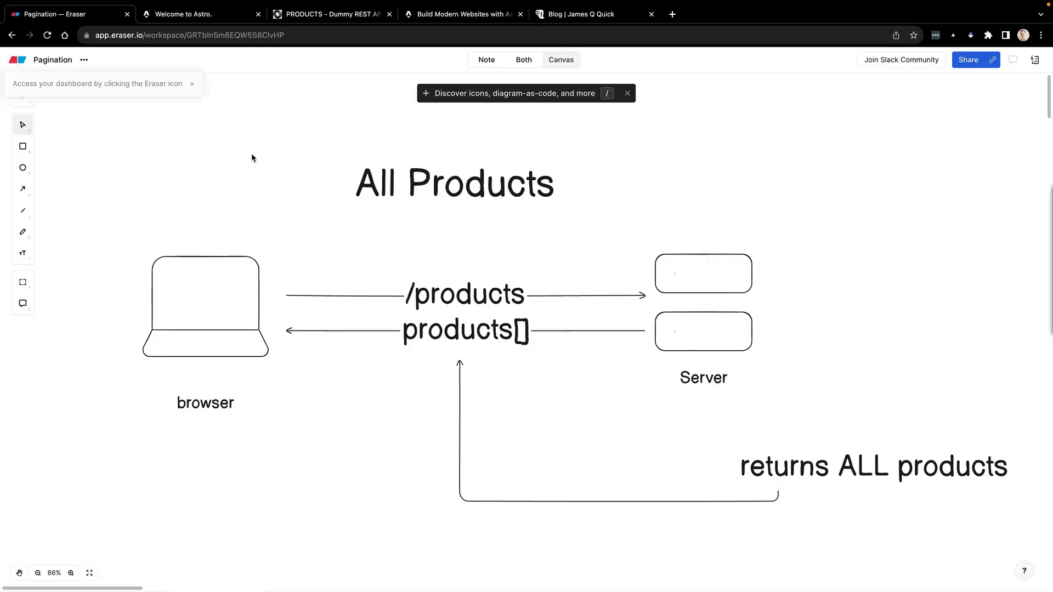
{"action": "mouse_move", "coordinate": [300, 158]}
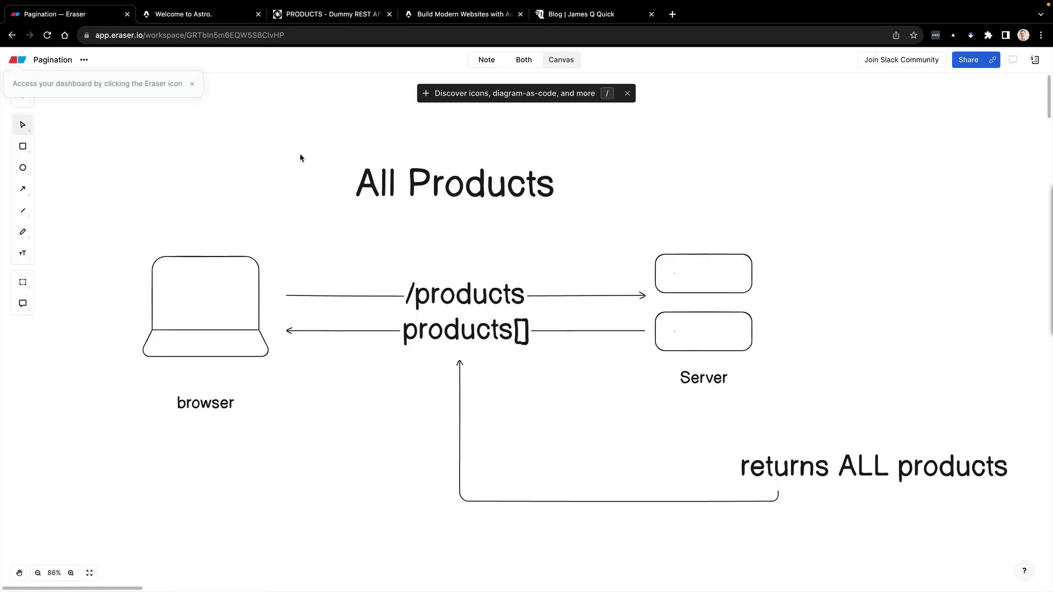
{"action": "mouse_move", "coordinate": [410, 295]}
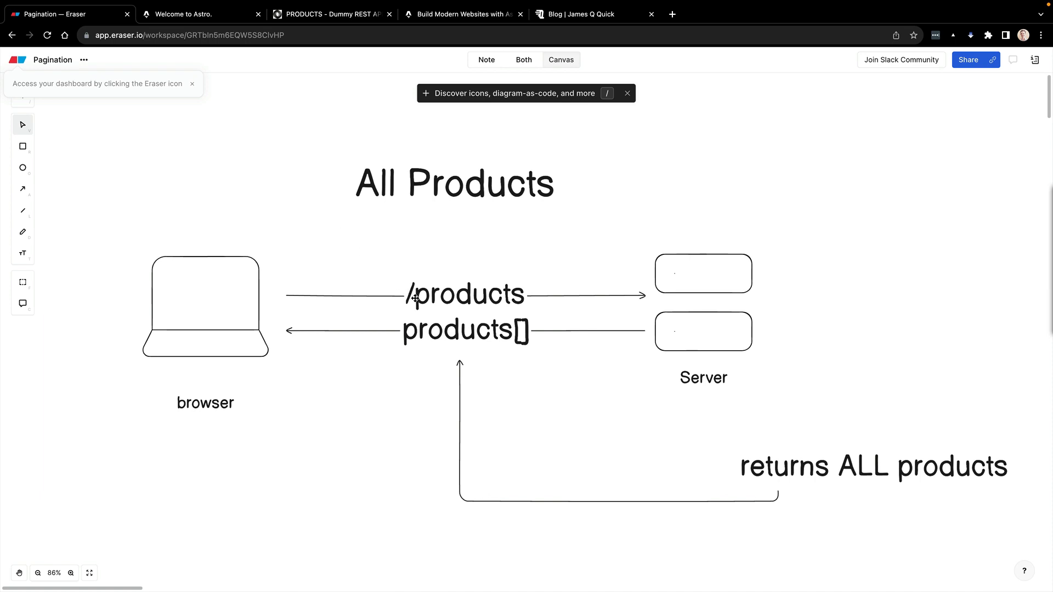
{"action": "mouse_move", "coordinate": [495, 343]}
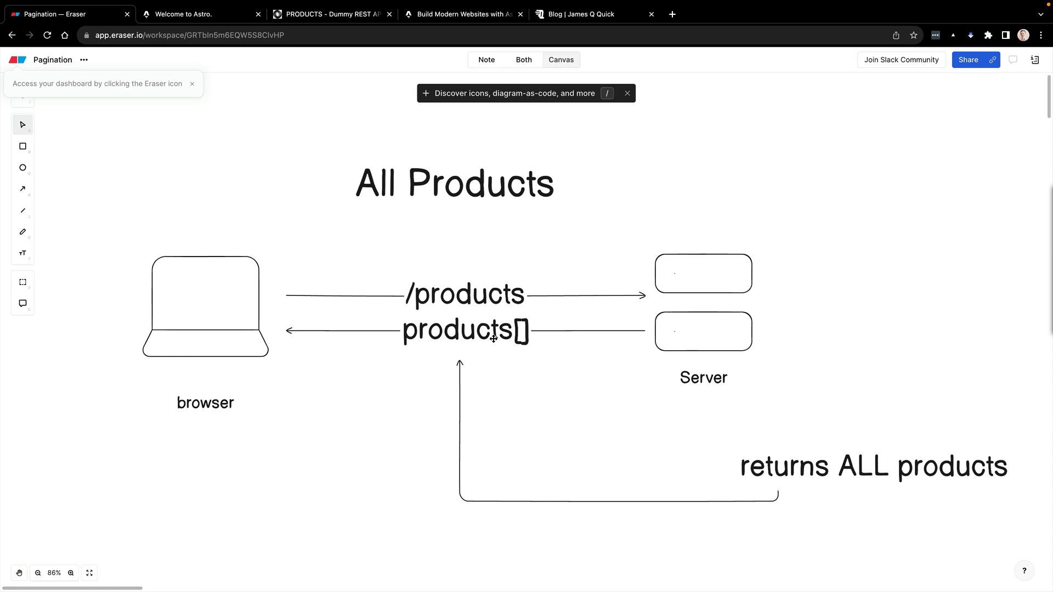
{"action": "mouse_move", "coordinate": [791, 484]}
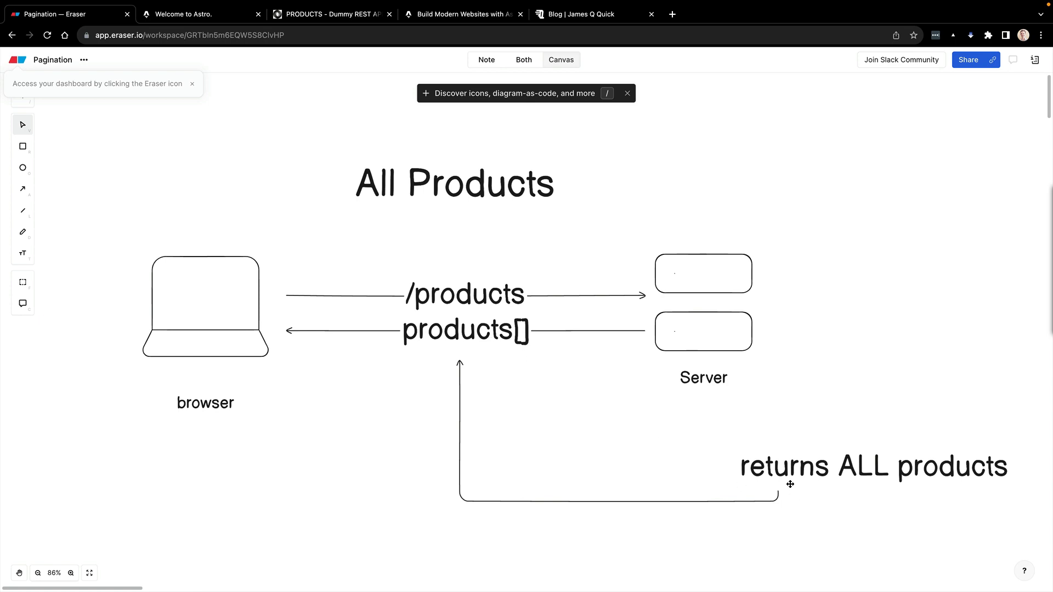
- Switch to the Astro products demo and glance through its product list
{"action": "left_click", "coordinate": [201, 13]}
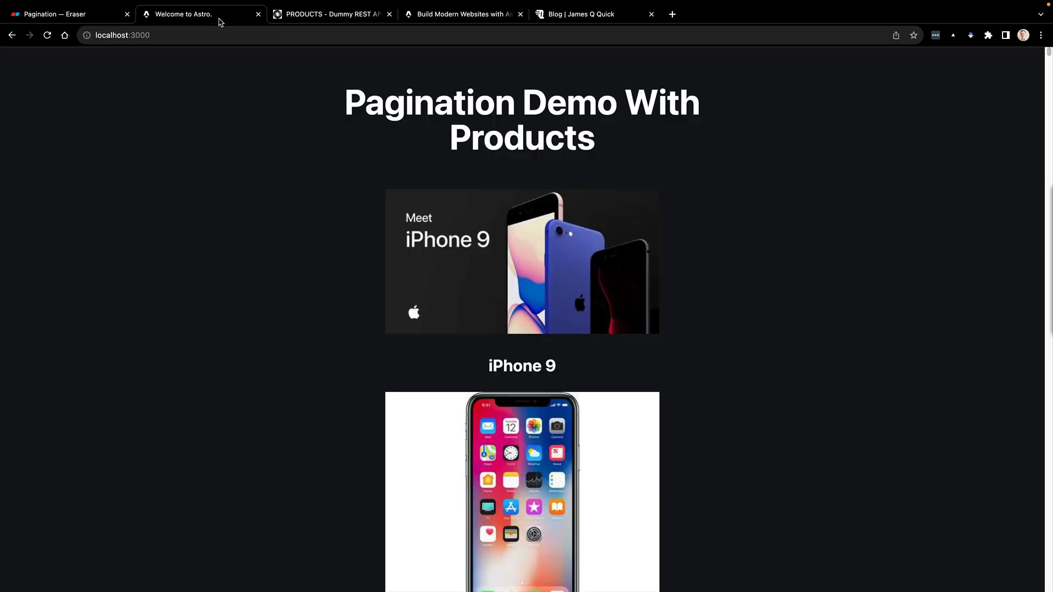
{"action": "scroll", "scroll_direction": "down", "scroll_amount": 3}
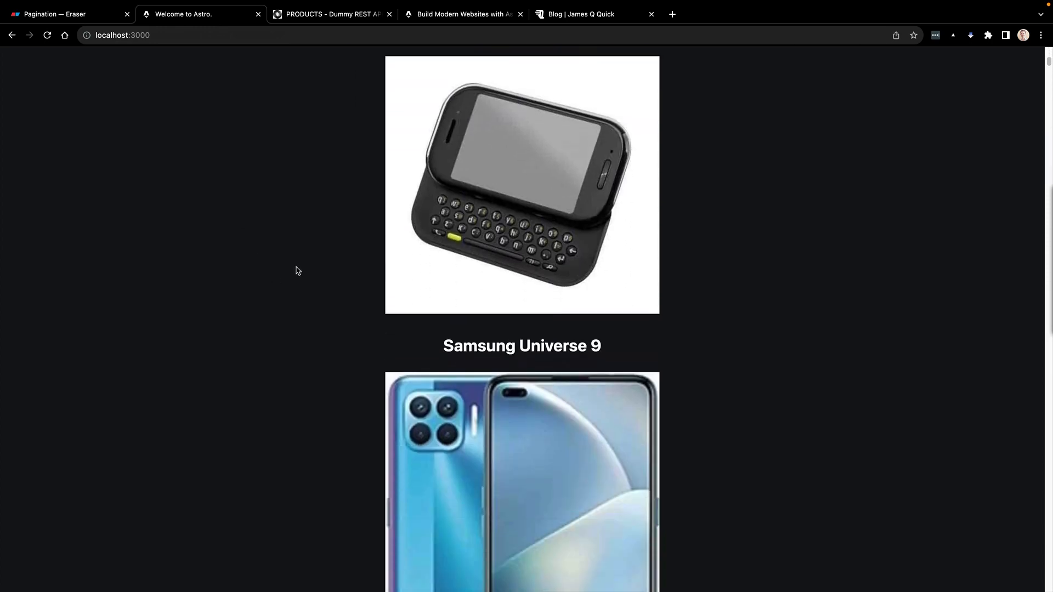
{"action": "scroll", "scroll_direction": "up", "scroll_amount": 3}
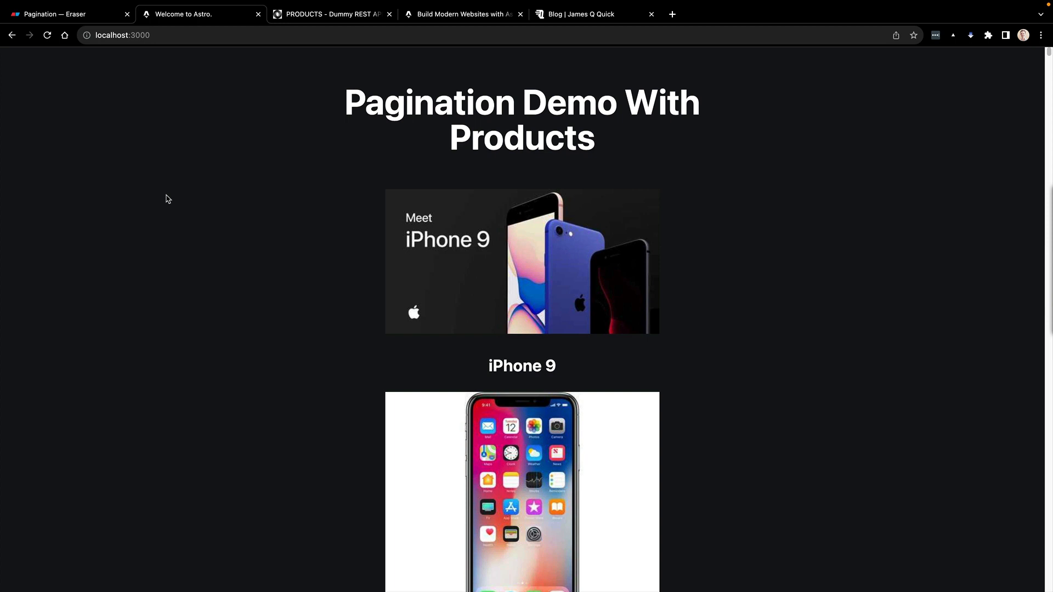
- Show the Products With Limit diagram and highlight the limit=10 parameter in the URL label
{"action": "left_click", "coordinate": [64, 13]}
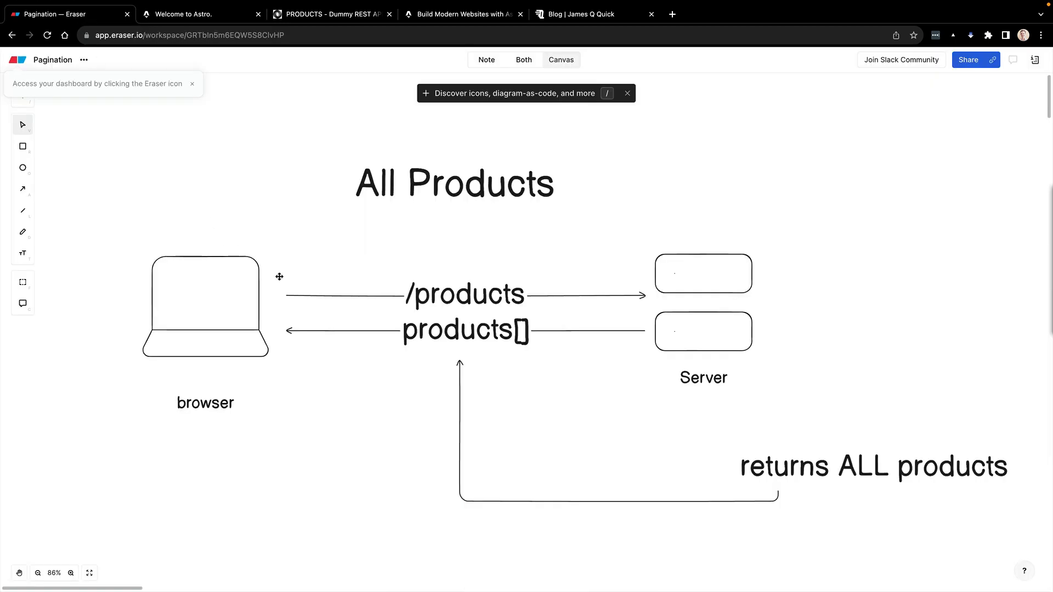
{"action": "mouse_move", "coordinate": [289, 270]}
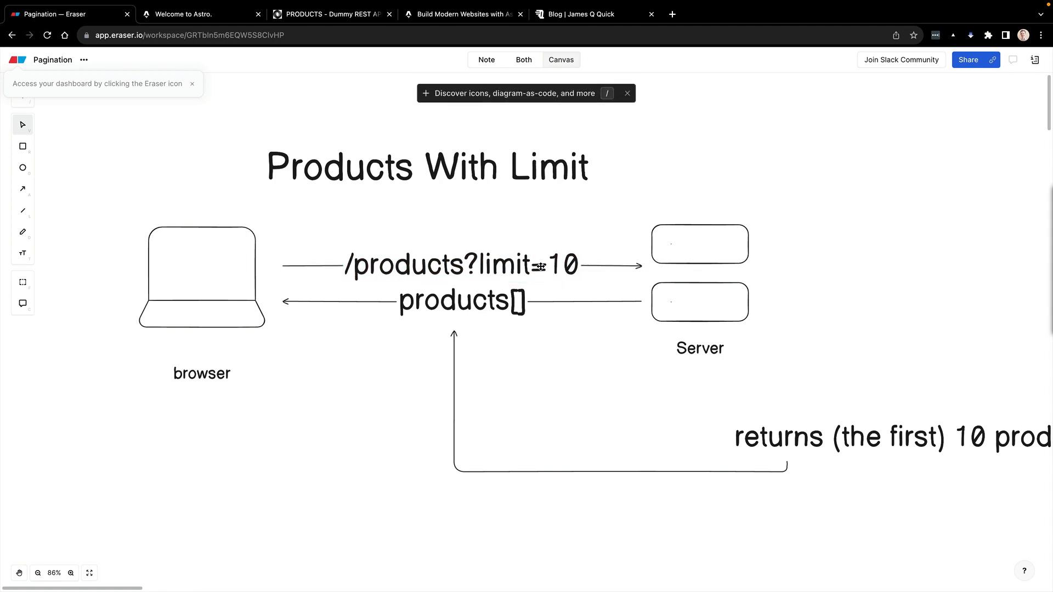
{"action": "mouse_move", "coordinate": [366, 294]}
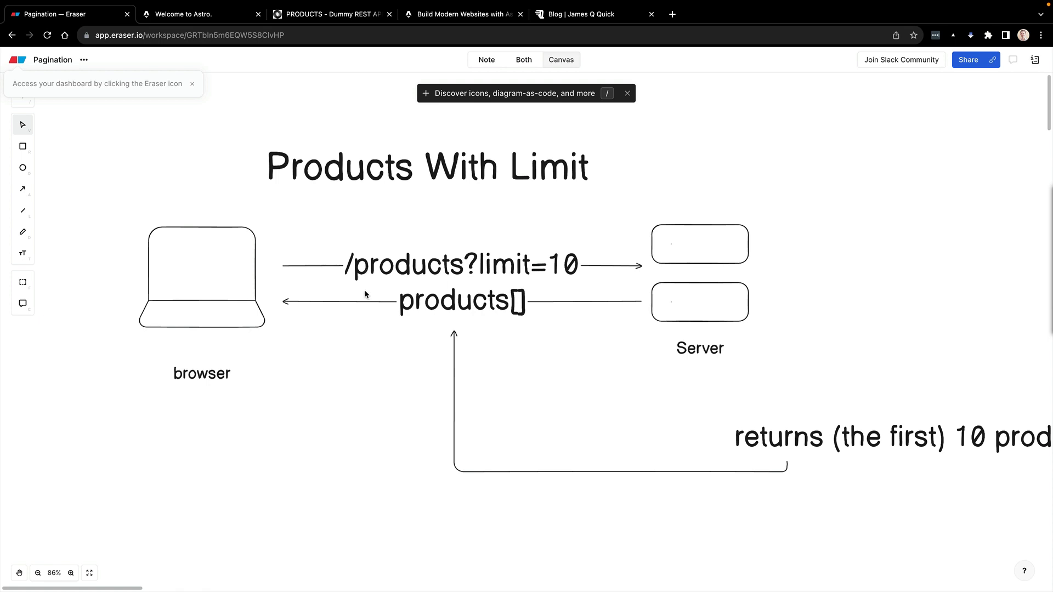
{"action": "left_click", "coordinate": [462, 265]}
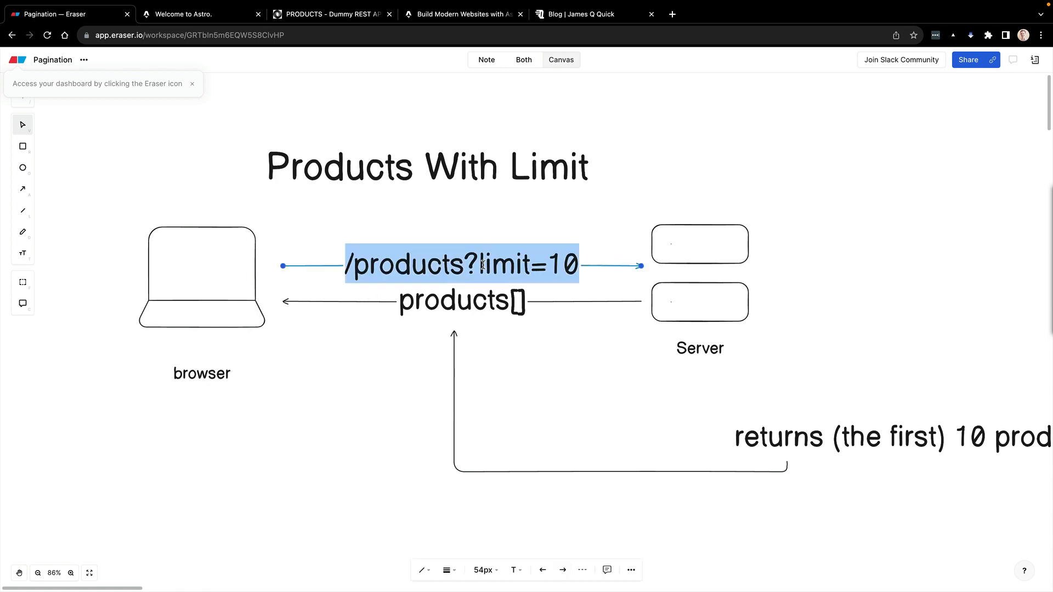
{"action": "left_click", "coordinate": [479, 264]}
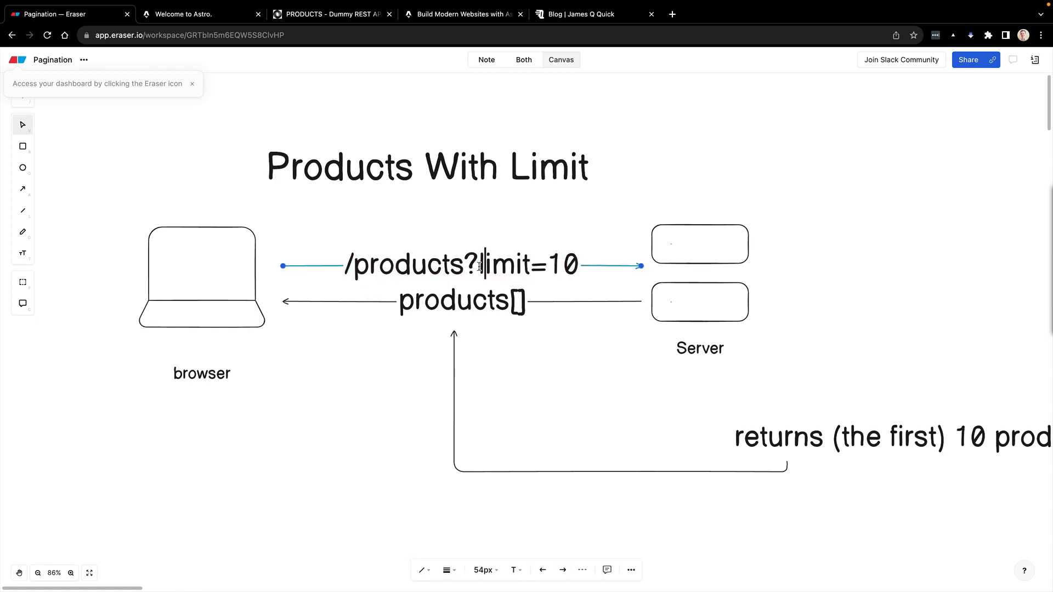
{"action": "double_click", "coordinate": [527, 265]}
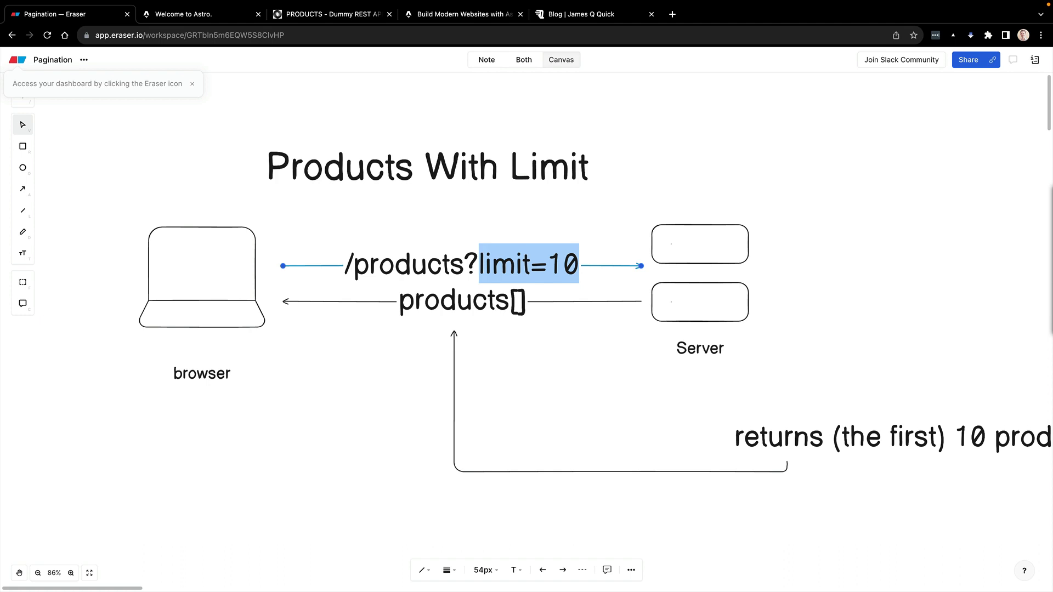
{"action": "mouse_move", "coordinate": [693, 455]}
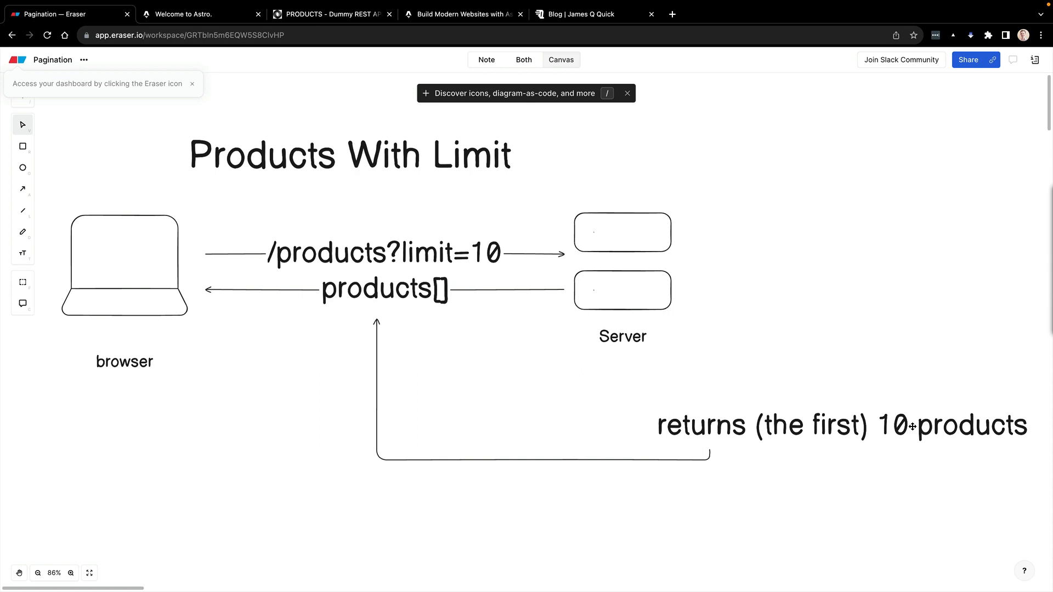
{"action": "mouse_move", "coordinate": [701, 234]}
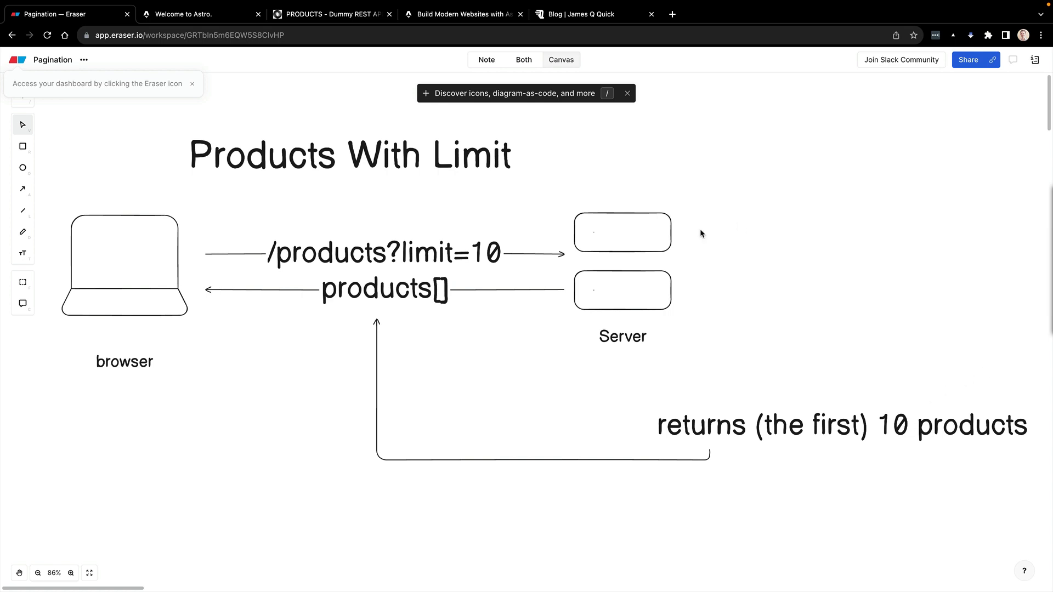
{"action": "mouse_move", "coordinate": [489, 257]}
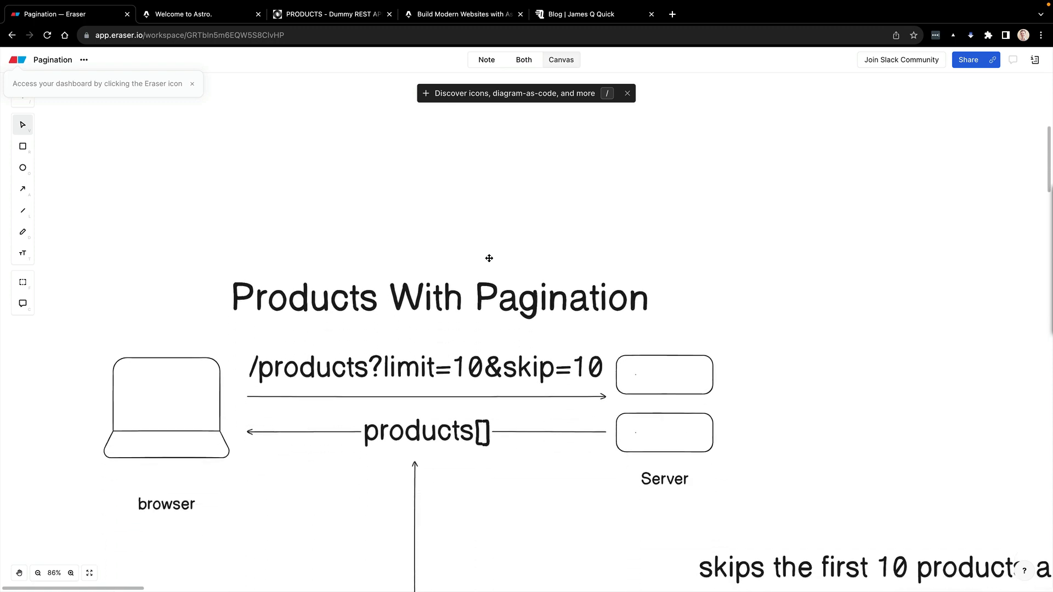
{"action": "scroll", "scroll_direction": "down", "scroll_amount": 3}
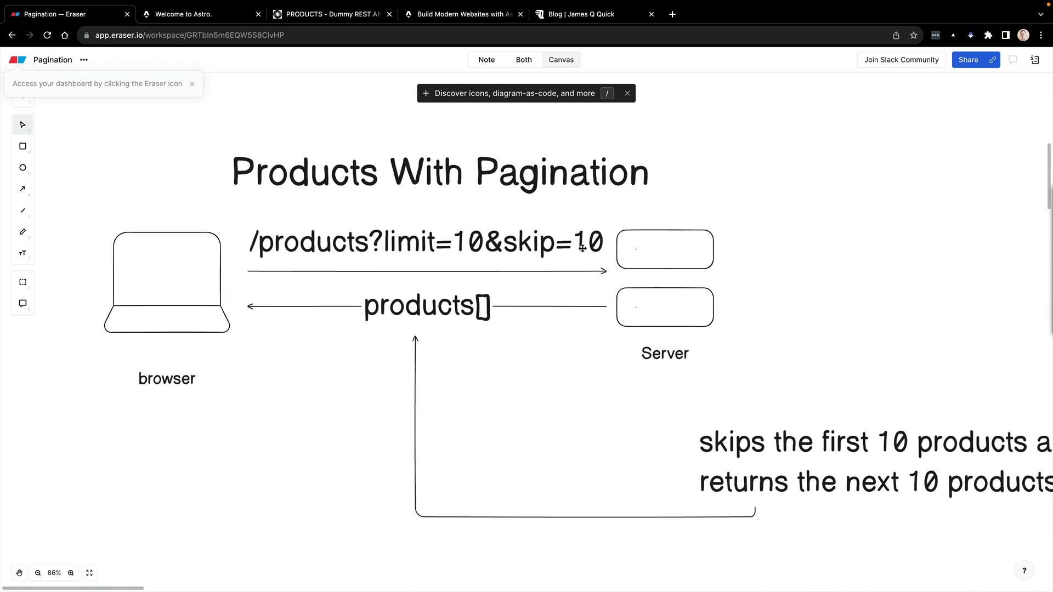
{"action": "left_click", "coordinate": [427, 242]}
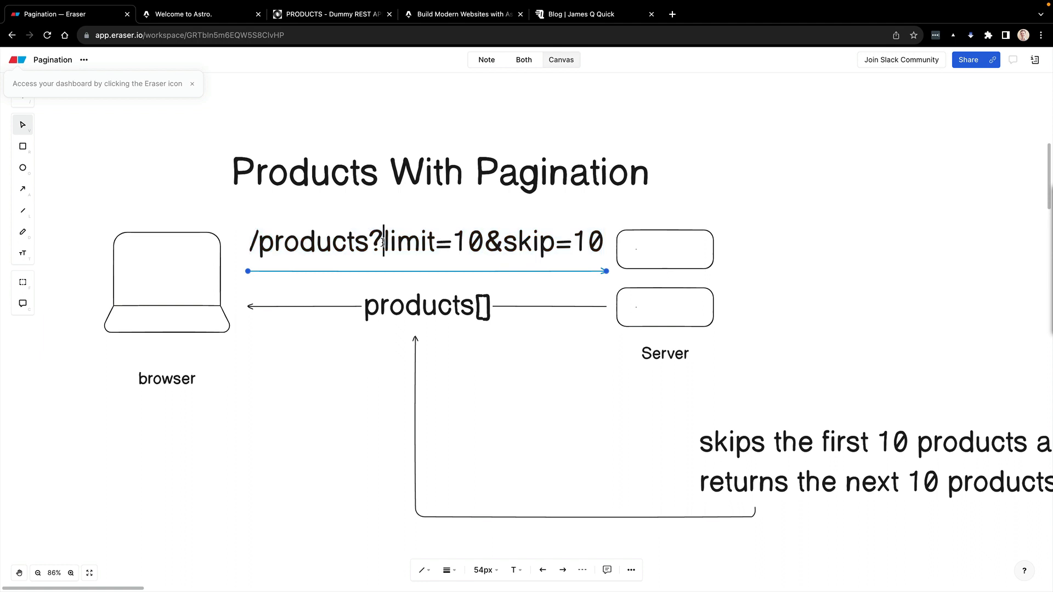
{"action": "double_click", "coordinate": [433, 241]}
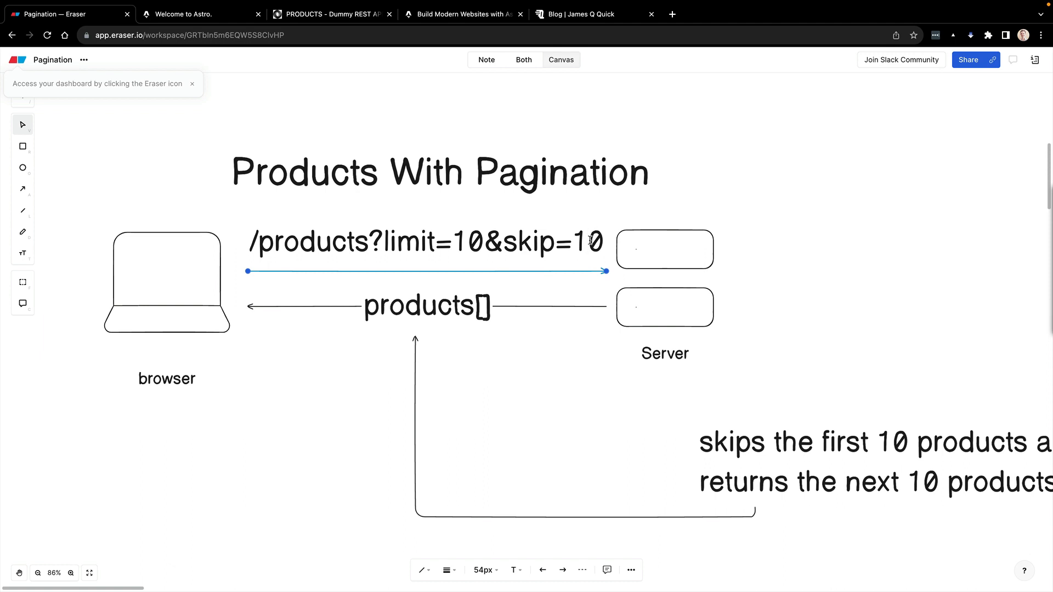
{"action": "mouse_move", "coordinate": [638, 269]}
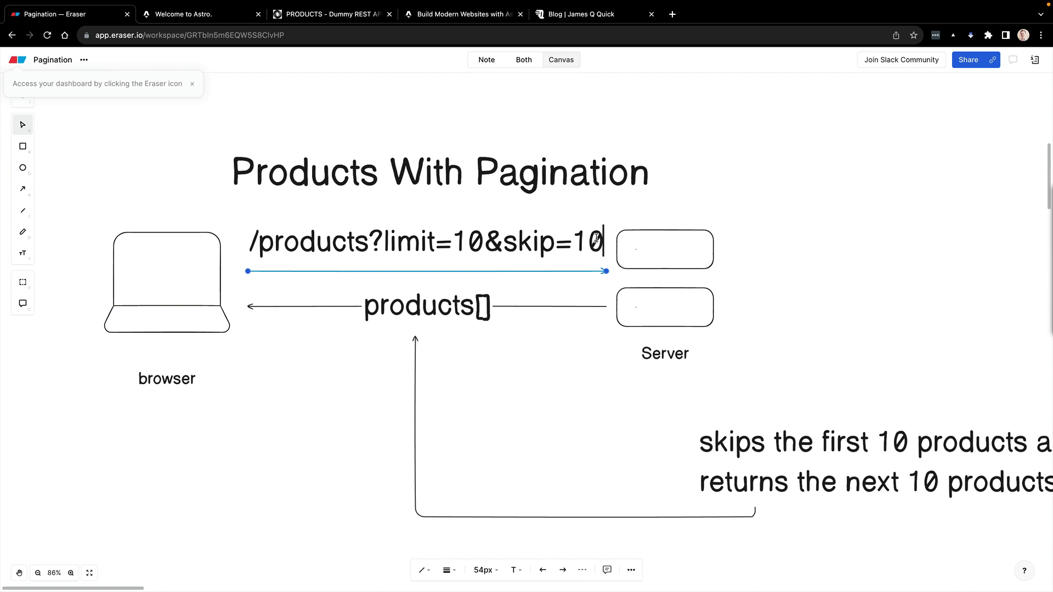
{"action": "mouse_move", "coordinate": [533, 231]}
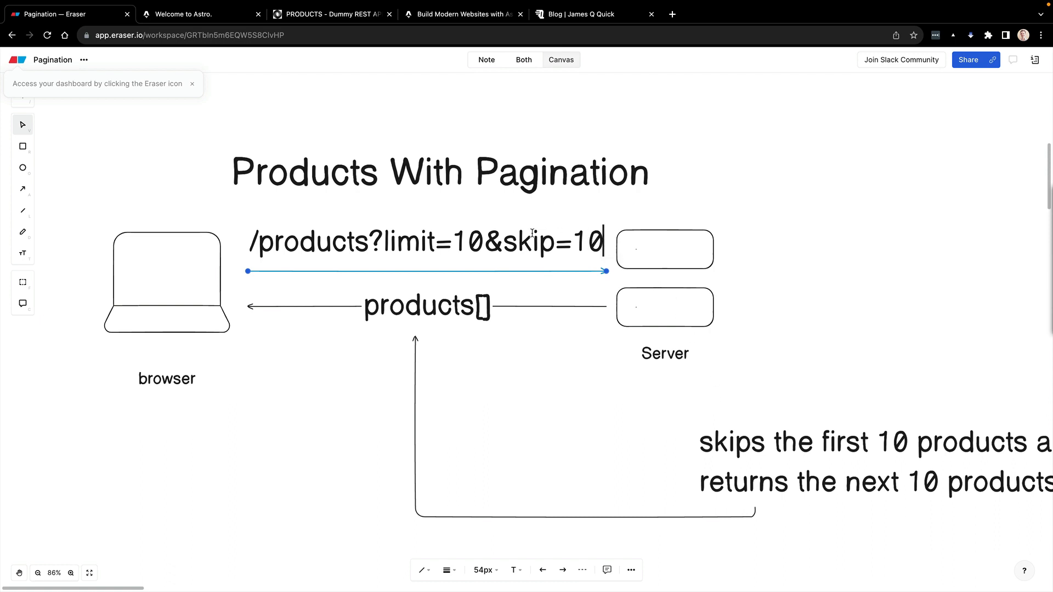
{"action": "mouse_move", "coordinate": [574, 232]}
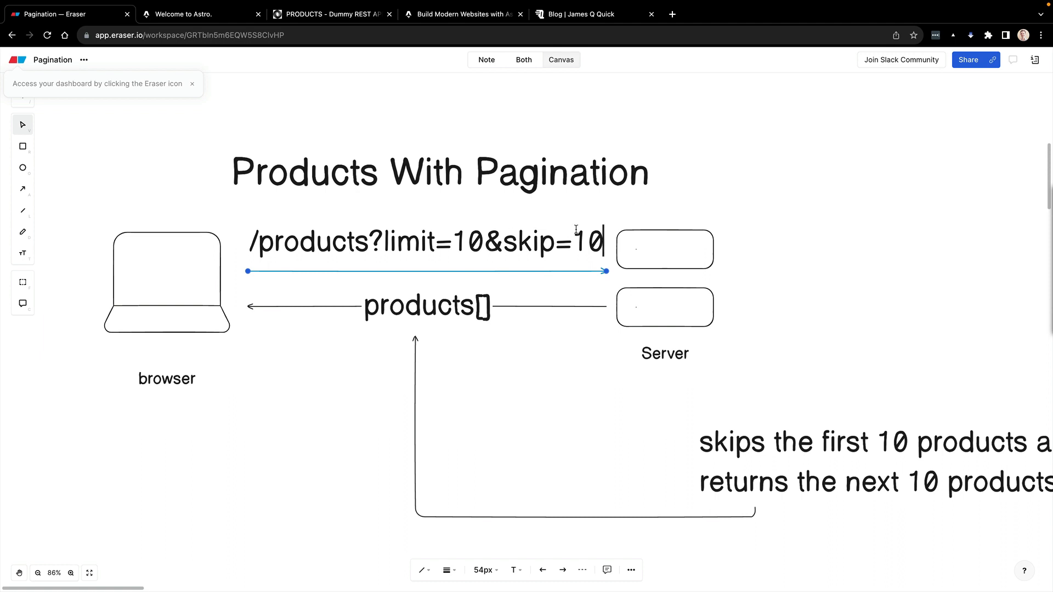
{"action": "key", "text": "Backspace"}
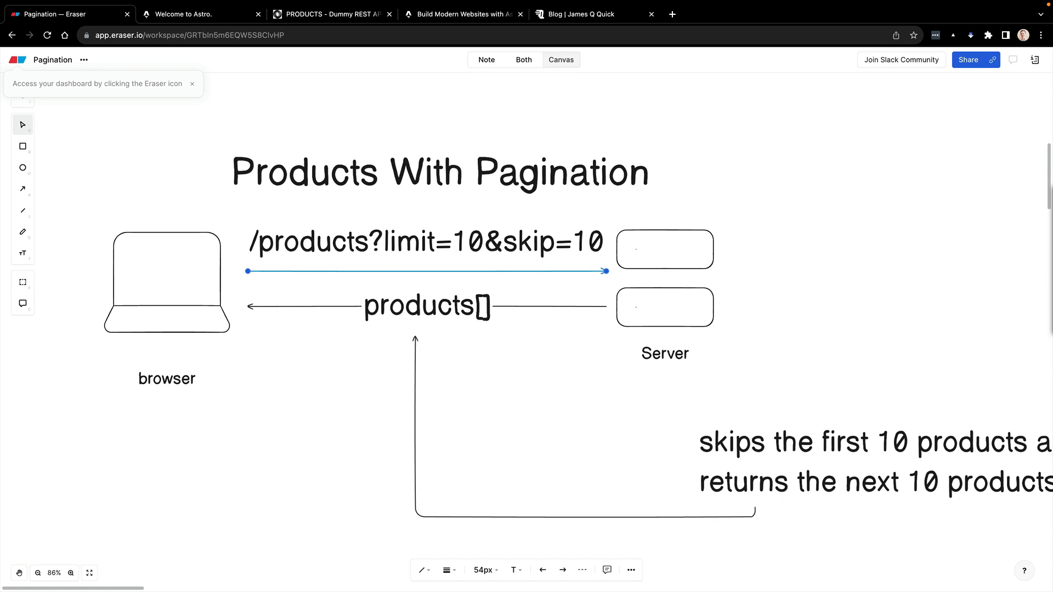
{"action": "type", "text": "2"}
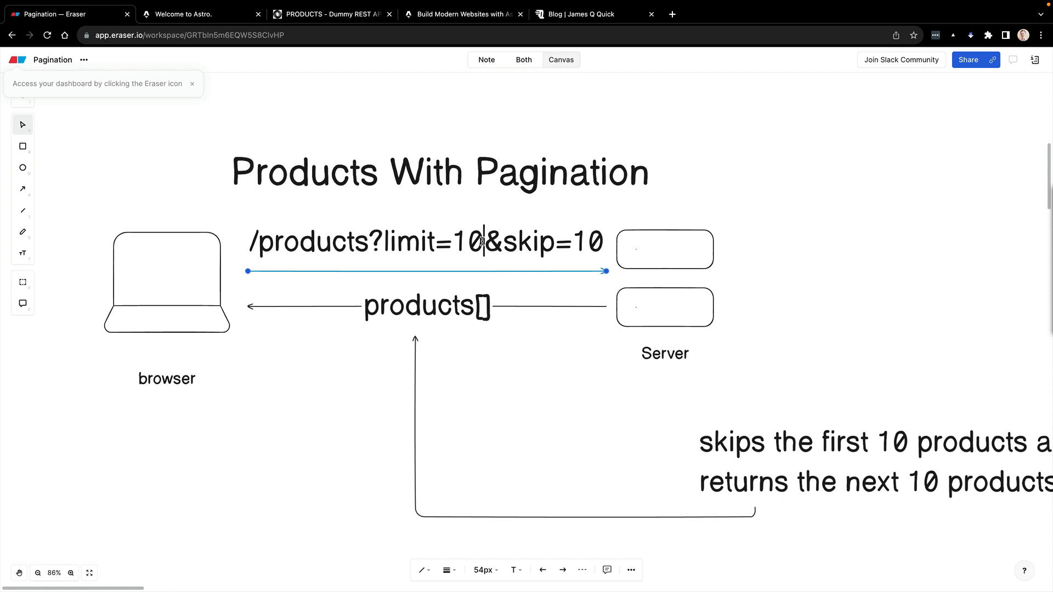
{"action": "mouse_move", "coordinate": [516, 393]}
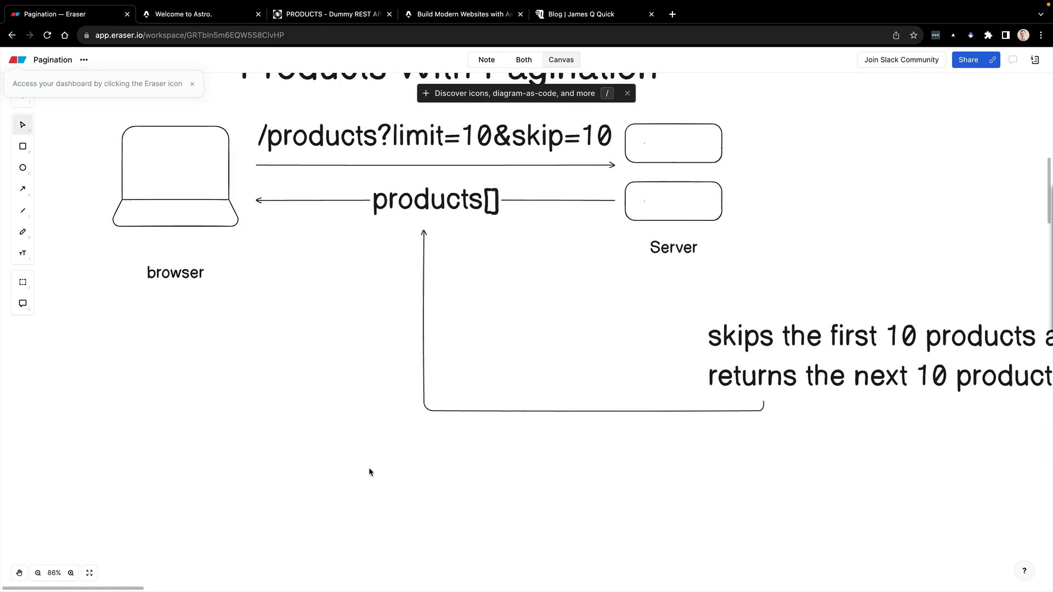
{"action": "scroll", "scroll_direction": "down", "scroll_amount": 3}
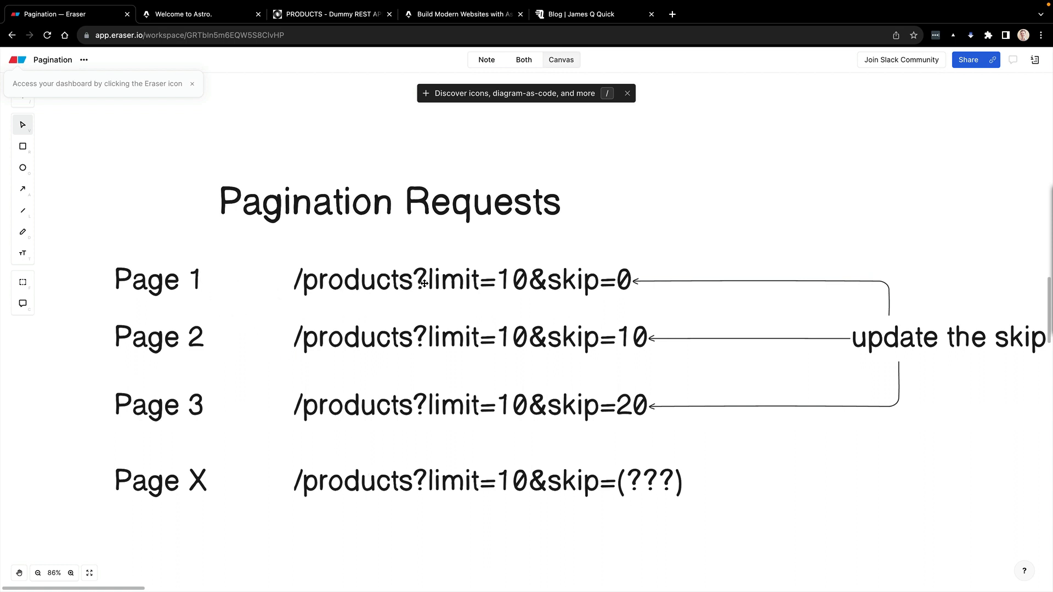
{"action": "mouse_move", "coordinate": [598, 294]}
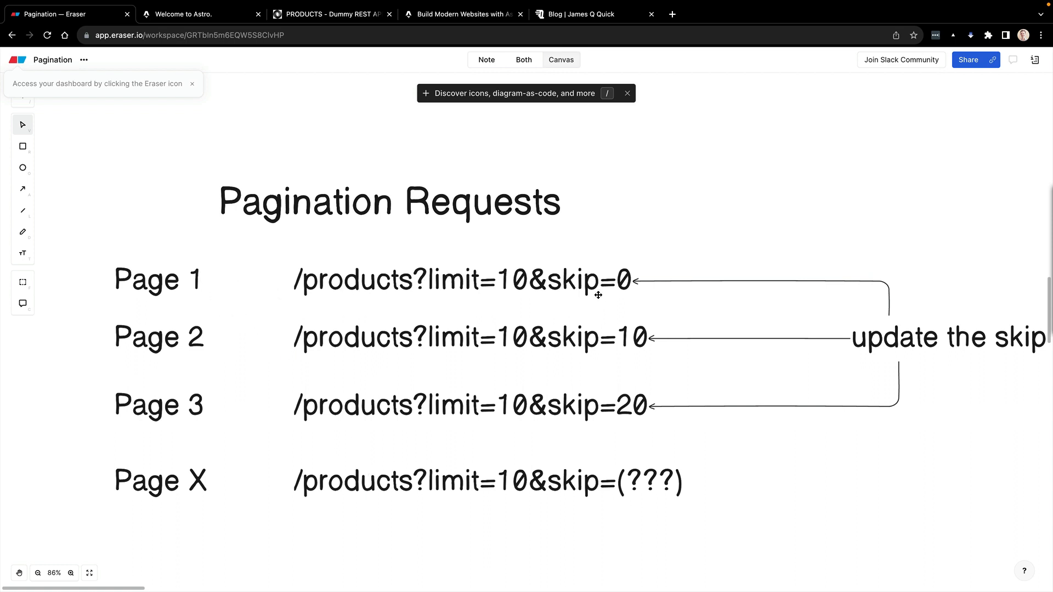
{"action": "mouse_move", "coordinate": [510, 339]}
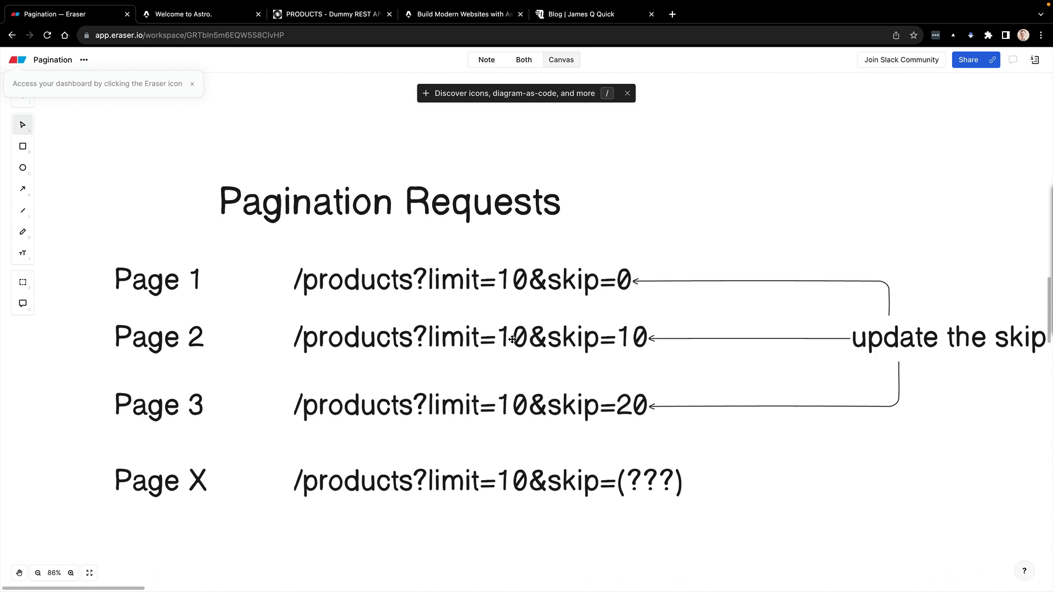
{"action": "mouse_move", "coordinate": [475, 404]}
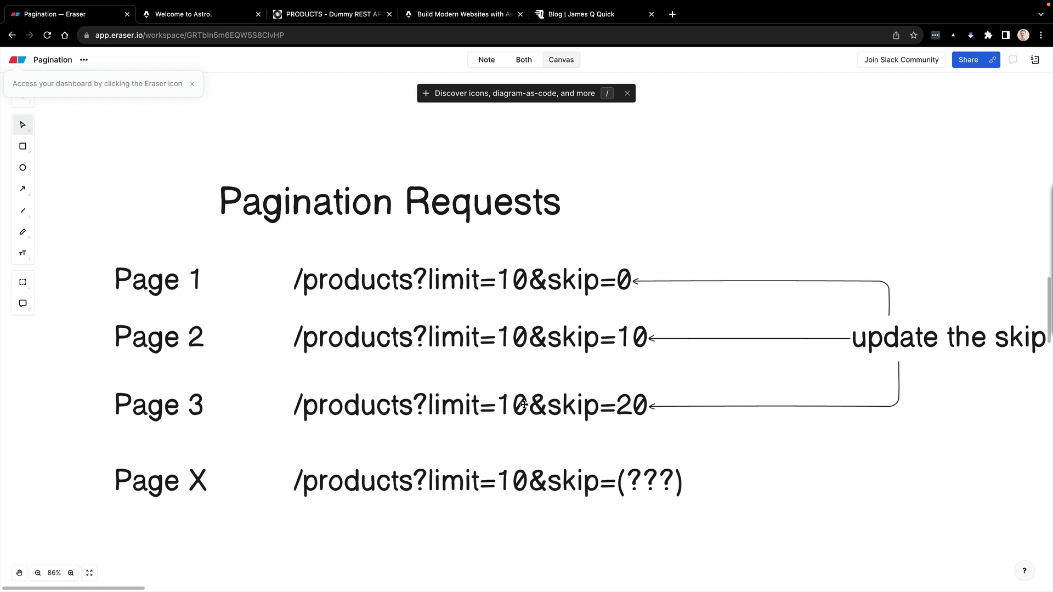
{"action": "mouse_move", "coordinate": [681, 490]}
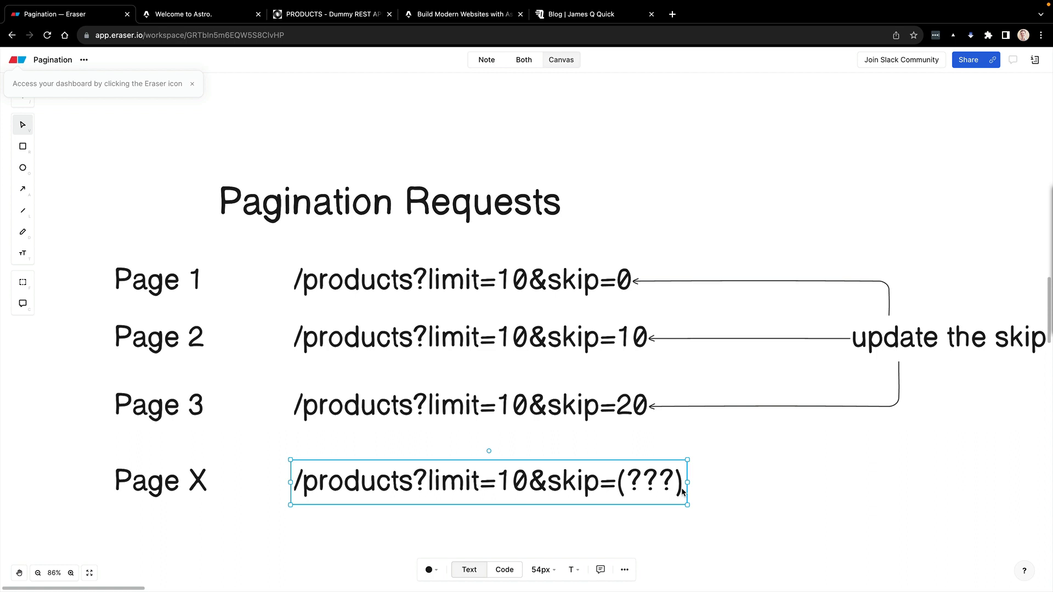
{"action": "mouse_move", "coordinate": [715, 484]}
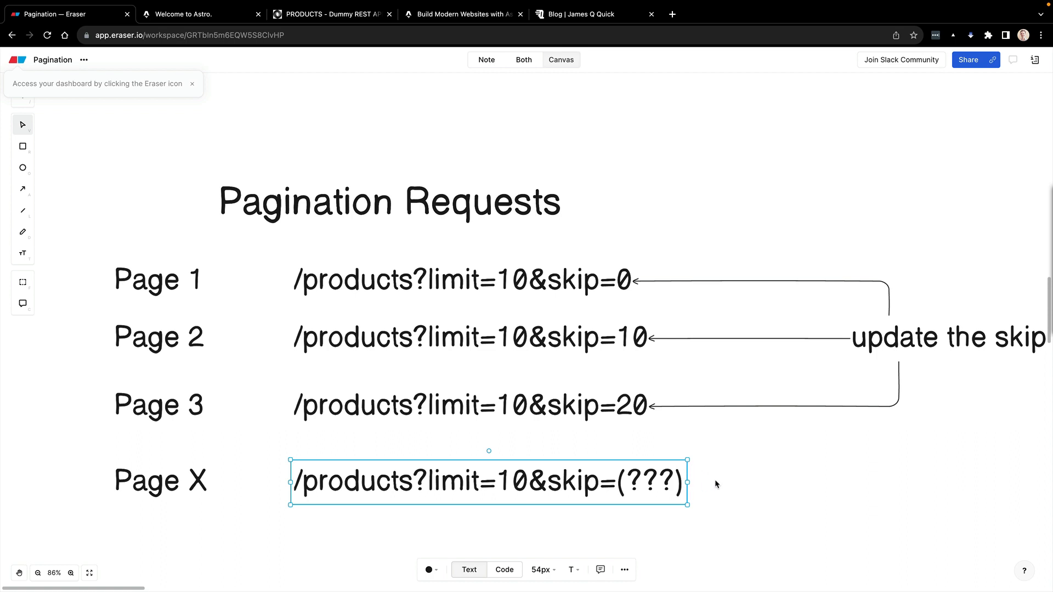
{"action": "left_click", "coordinate": [715, 484]}
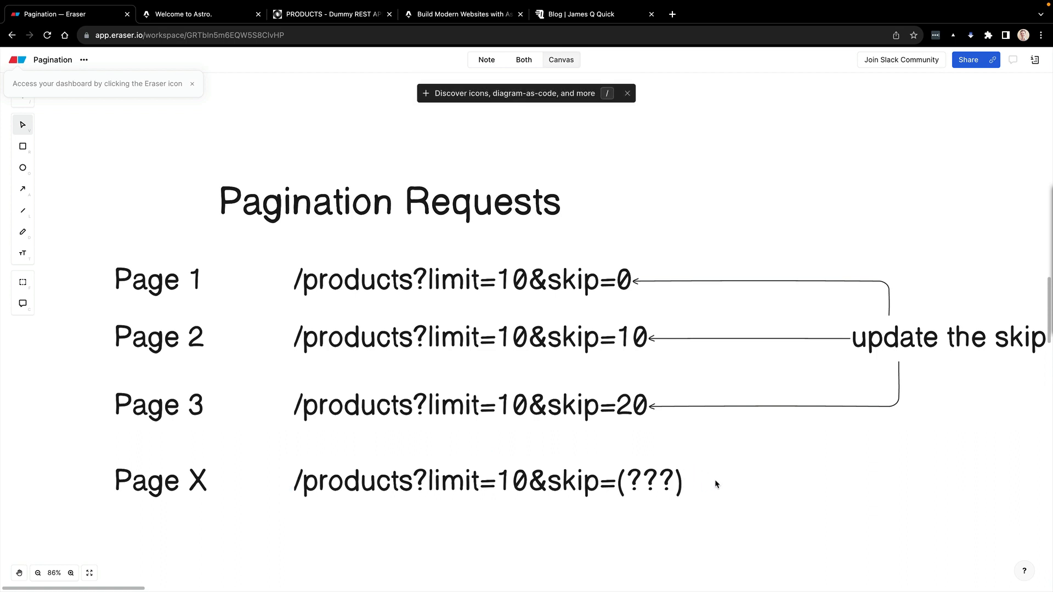
{"action": "mouse_move", "coordinate": [638, 435]}
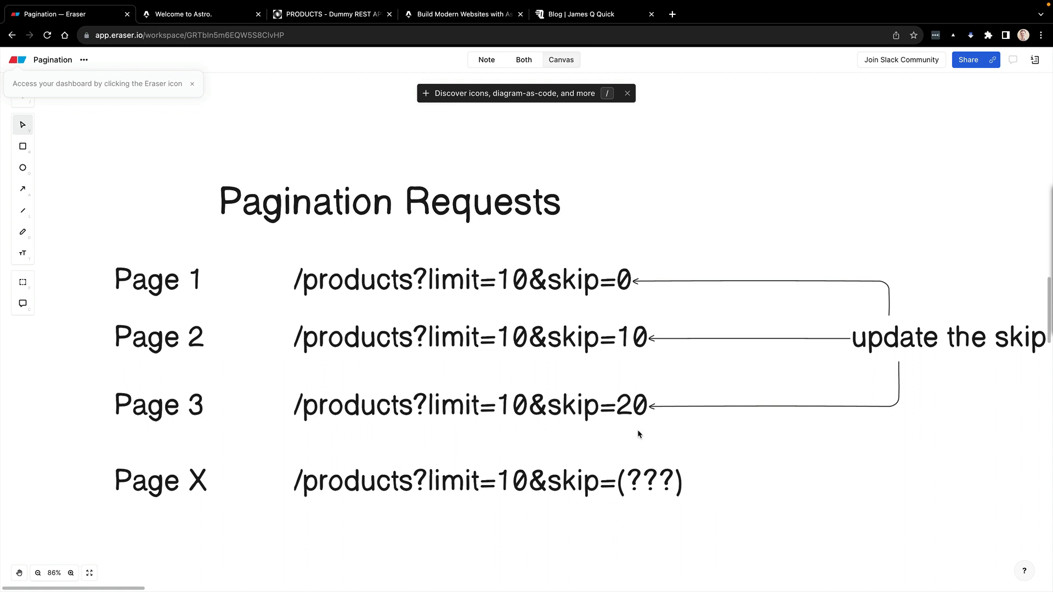
{"action": "mouse_move", "coordinate": [243, 438]}
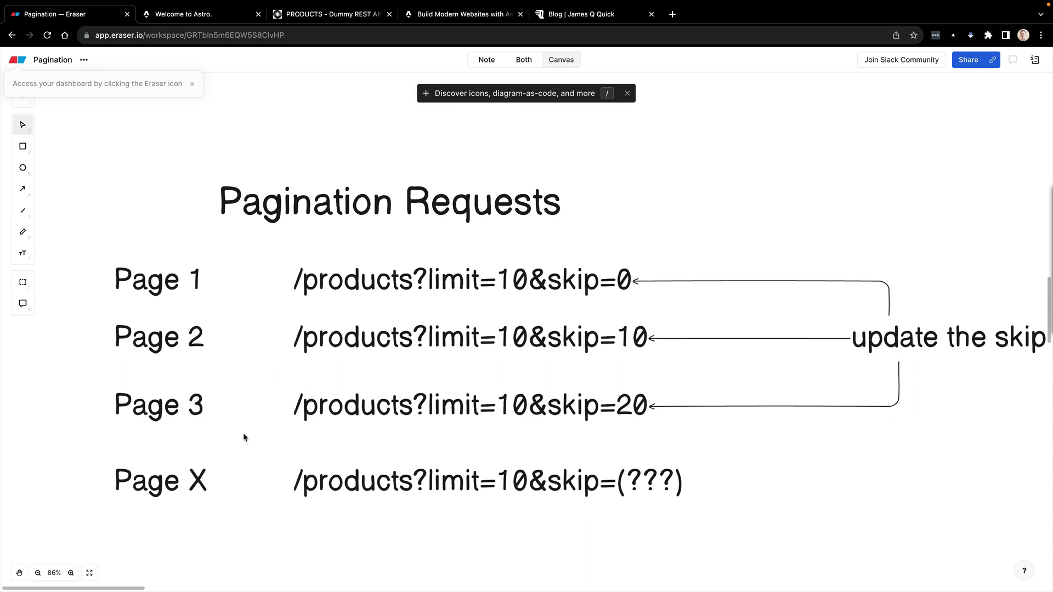
{"action": "mouse_move", "coordinate": [197, 280]}
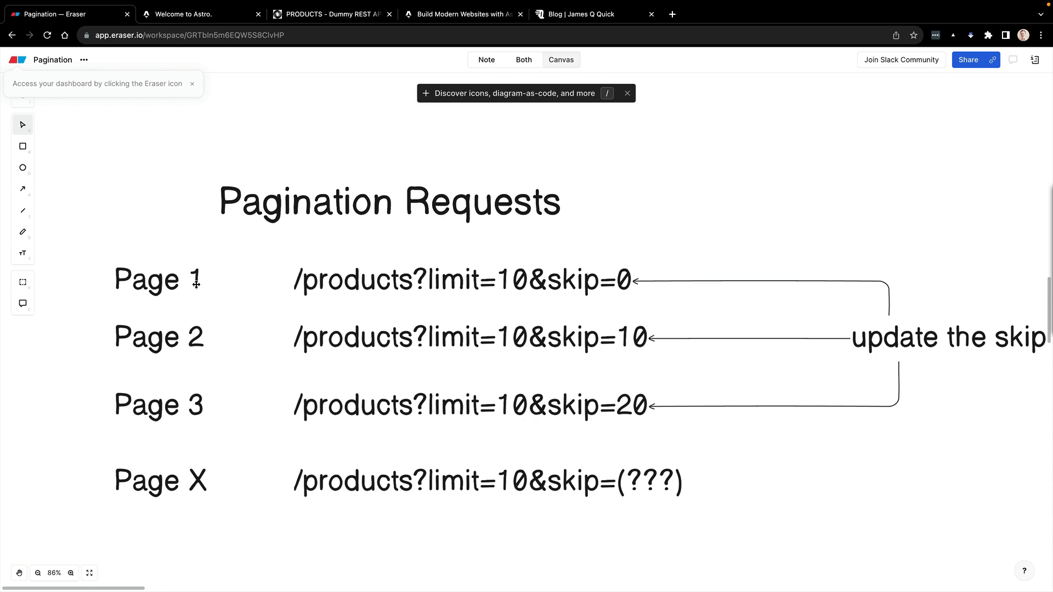
{"action": "mouse_move", "coordinate": [529, 408]}
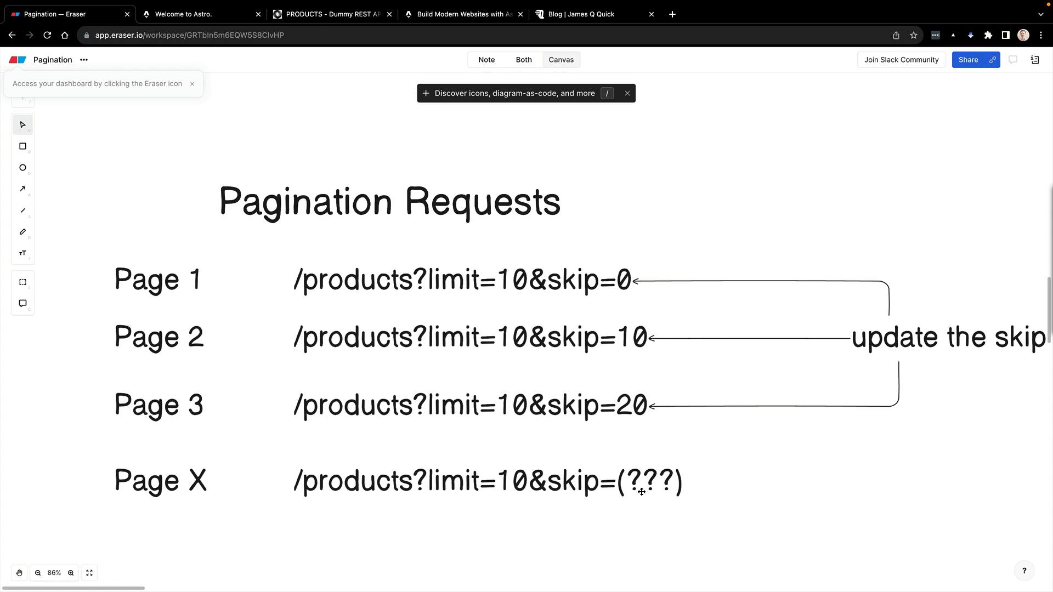
- Reveal the skip = productsPerPage * (page - 1) formula below the page URLs
{"action": "scroll", "scroll_direction": "down", "scroll_amount": 3}
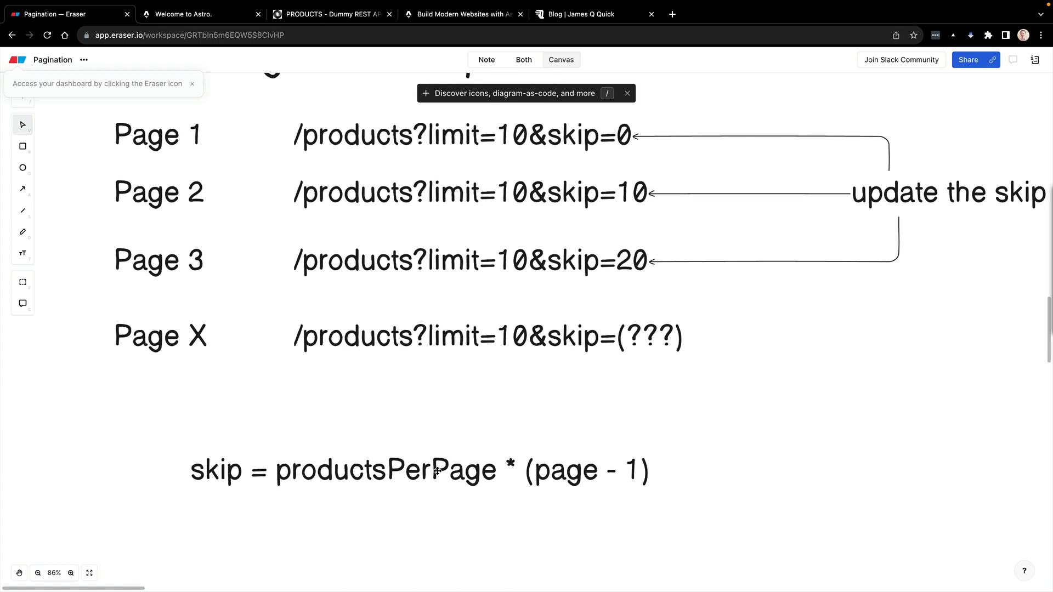
{"action": "mouse_move", "coordinate": [531, 484]}
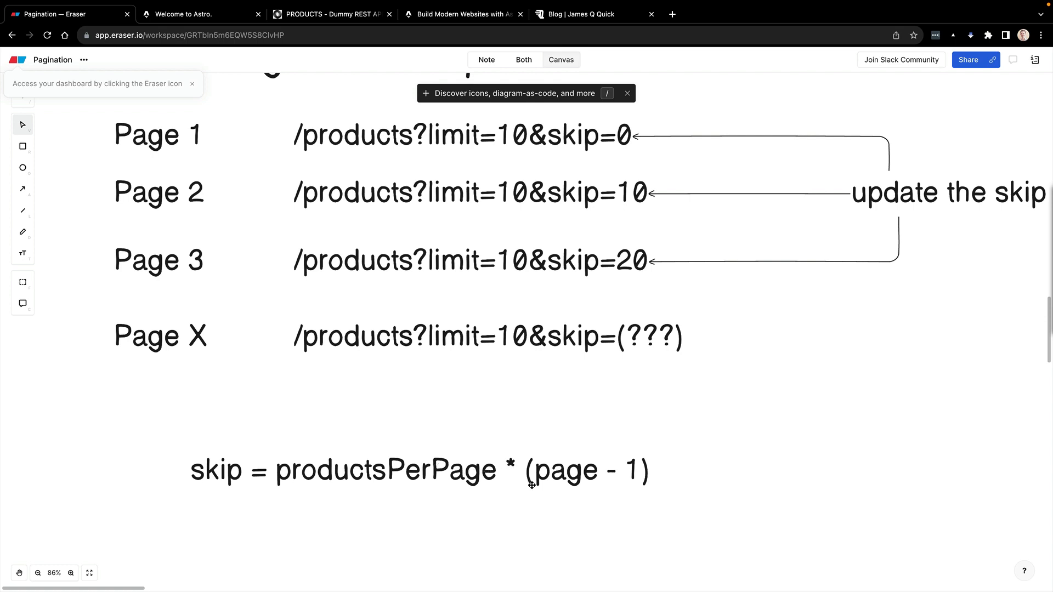
{"action": "mouse_move", "coordinate": [474, 393]}
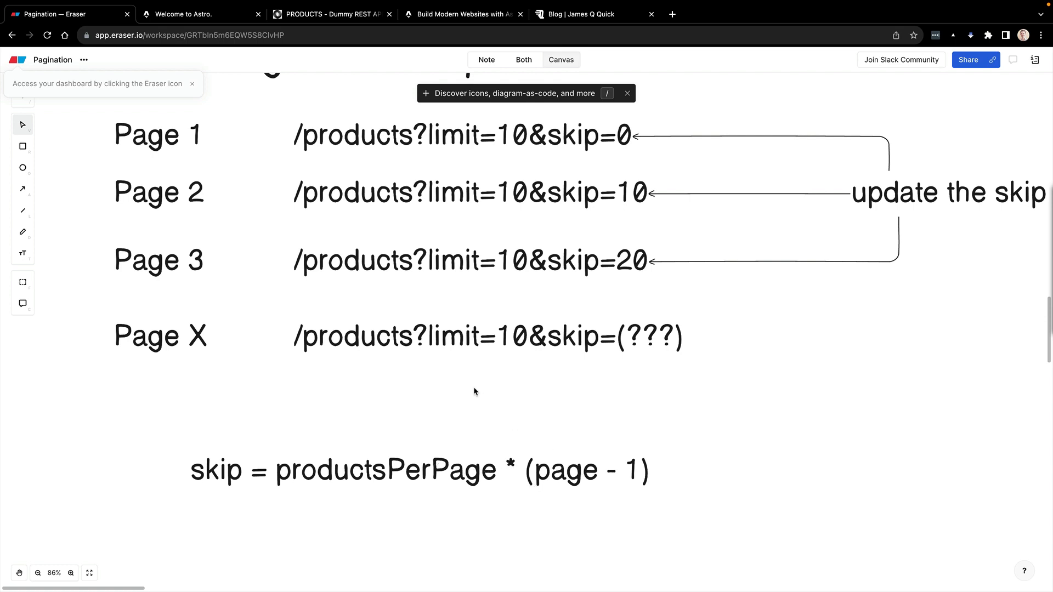
{"action": "mouse_move", "coordinate": [540, 460]}
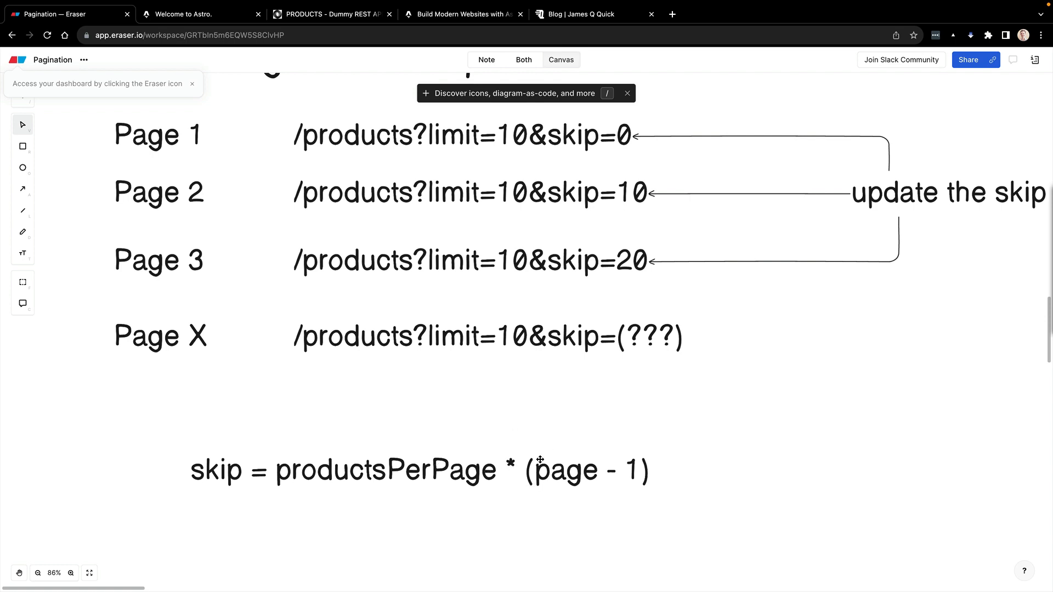
{"action": "left_click", "coordinate": [419, 469]}
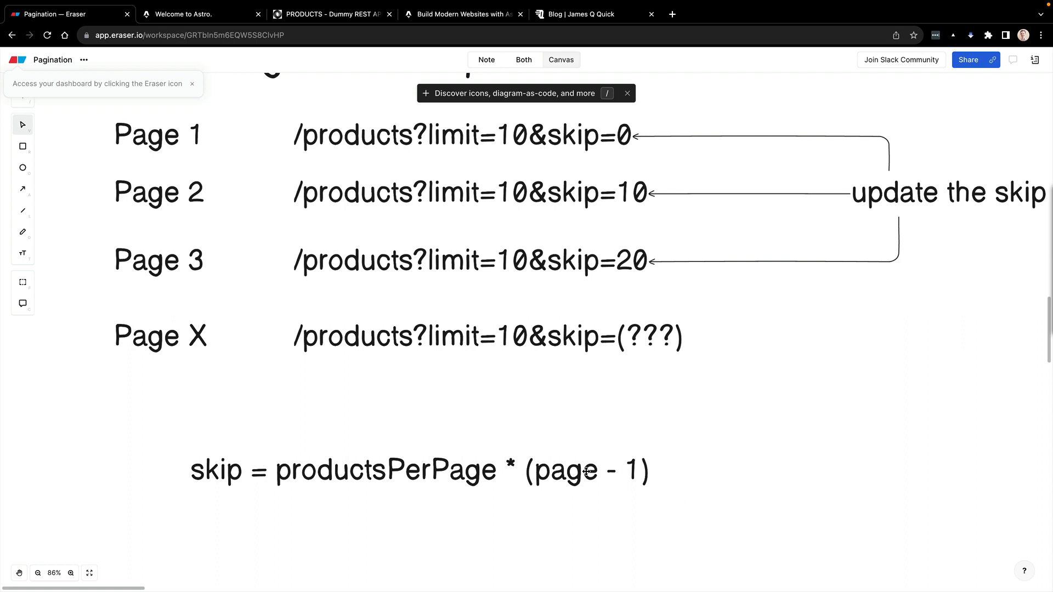
{"action": "mouse_move", "coordinate": [526, 336]}
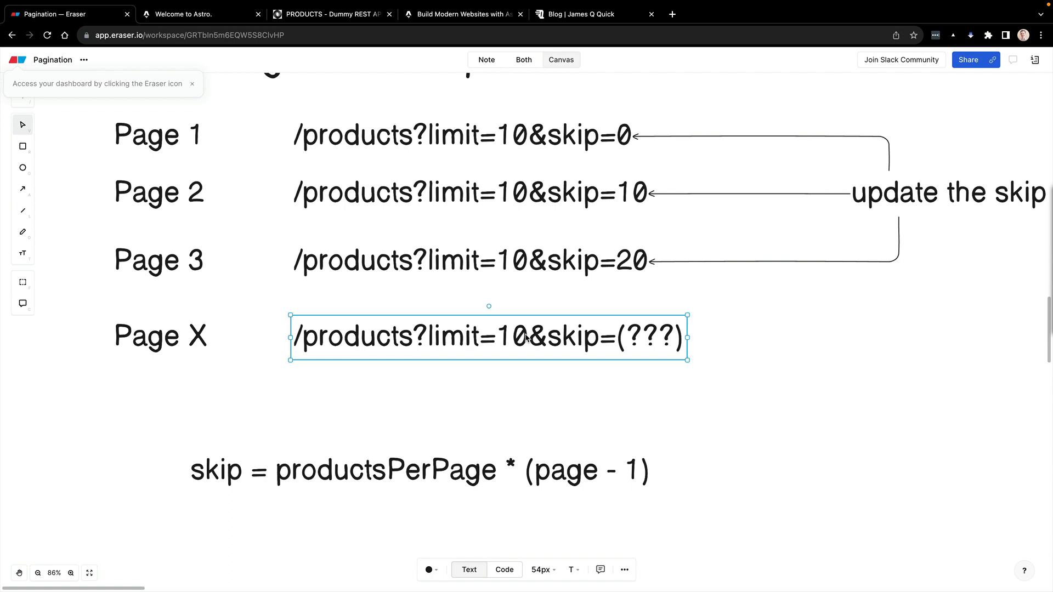
{"action": "mouse_move", "coordinate": [597, 344]}
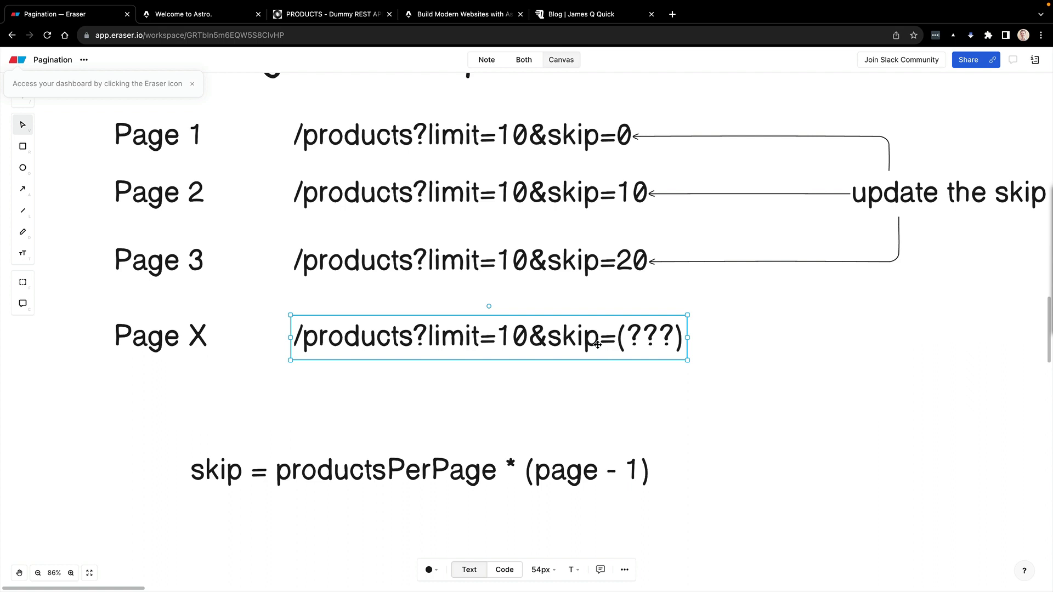
{"action": "mouse_move", "coordinate": [568, 378]}
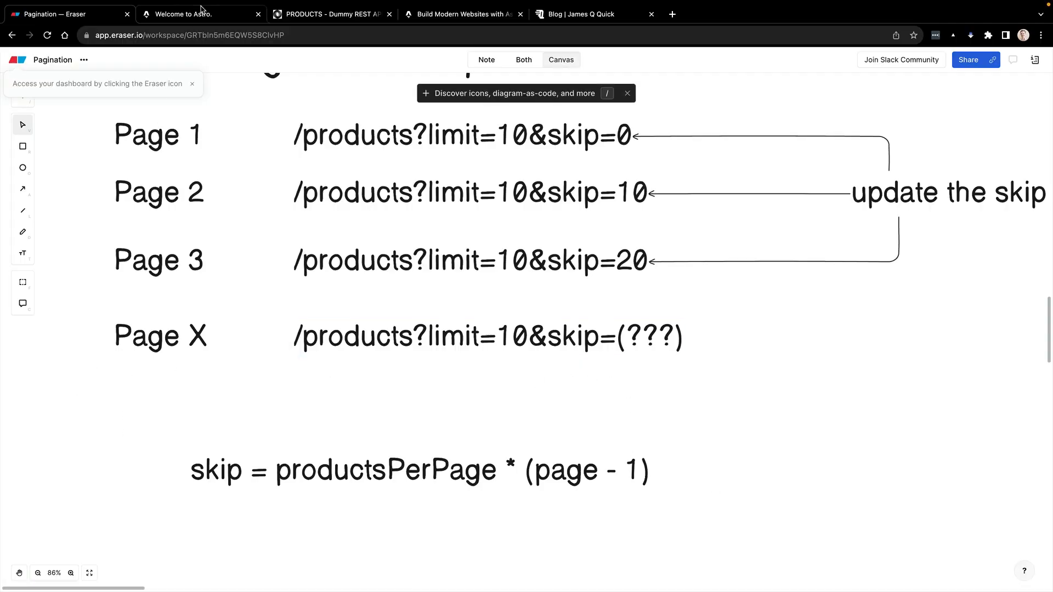
- Switch to the localhost Pagination Demo With Products page
{"action": "left_click", "coordinate": [200, 13]}
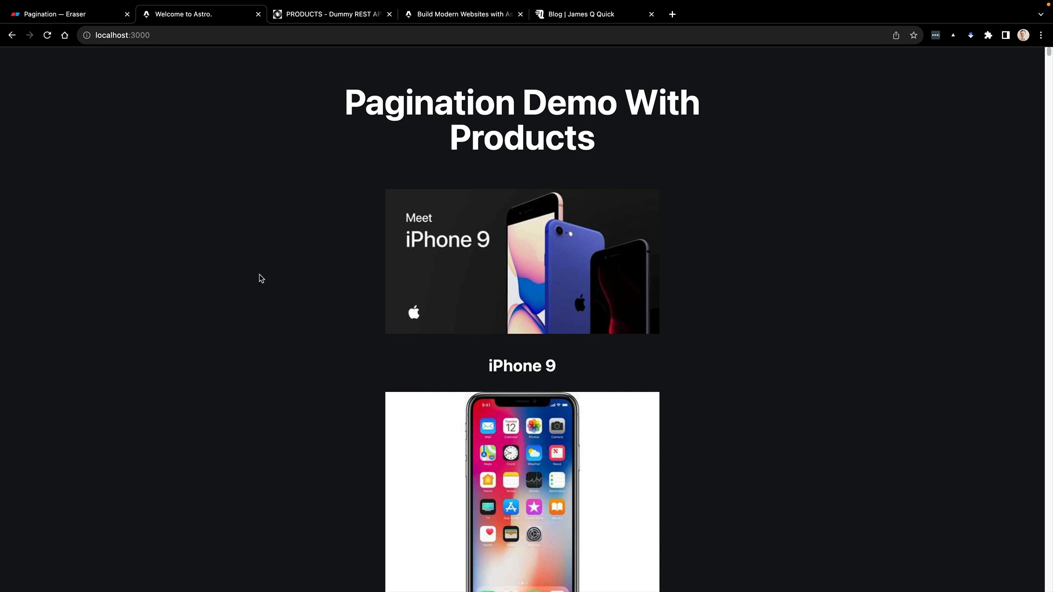
{"action": "mouse_move", "coordinate": [343, 304]}
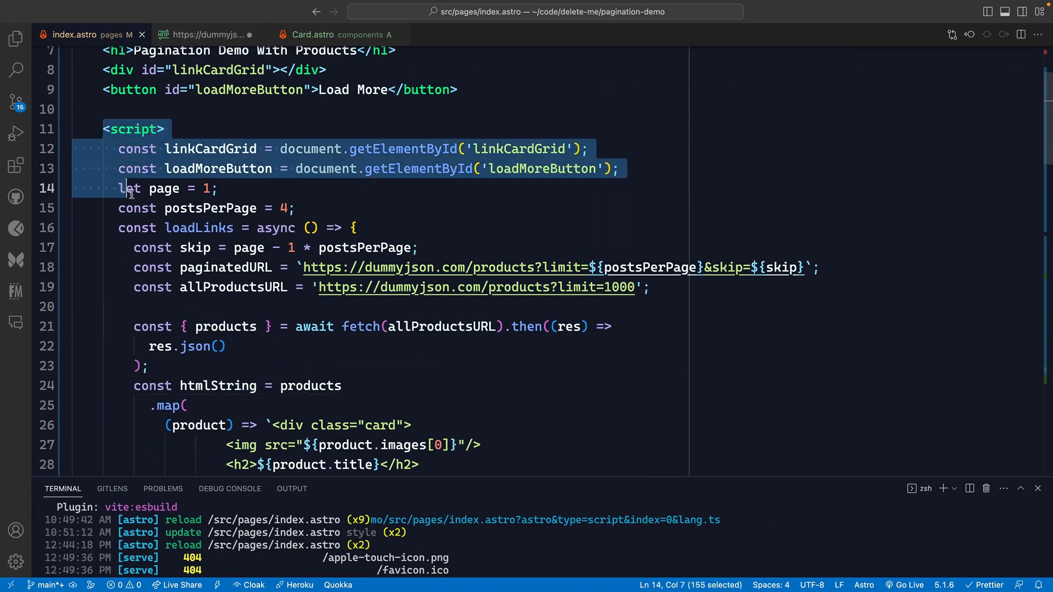
{"action": "left_click", "coordinate": [178, 247]}
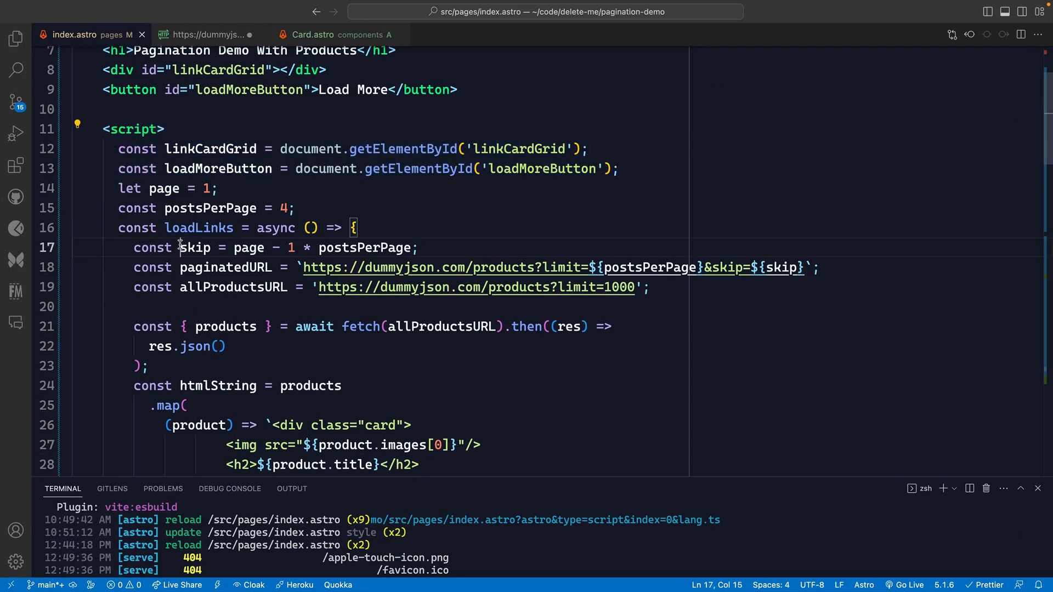
{"action": "scroll", "scroll_direction": "up", "scroll_amount": 3}
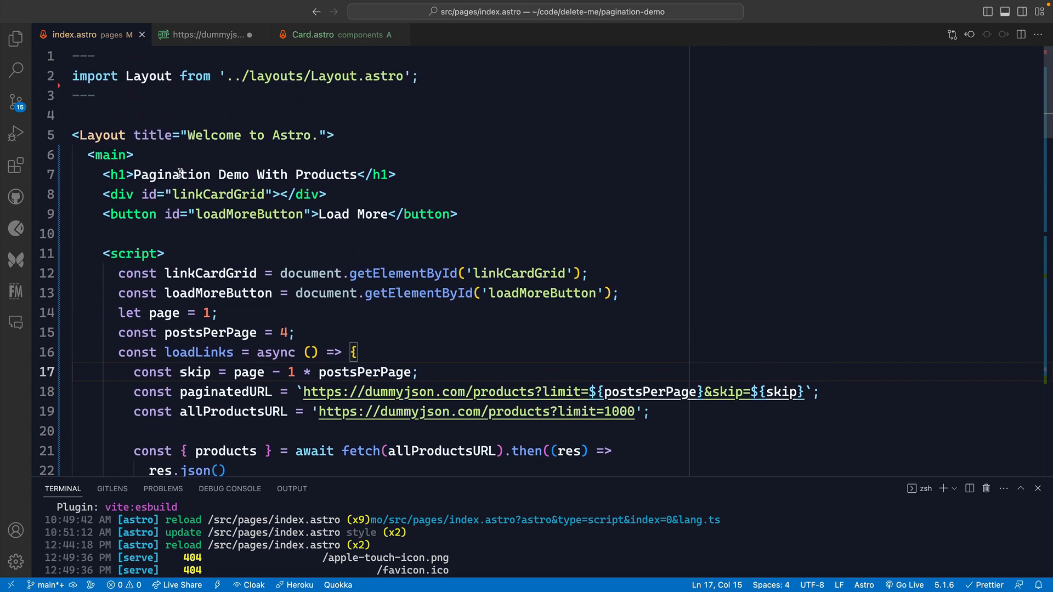
{"action": "left_click", "coordinate": [420, 75]}
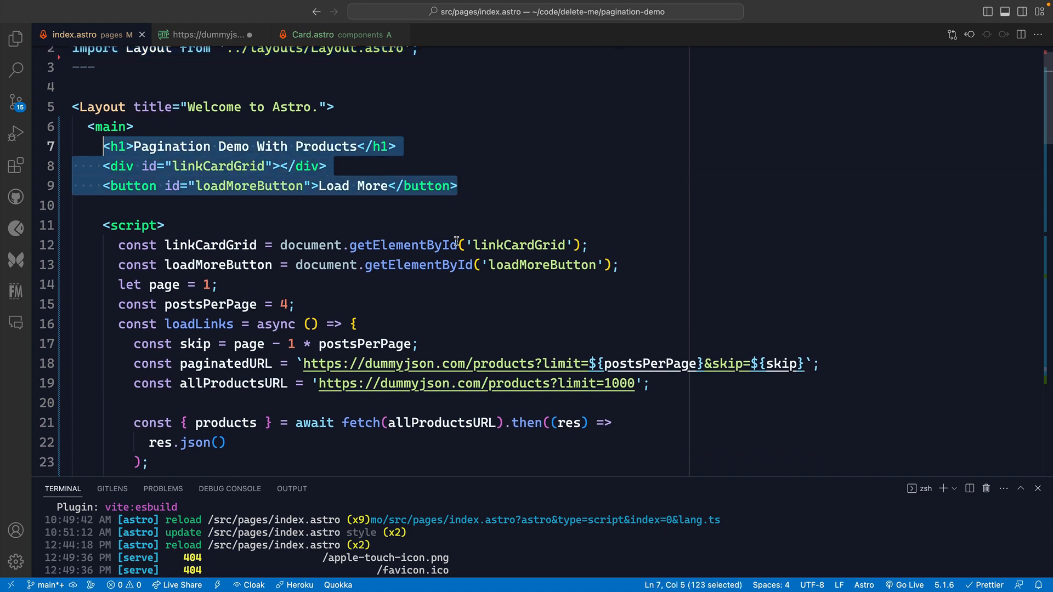
{"action": "left_click", "coordinate": [101, 225]}
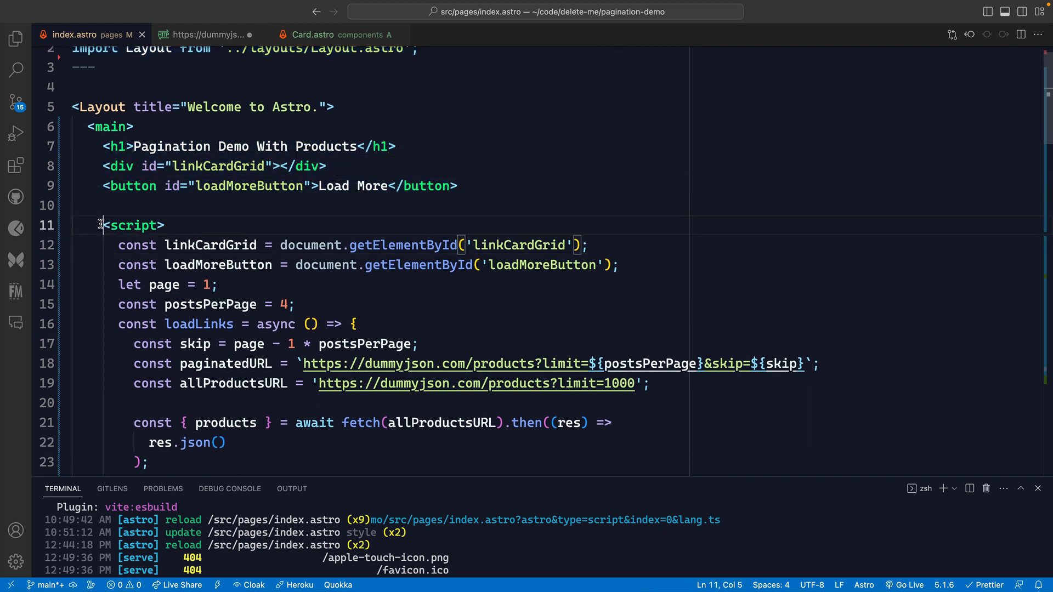
{"action": "scroll", "scroll_direction": "down", "scroll_amount": 3}
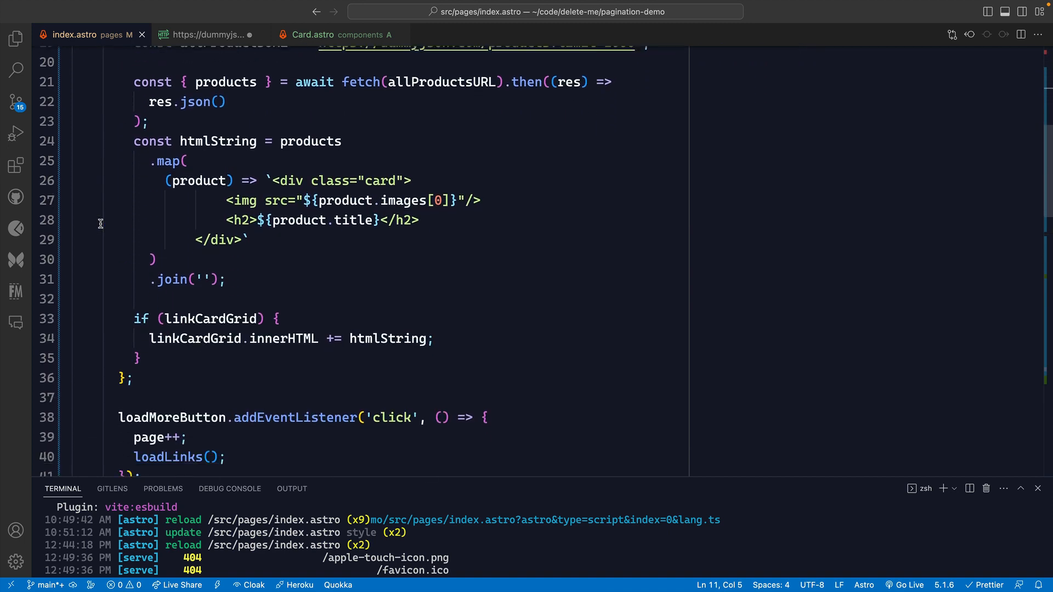
{"action": "scroll", "scroll_direction": "down", "scroll_amount": 3}
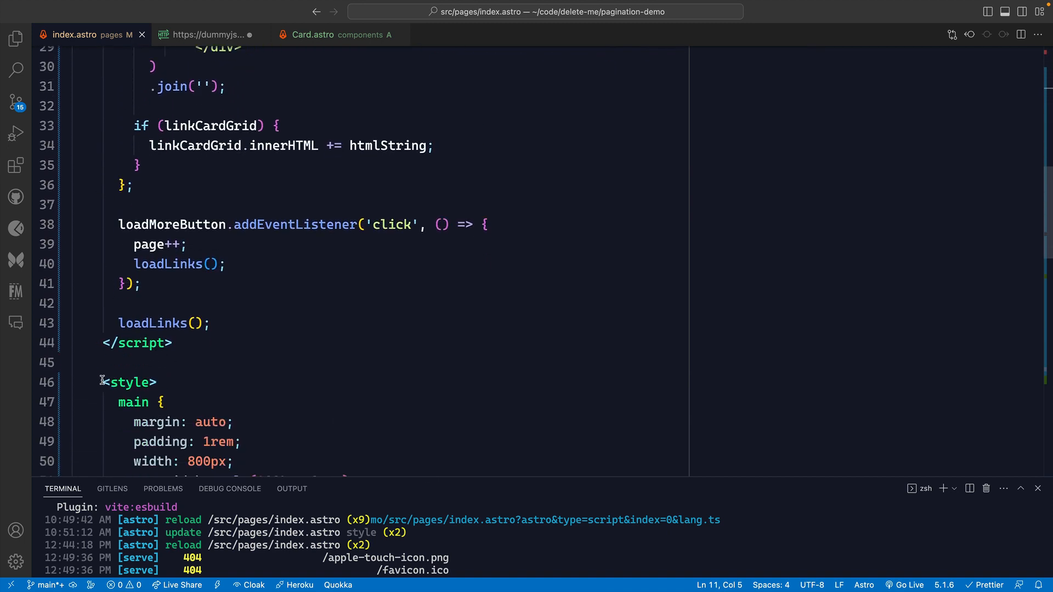
{"action": "scroll", "scroll_direction": "up", "scroll_amount": 3}
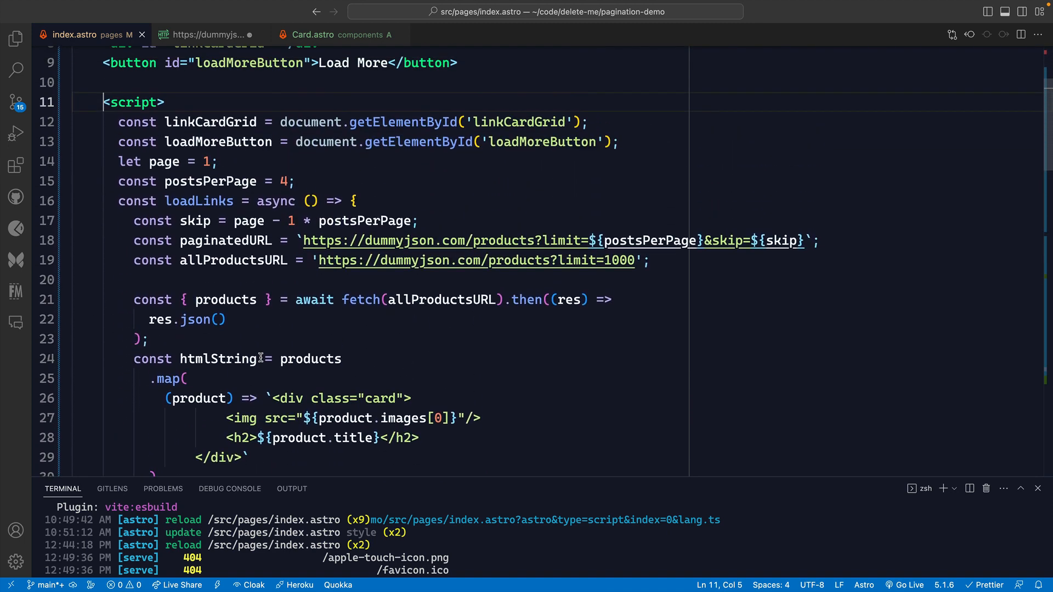
{"action": "scroll", "scroll_direction": "up", "scroll_amount": 3}
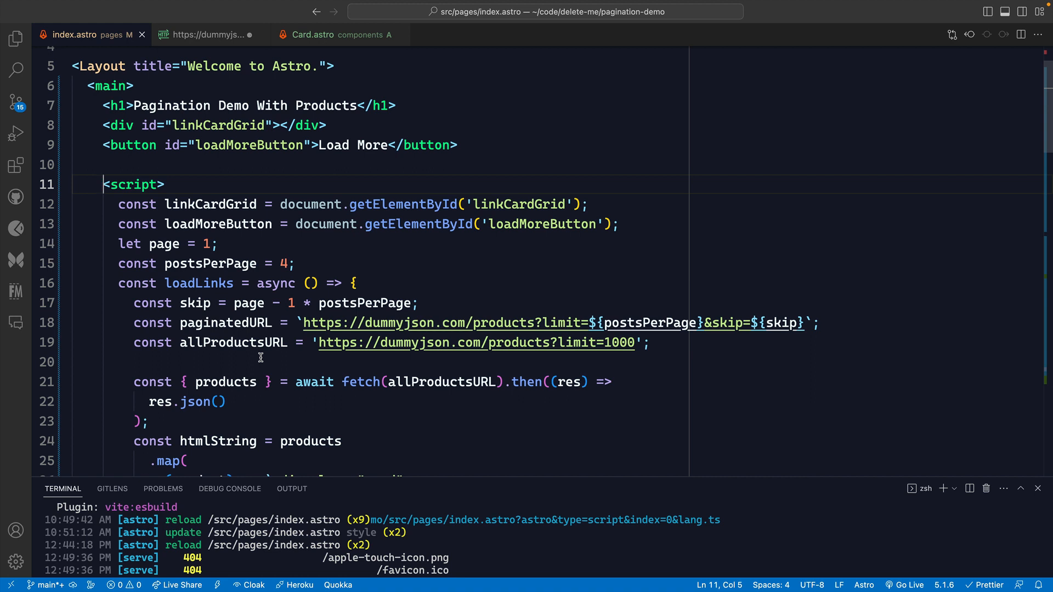
{"action": "mouse_move", "coordinate": [308, 372]}
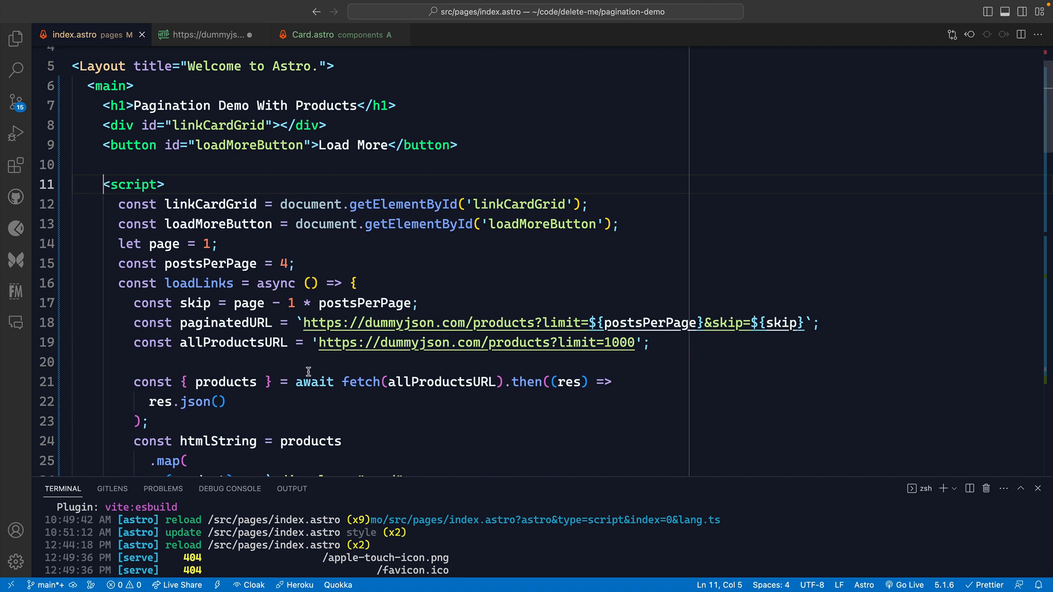
{"action": "scroll", "scroll_direction": "down", "scroll_amount": 3}
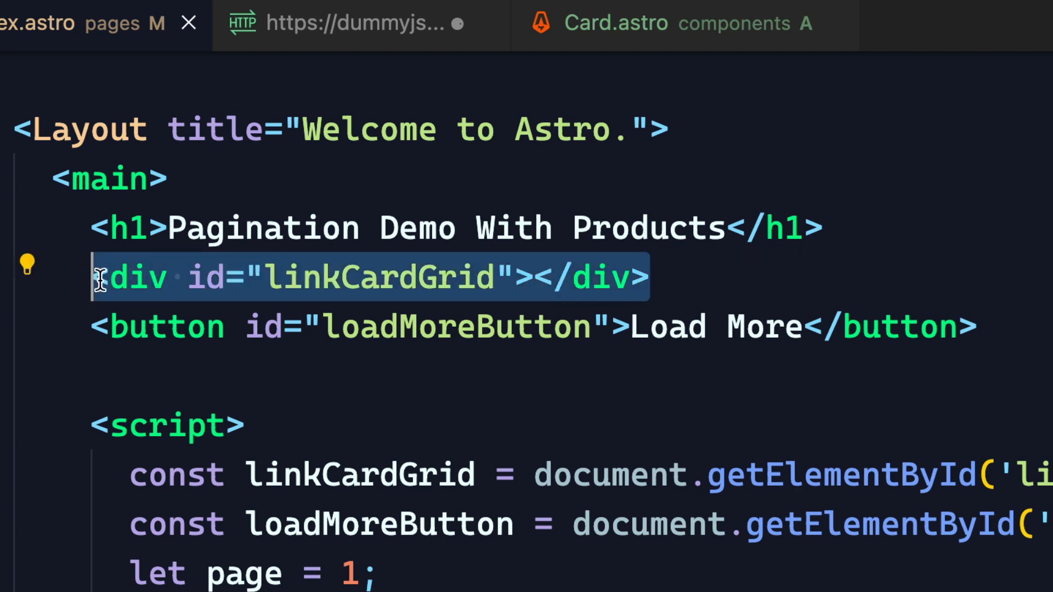
{"action": "mouse_move", "coordinate": [522, 353]}
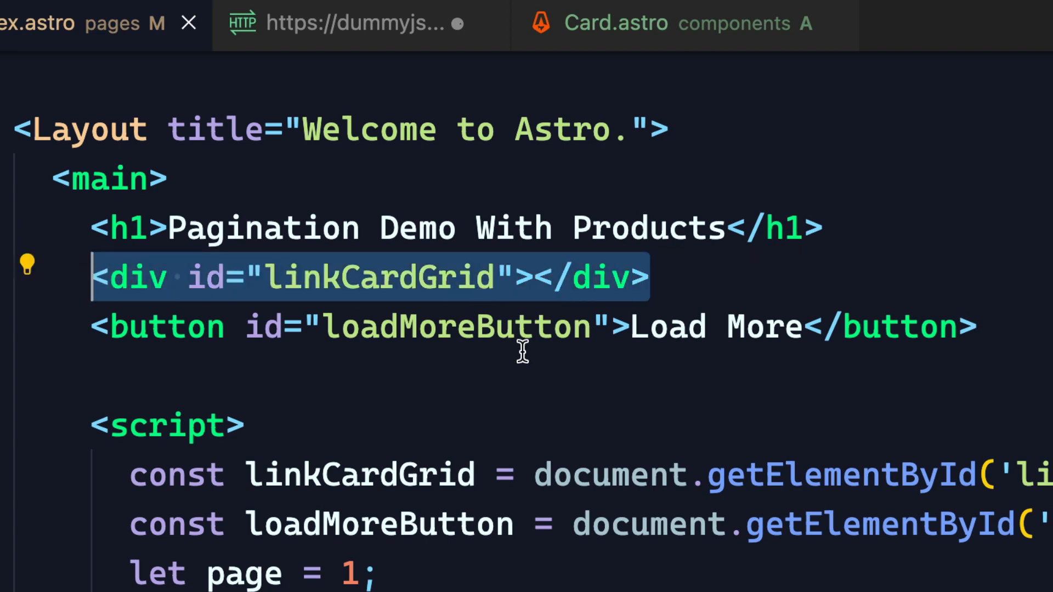
{"action": "mouse_move", "coordinate": [661, 329]}
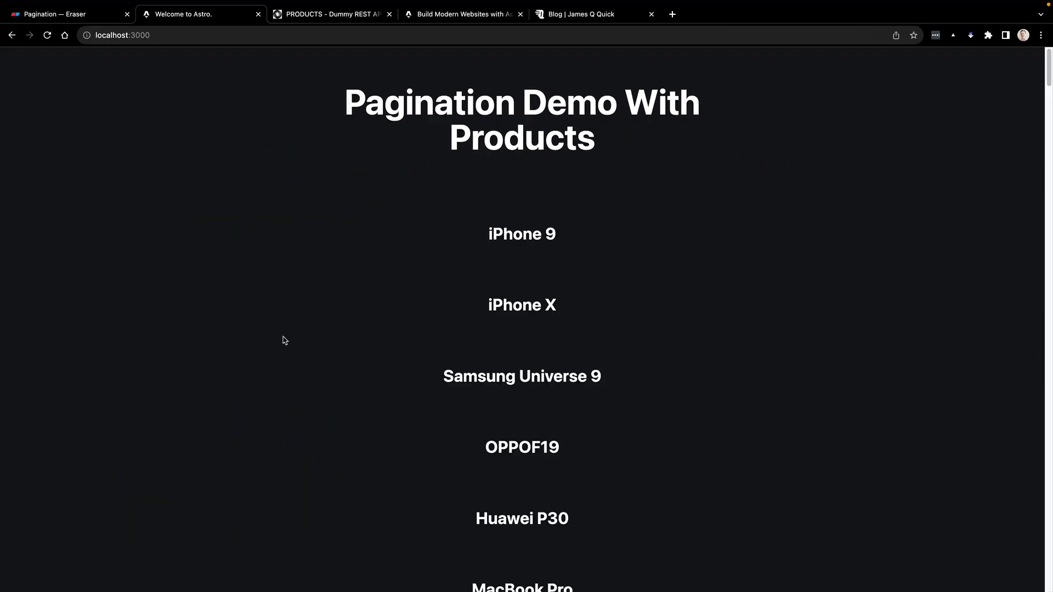
- Scroll the product list down to the crystal chandelier and the Load More button
{"action": "scroll", "scroll_direction": "down", "scroll_amount": 3}
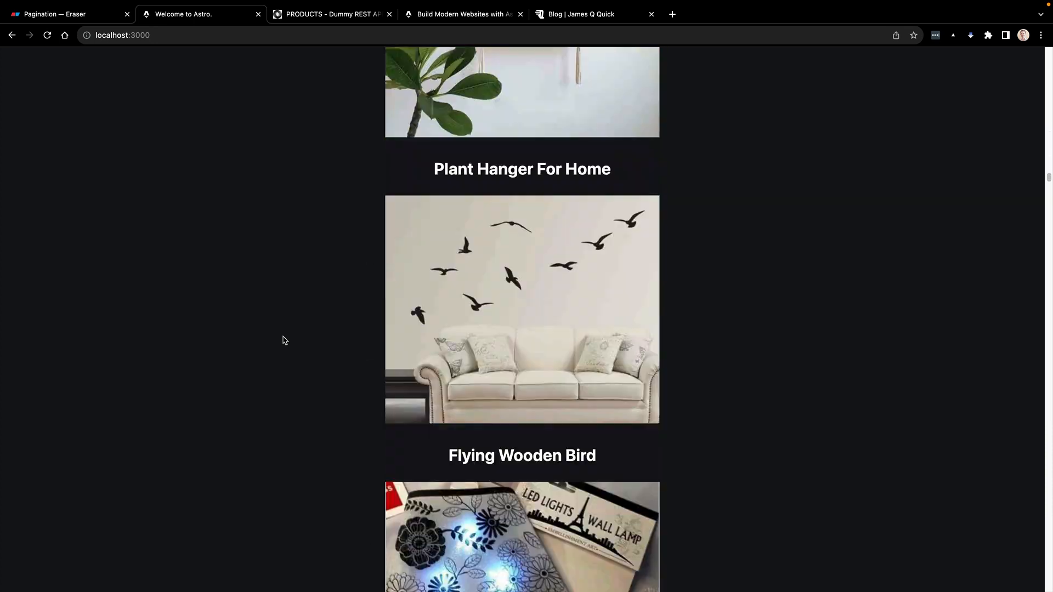
{"action": "scroll", "scroll_direction": "down", "scroll_amount": 3}
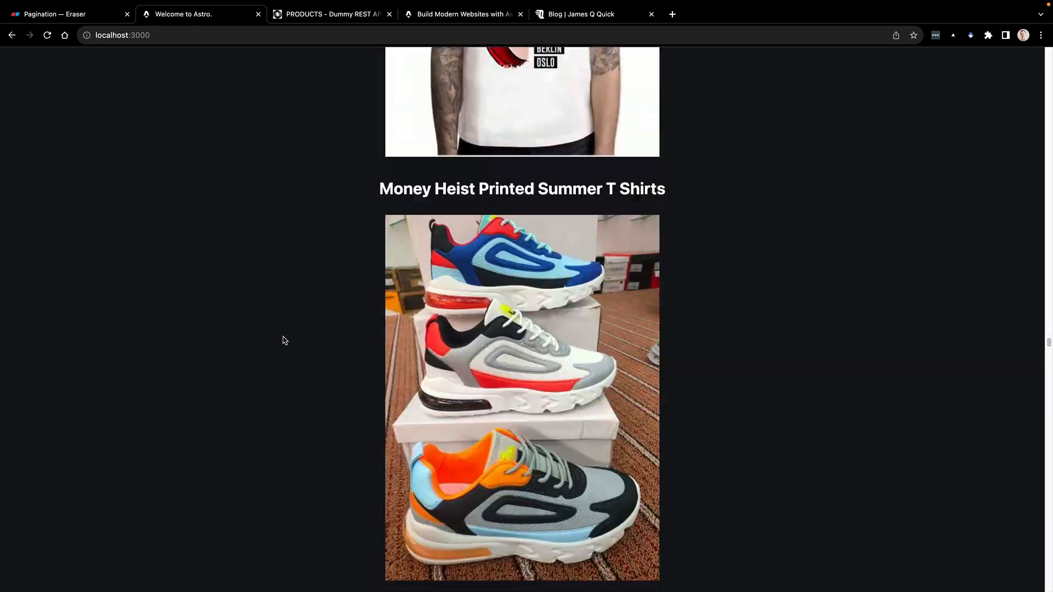
{"action": "scroll", "scroll_direction": "down", "scroll_amount": 3}
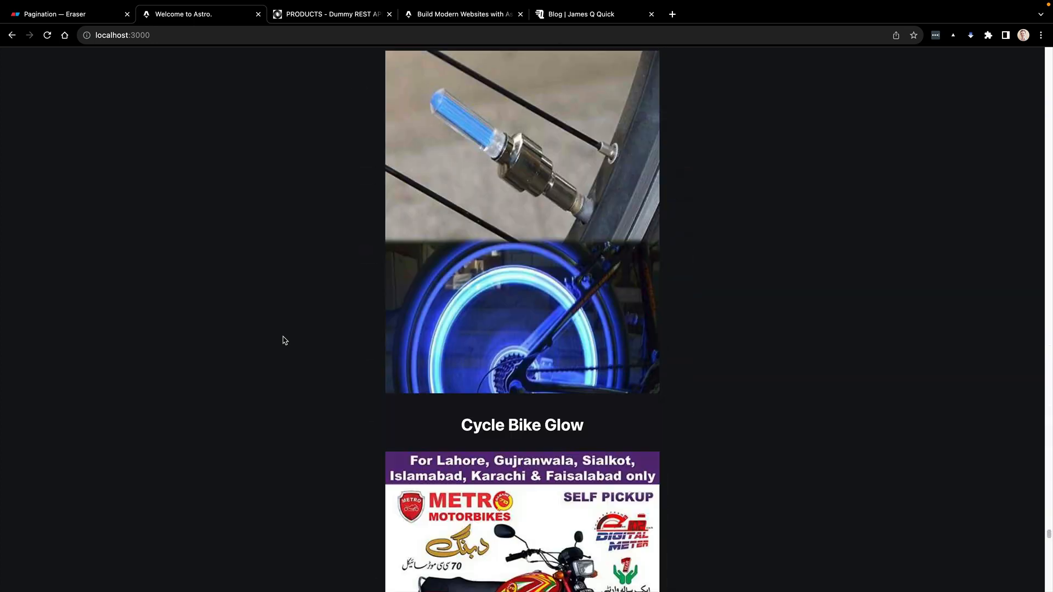
{"action": "scroll", "scroll_direction": "down", "scroll_amount": 3}
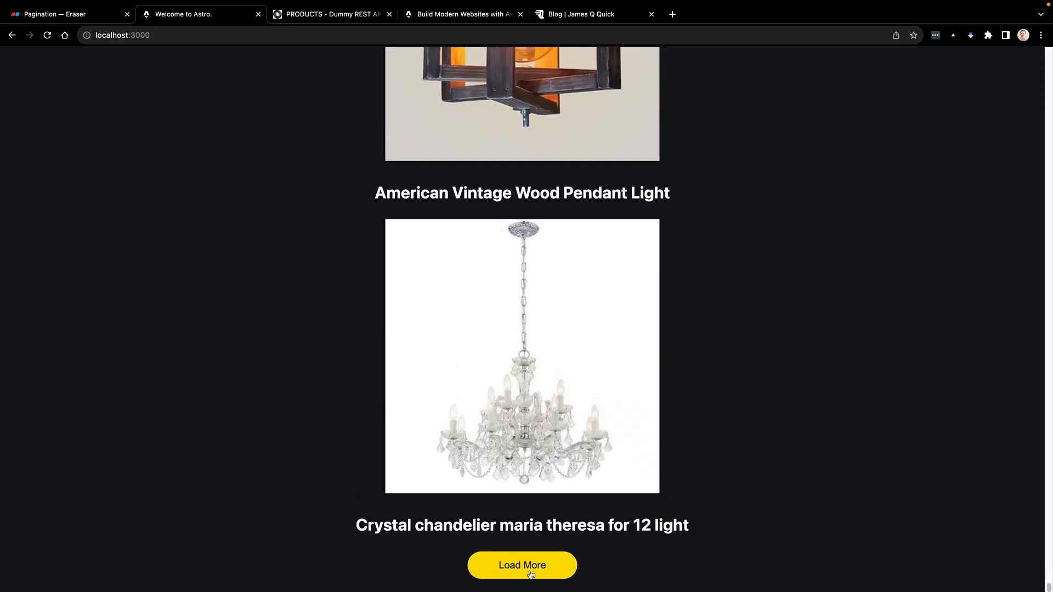
{"action": "mouse_move", "coordinate": [420, 441]}
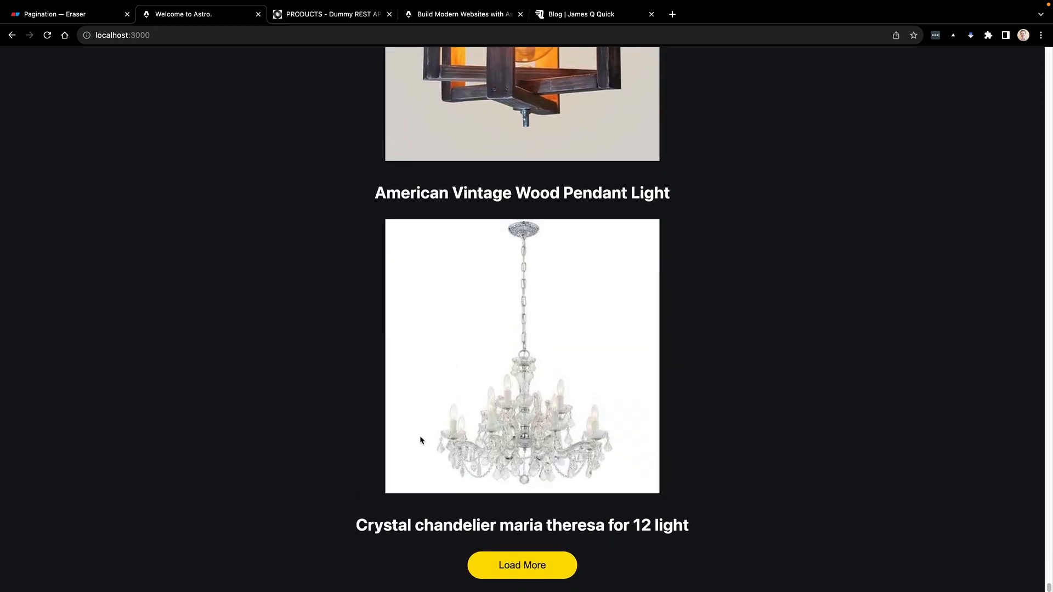
{"action": "mouse_move", "coordinate": [414, 450]}
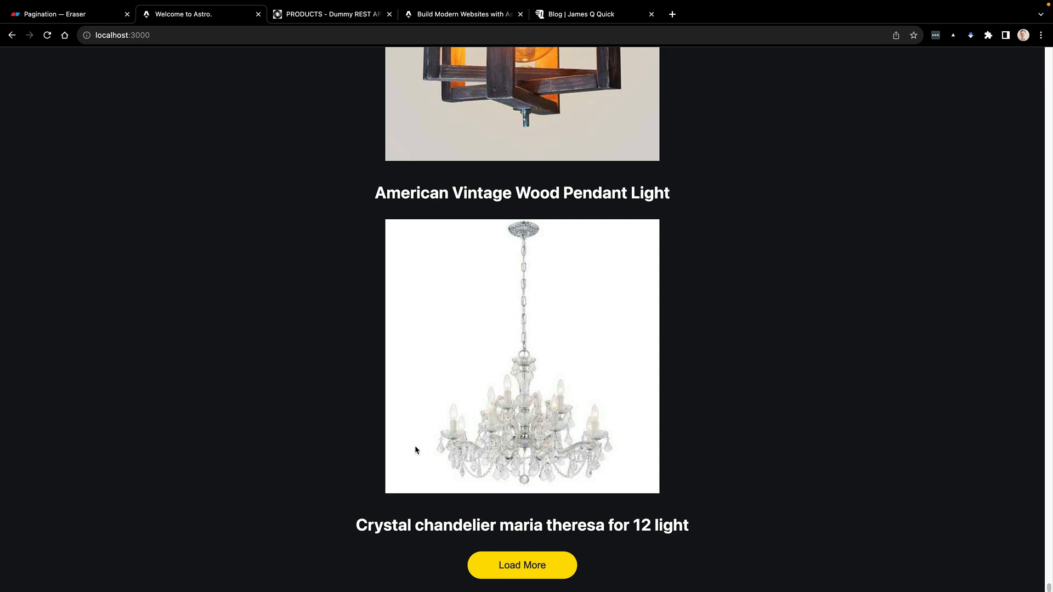
{"action": "mouse_move", "coordinate": [410, 414]}
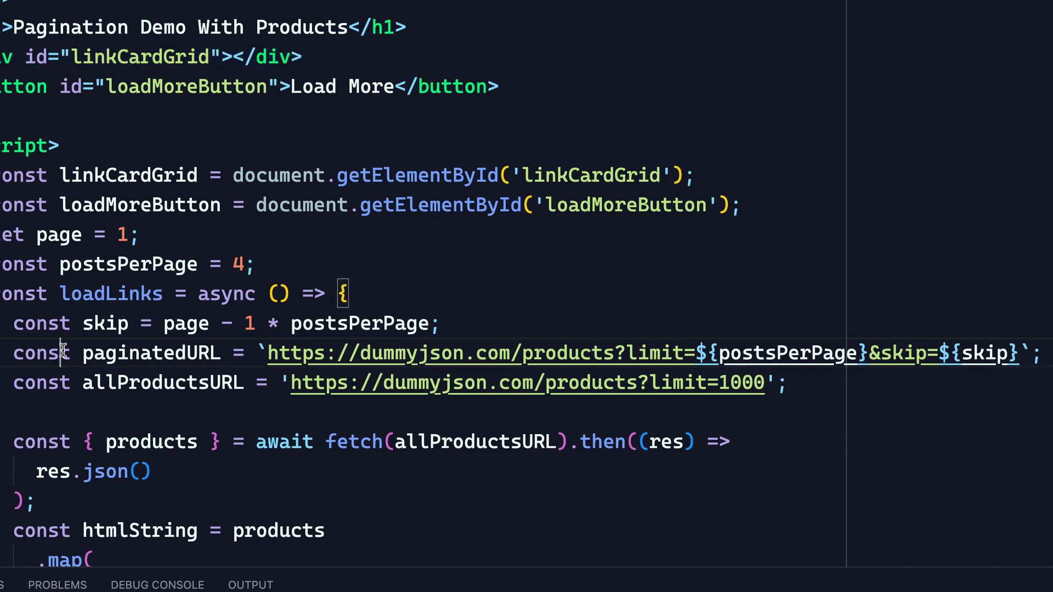
{"action": "scroll", "scroll_direction": "down", "scroll_amount": 3}
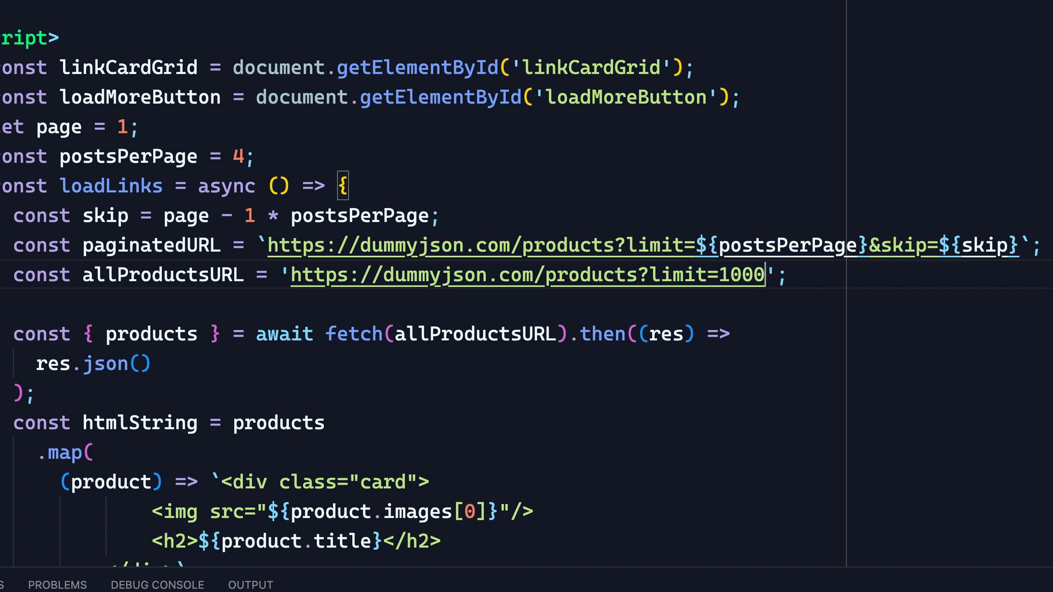
{"action": "mouse_move", "coordinate": [151, 264]}
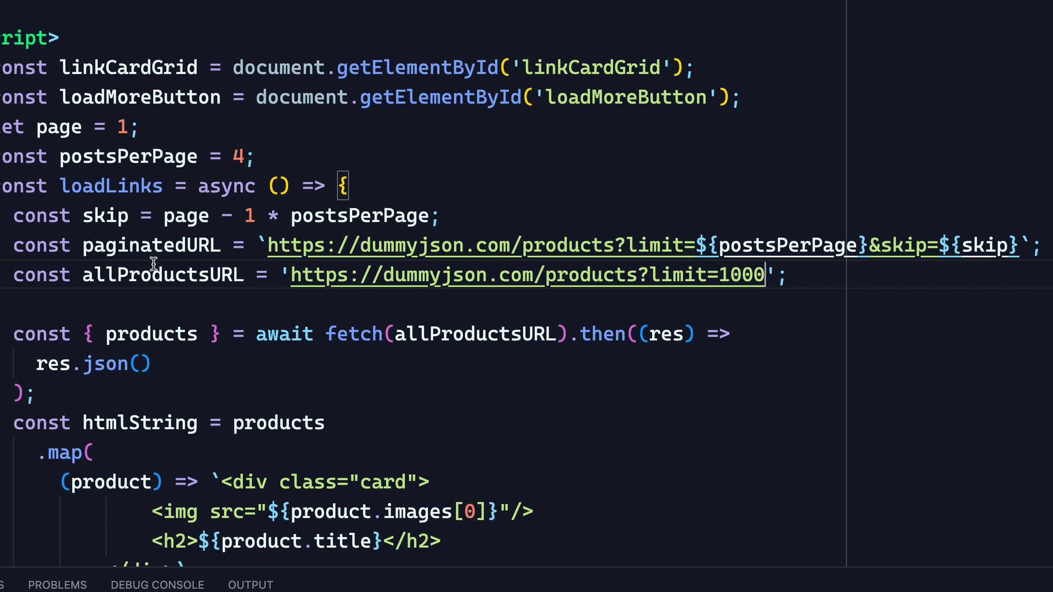
{"action": "mouse_move", "coordinate": [321, 244]}
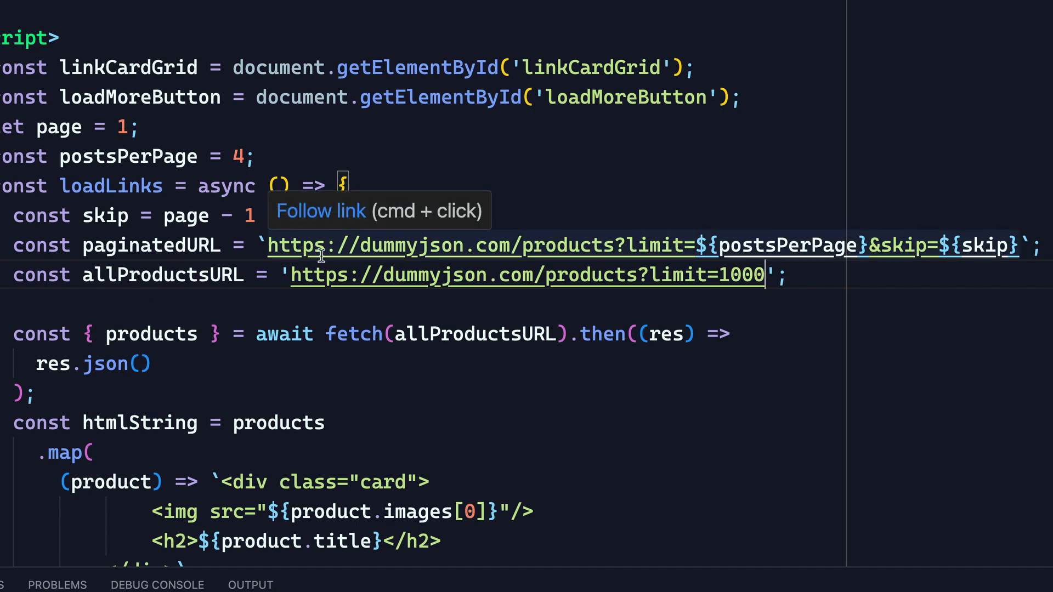
{"action": "mouse_move", "coordinate": [611, 244]}
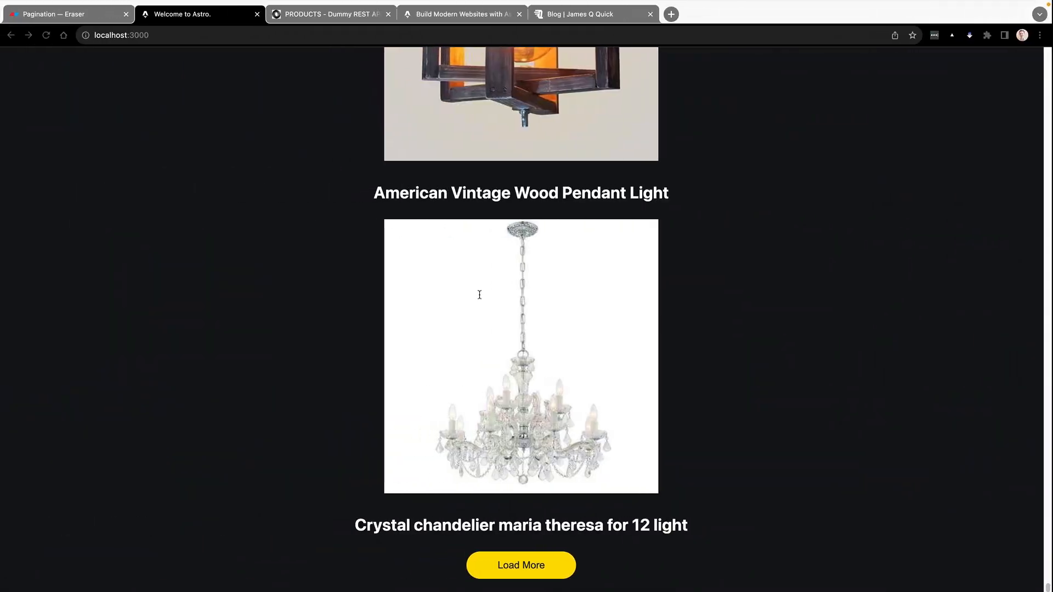
- Change the fetch call to use paginatedURL and point out postsPerPage and the skip offset line
{"action": "left_click", "coordinate": [520, 565]}
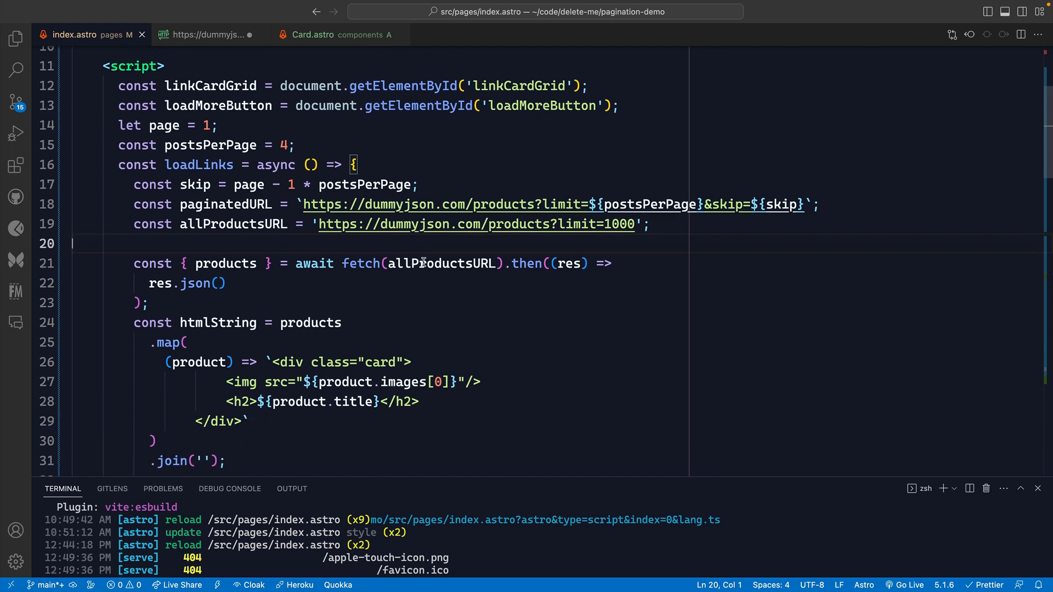
{"action": "type", "text": "paginate"}
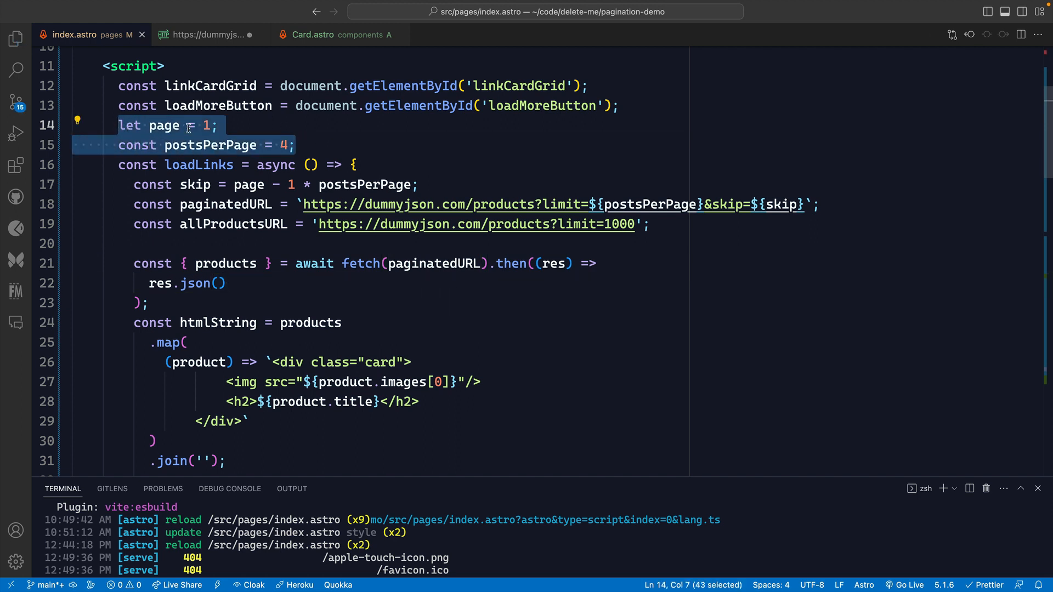
{"action": "mouse_move", "coordinate": [267, 144]}
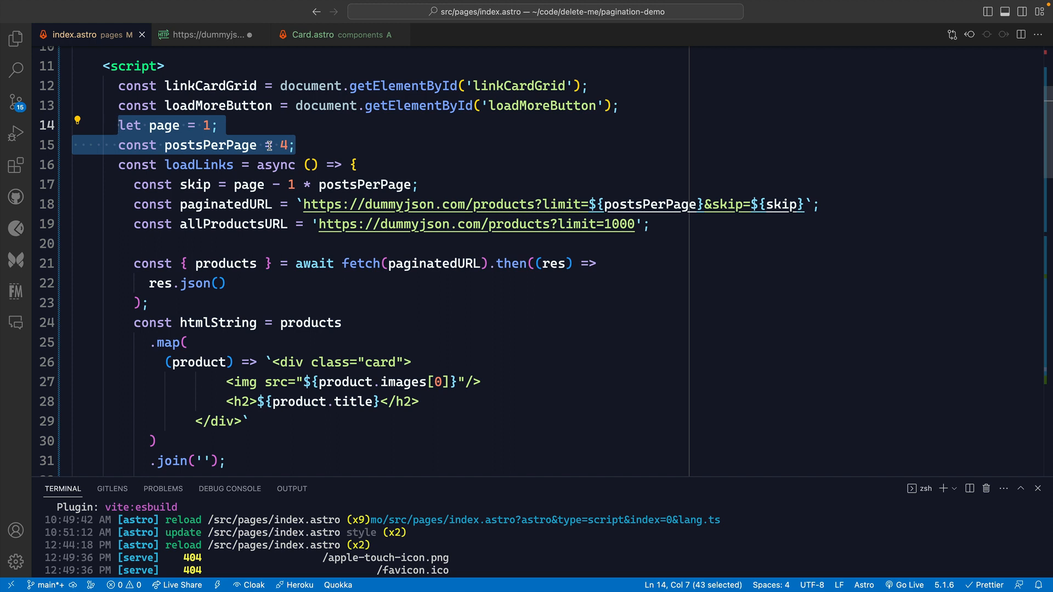
{"action": "left_click", "coordinate": [692, 204]}
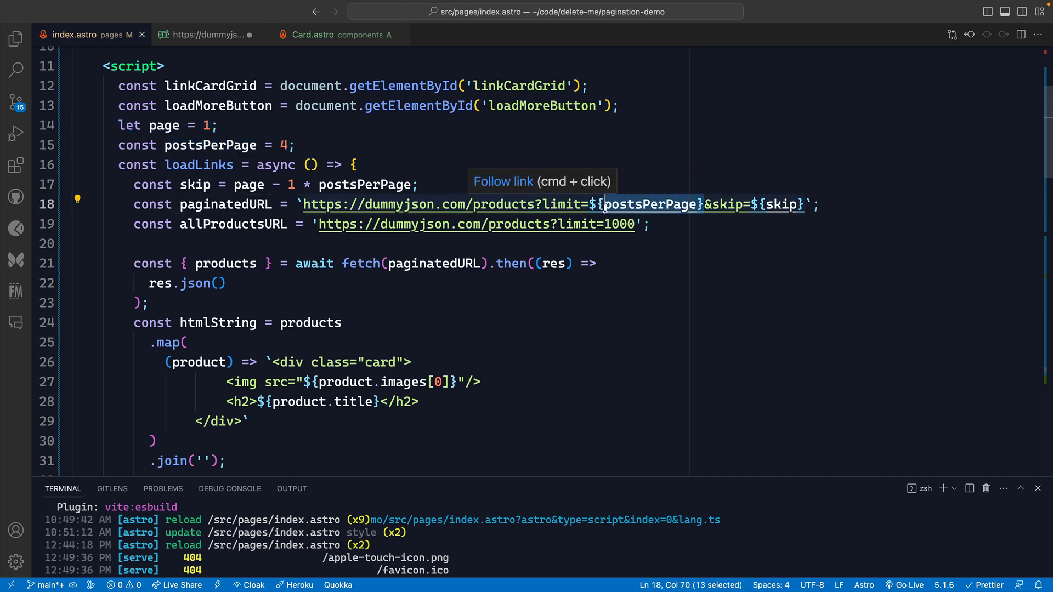
{"action": "mouse_move", "coordinate": [576, 197]}
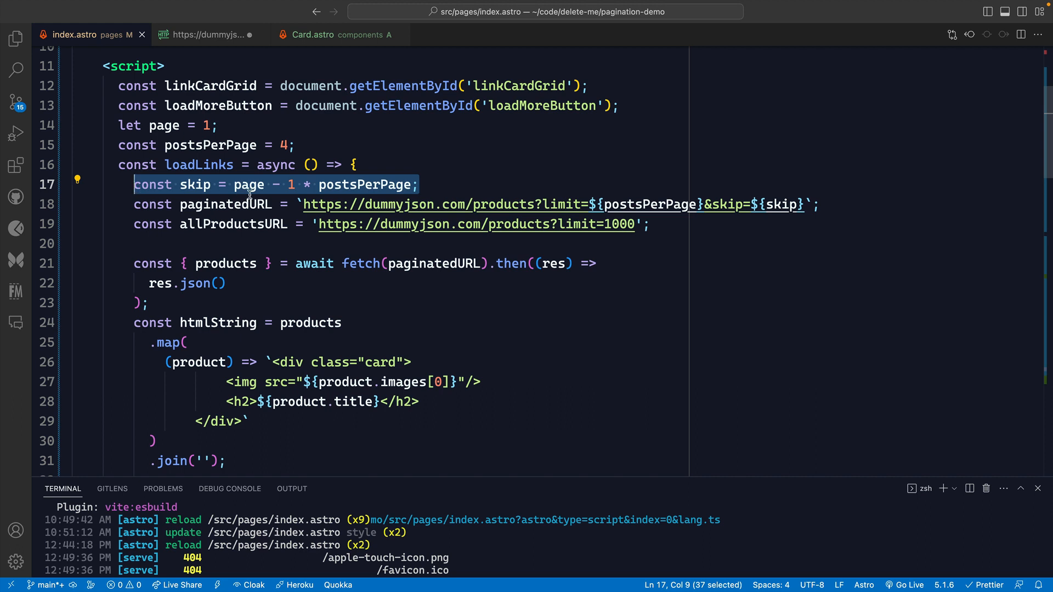
{"action": "left_click", "coordinate": [229, 184]}
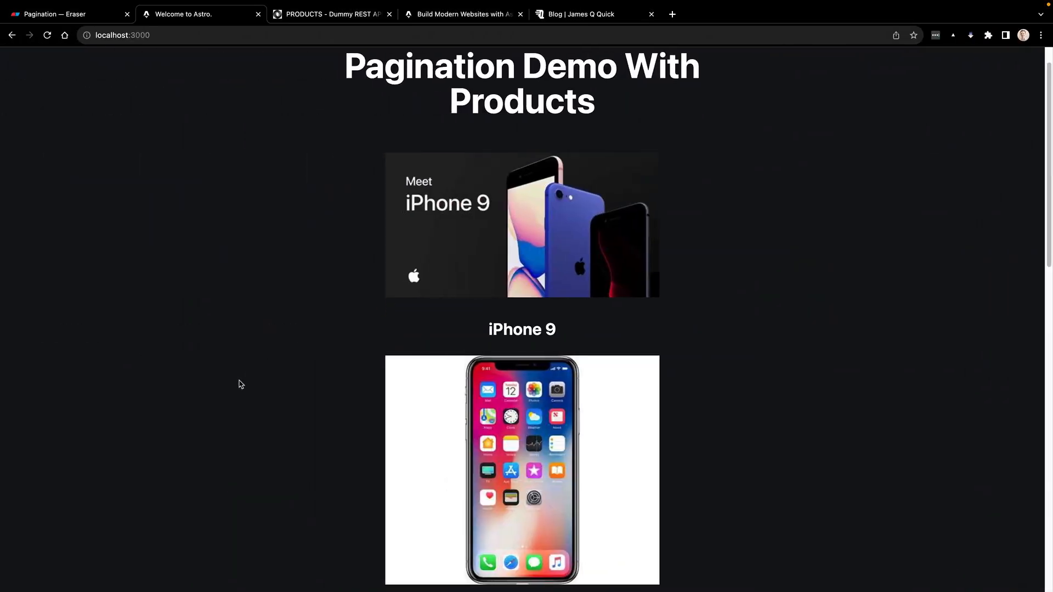
- Scroll to the bottom of the product list and load the next batch of four products
{"action": "scroll", "scroll_direction": "down", "scroll_amount": 3}
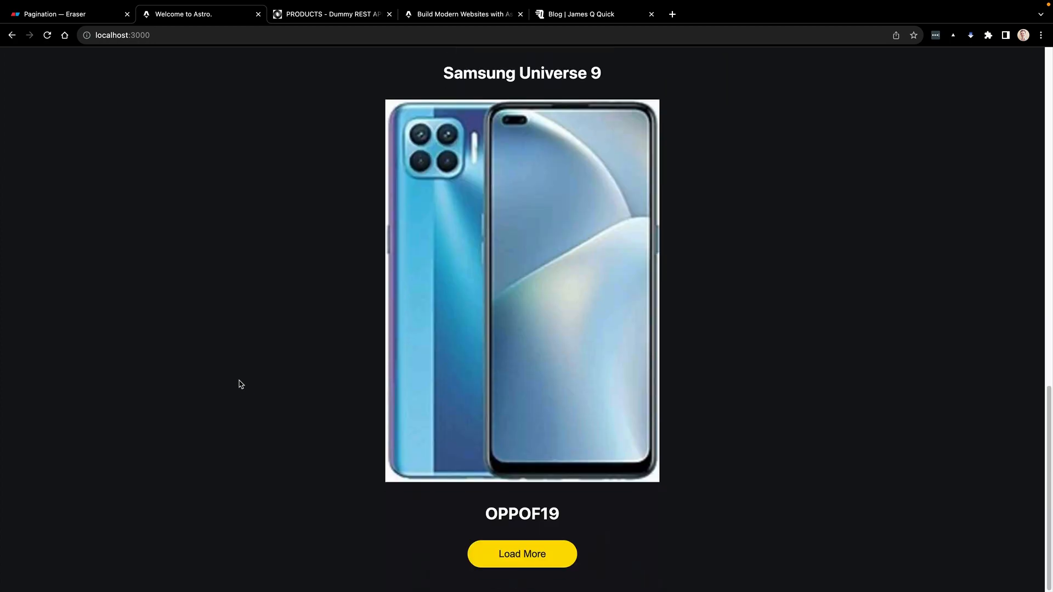
{"action": "scroll", "scroll_direction": "down", "scroll_amount": 3}
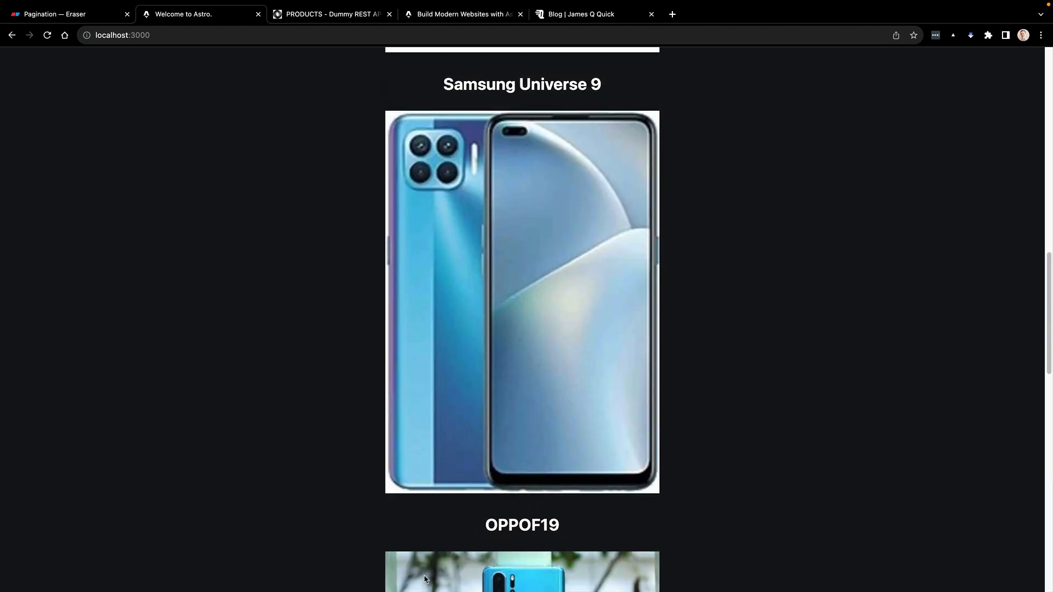
{"action": "scroll", "scroll_direction": "down", "scroll_amount": 3}
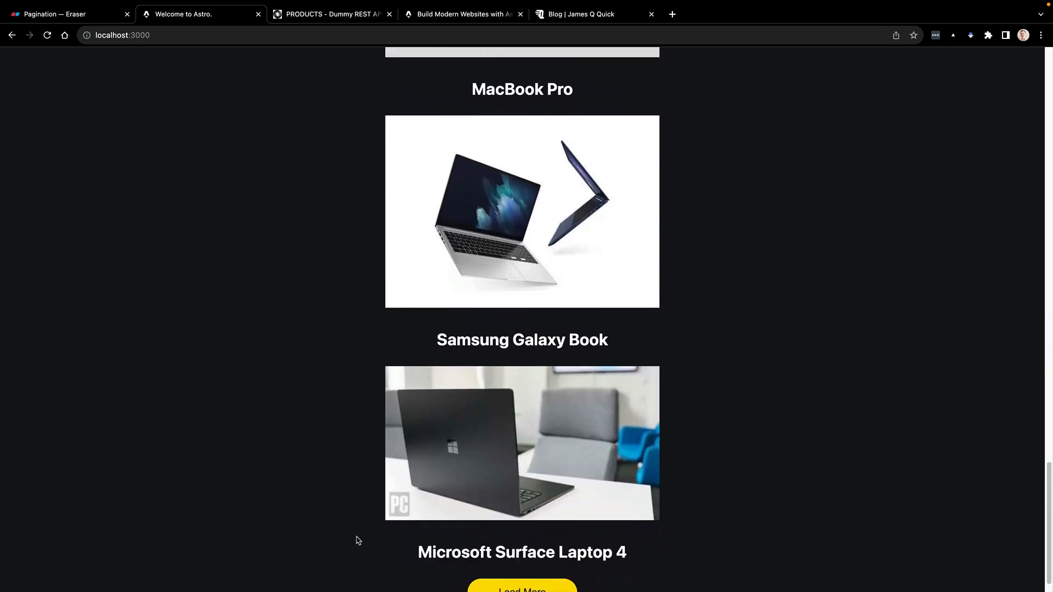
{"action": "scroll", "scroll_direction": "down", "scroll_amount": 3}
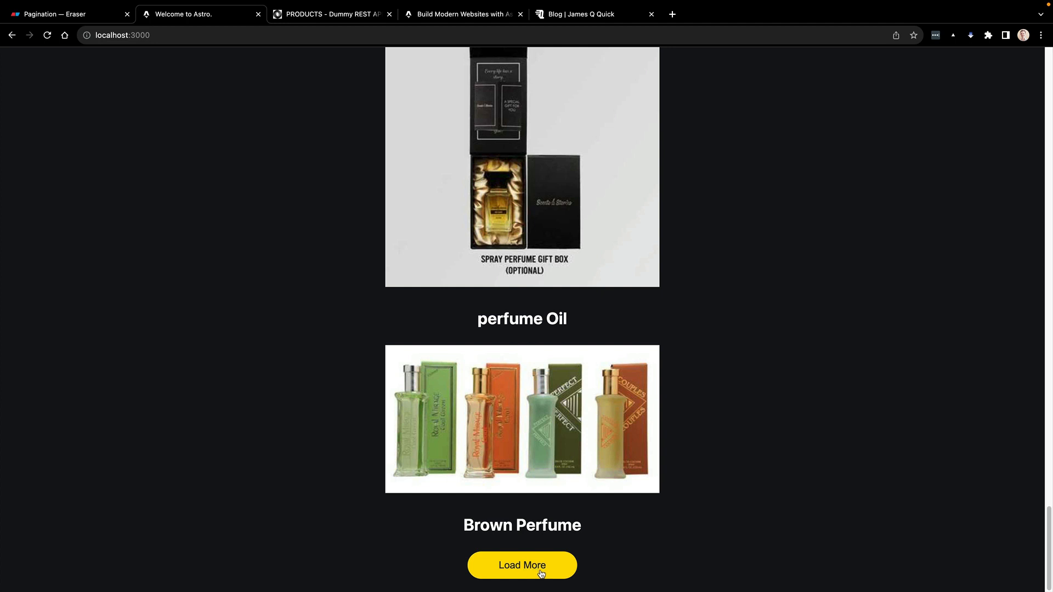
{"action": "mouse_move", "coordinate": [365, 527]}
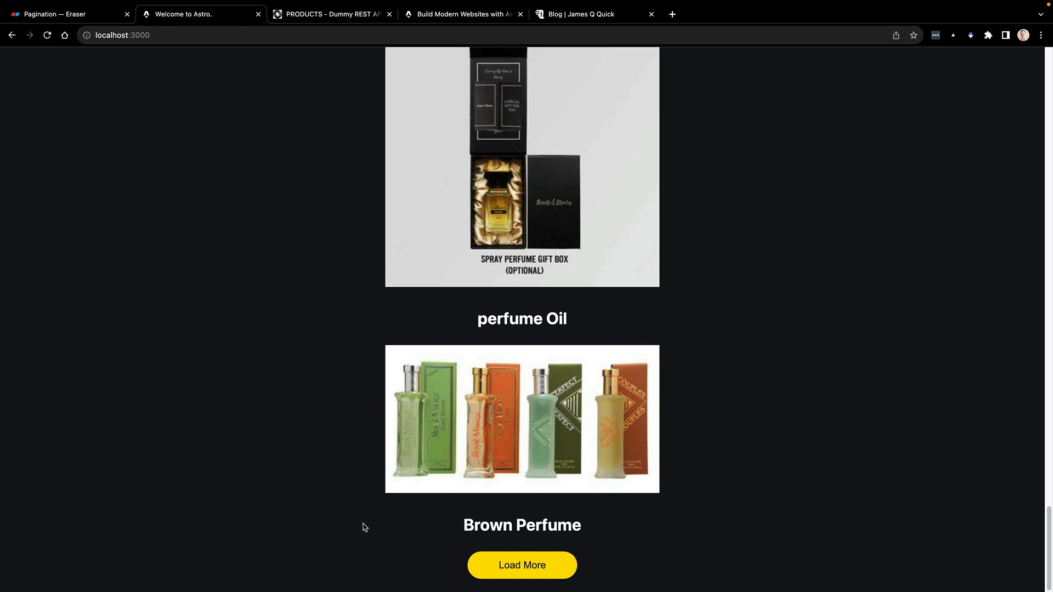
{"action": "left_click", "coordinate": [522, 565]}
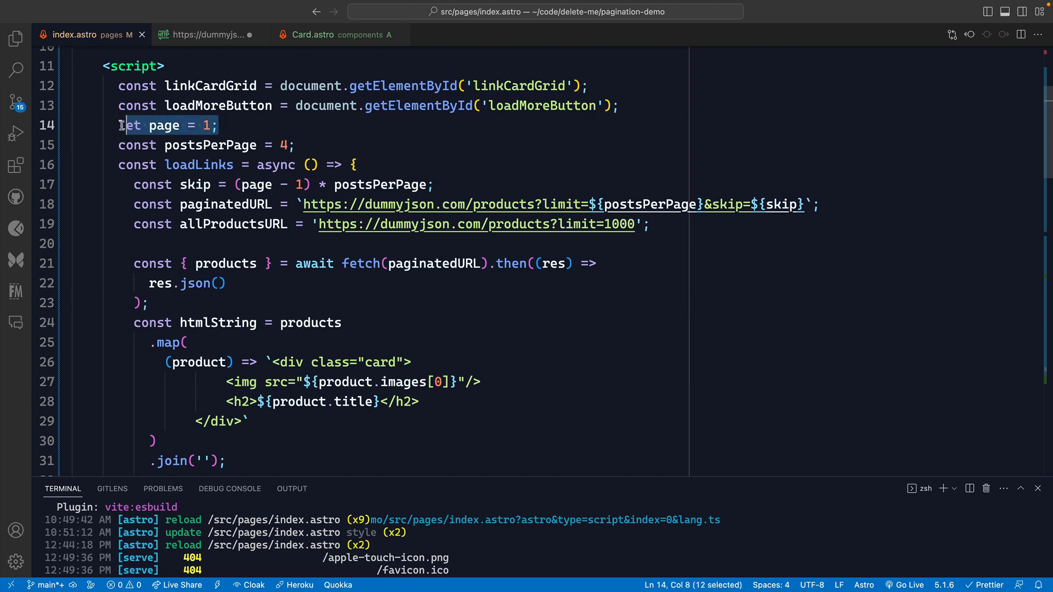
{"action": "scroll", "scroll_direction": "down", "scroll_amount": 3}
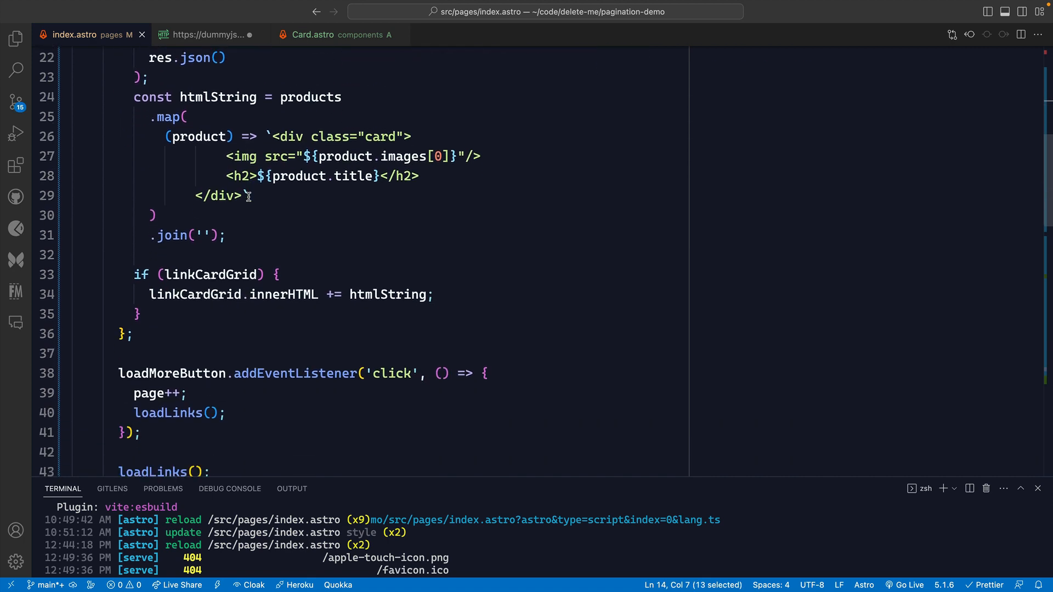
{"action": "scroll", "scroll_direction": "down", "scroll_amount": 3}
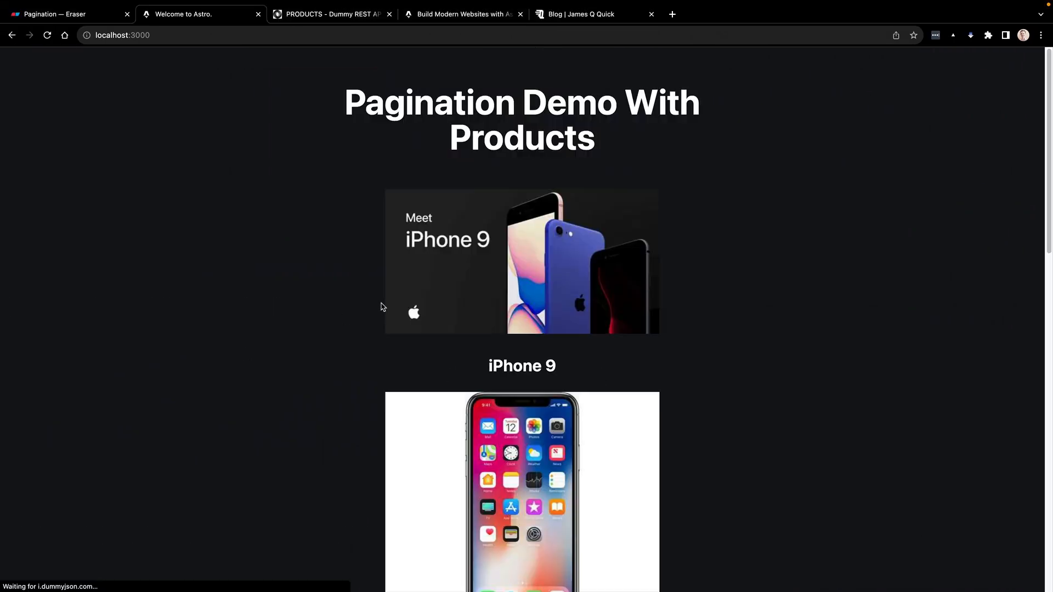
- Load more products, return to the page heading, then switch to the James Q Quick blog tab
{"action": "scroll", "scroll_direction": "down", "scroll_amount": 3}
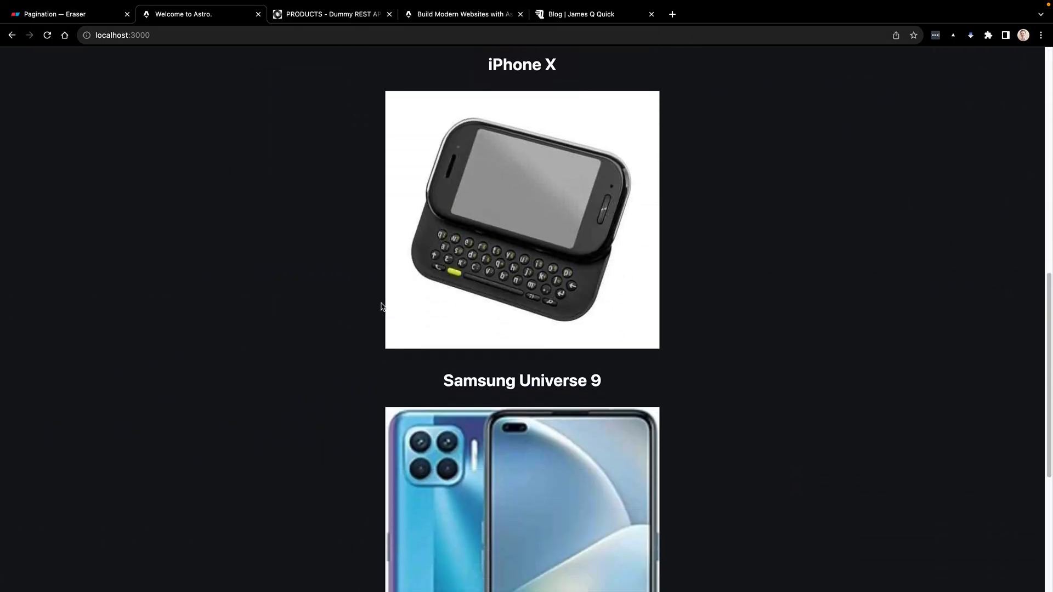
{"action": "scroll", "scroll_direction": "down", "scroll_amount": 3}
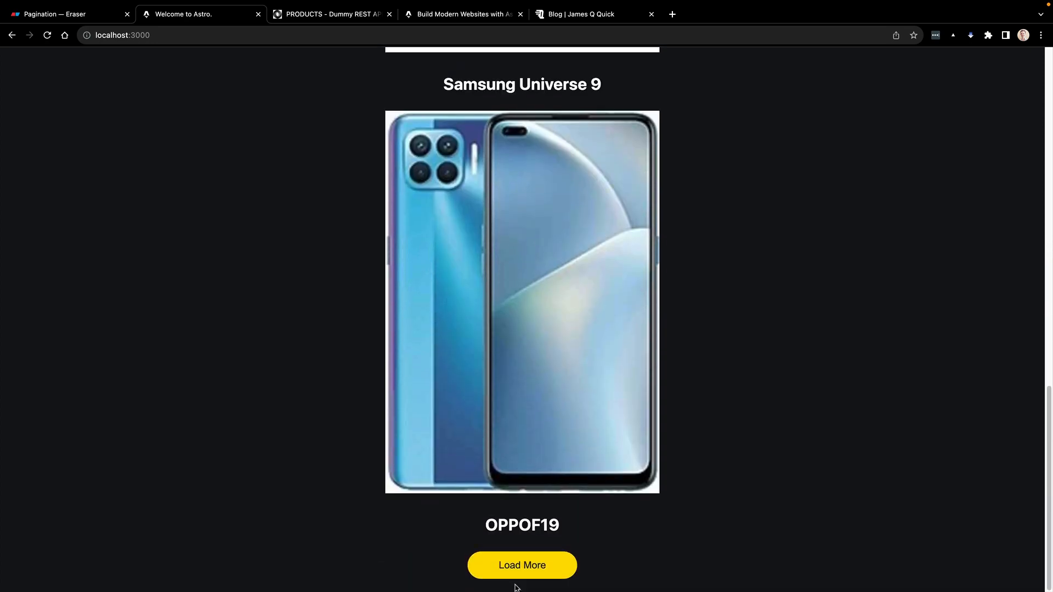
{"action": "left_click", "coordinate": [523, 565]}
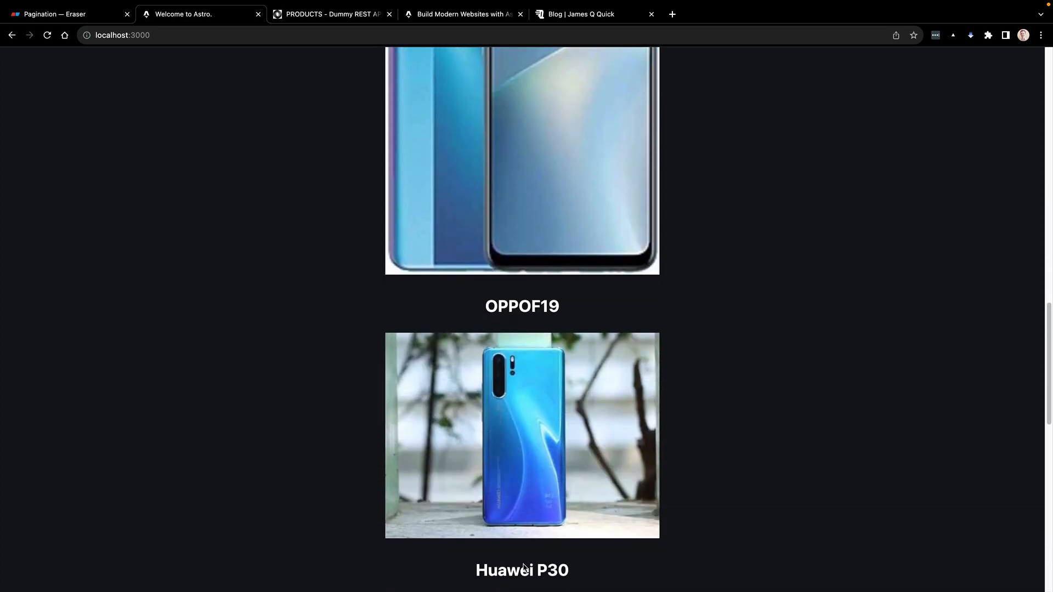
{"action": "scroll", "scroll_direction": "up", "scroll_amount": 3}
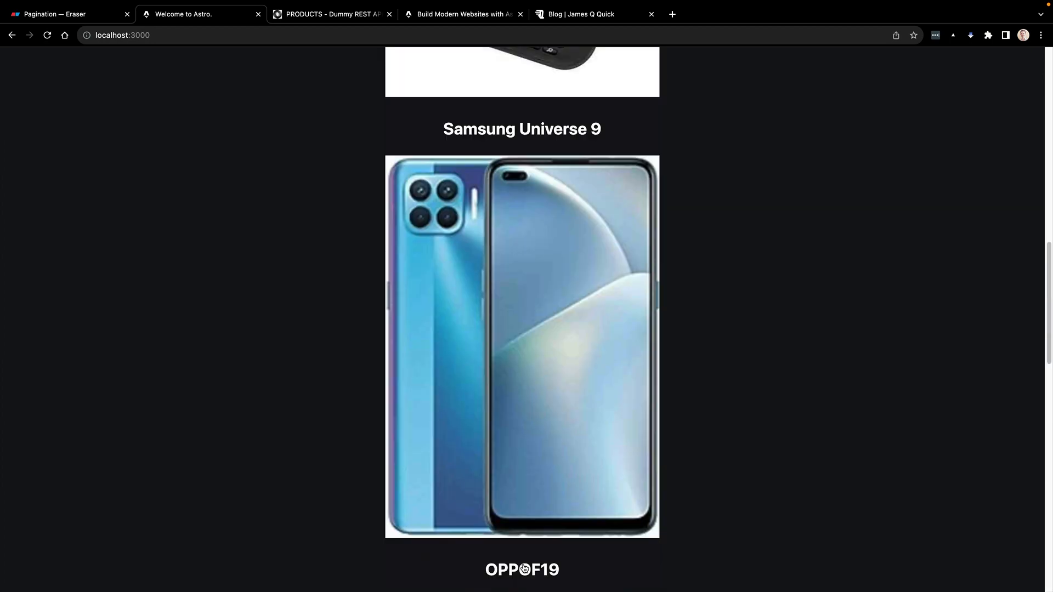
{"action": "scroll", "scroll_direction": "up", "scroll_amount": 3}
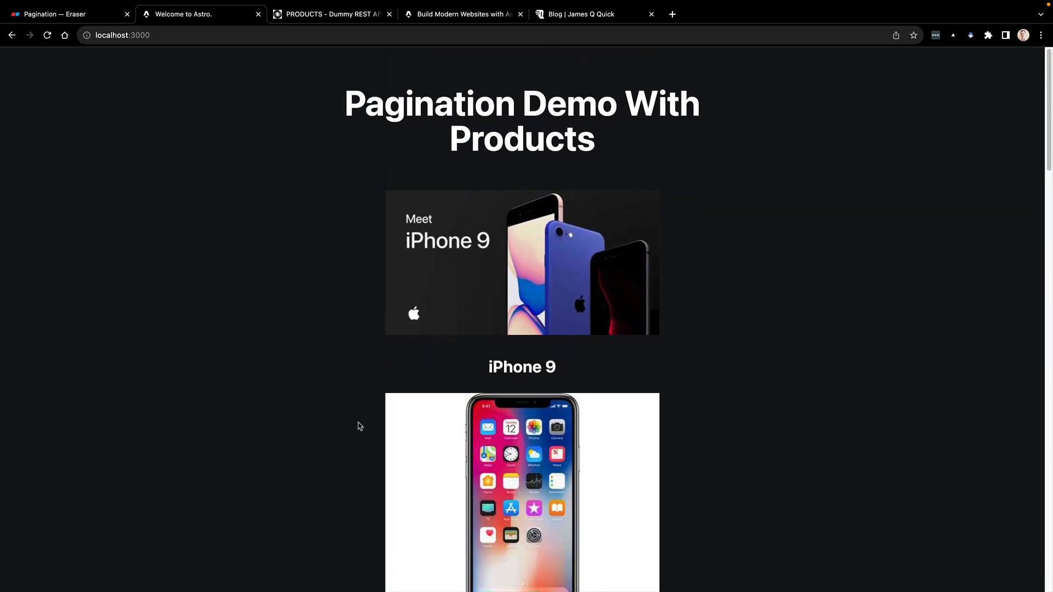
{"action": "left_click", "coordinate": [594, 13]}
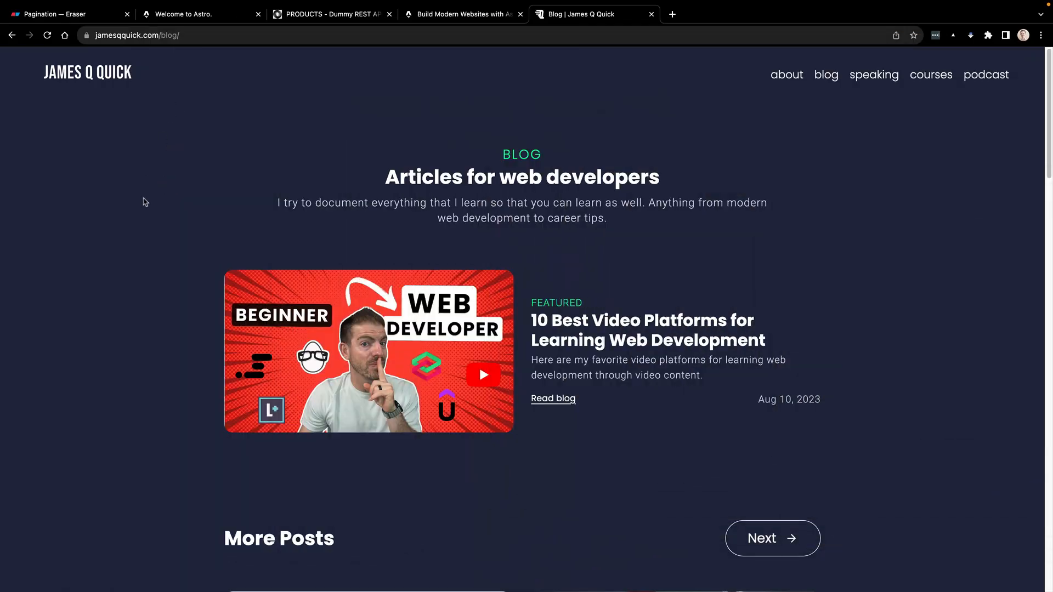
- Scroll through the post listing on the /blog page and back up
{"action": "scroll", "scroll_direction": "down", "scroll_amount": 3}
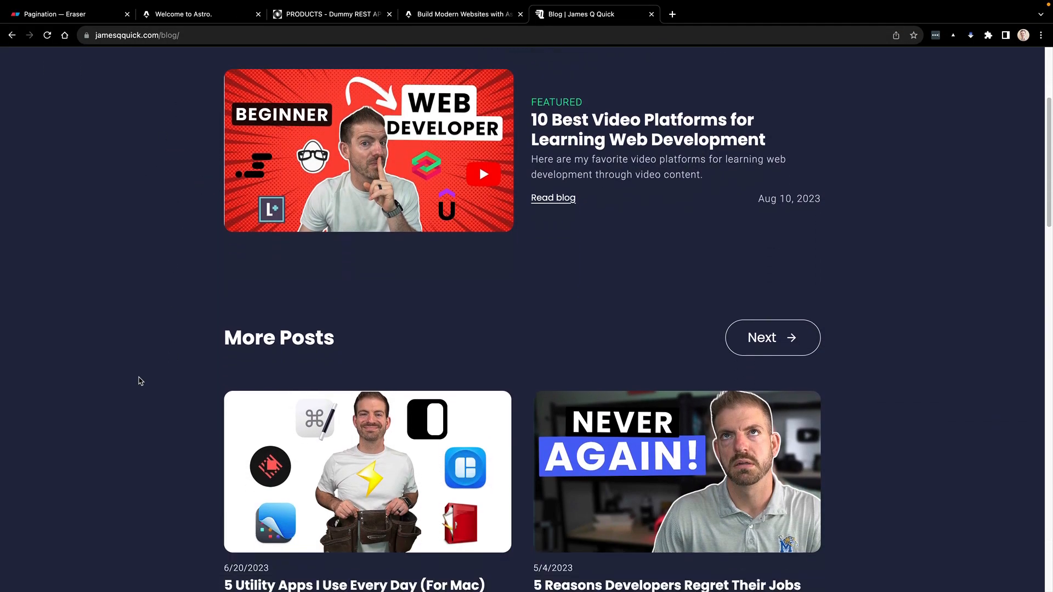
{"action": "scroll", "scroll_direction": "down", "scroll_amount": 3}
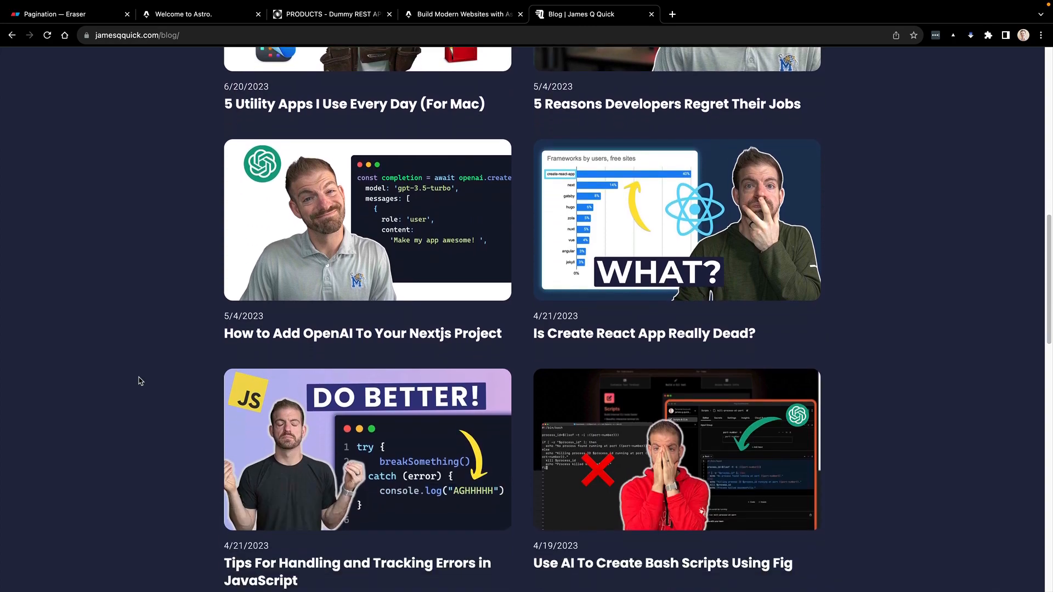
{"action": "scroll", "scroll_direction": "down", "scroll_amount": 3}
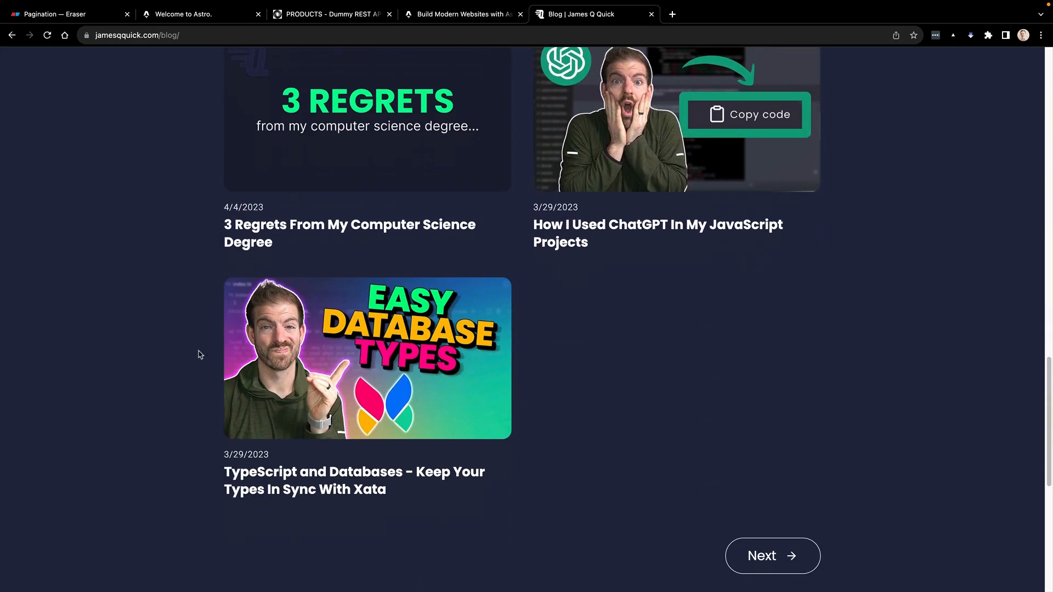
{"action": "scroll", "scroll_direction": "up", "scroll_amount": 3}
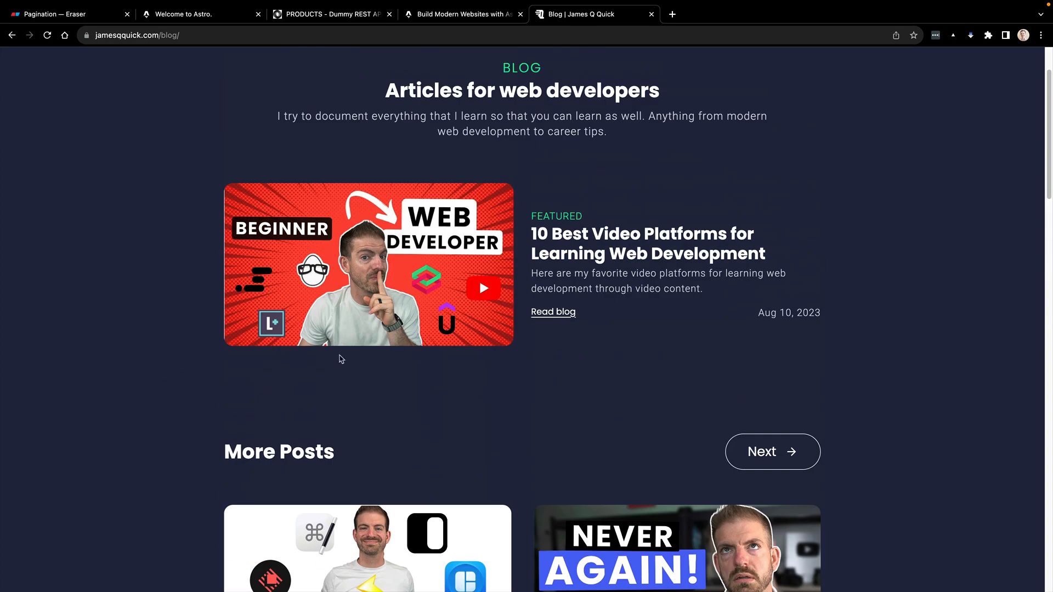
{"action": "mouse_move", "coordinate": [288, 376]}
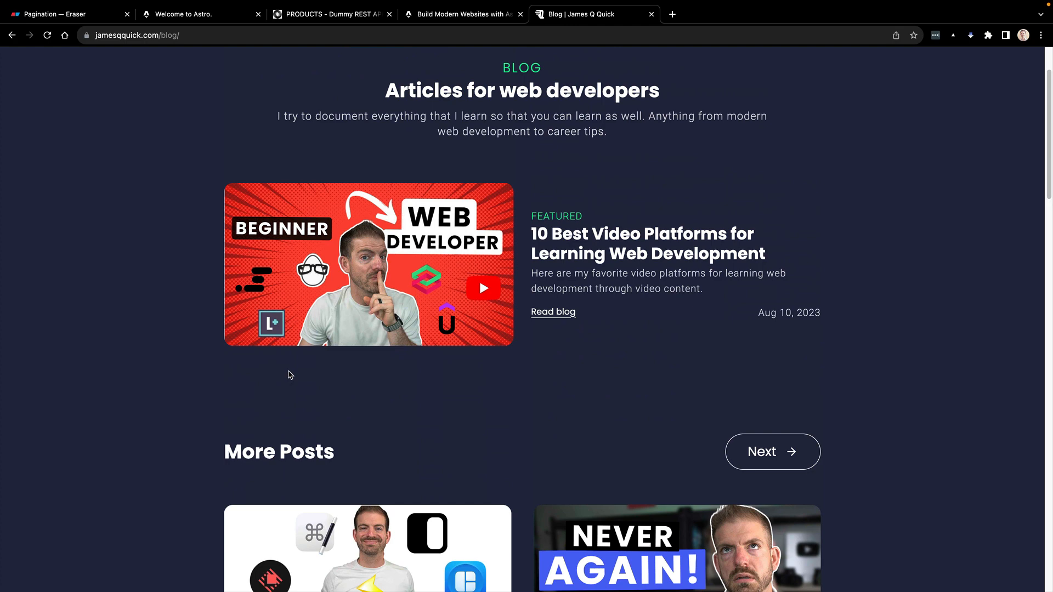
{"action": "scroll", "scroll_direction": "down", "scroll_amount": 3}
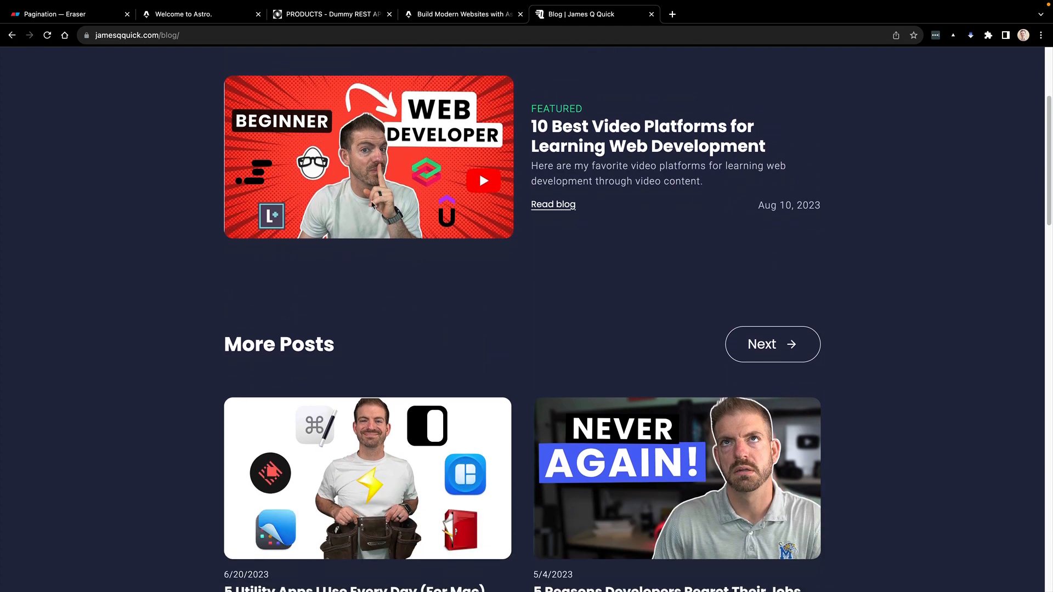
{"action": "scroll", "scroll_direction": "down", "scroll_amount": 3}
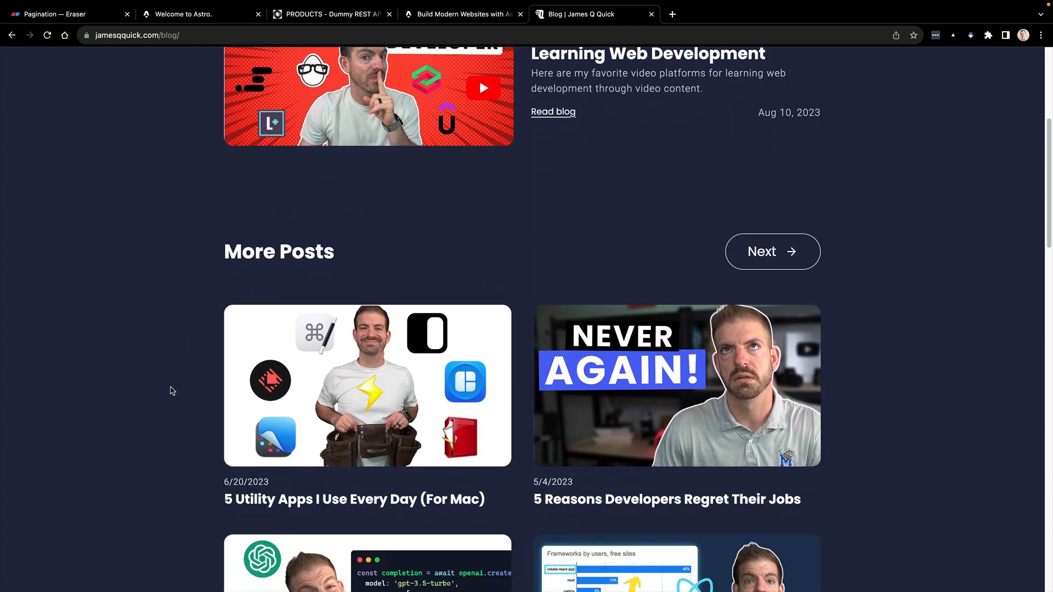
{"action": "scroll", "scroll_direction": "down", "scroll_amount": 3}
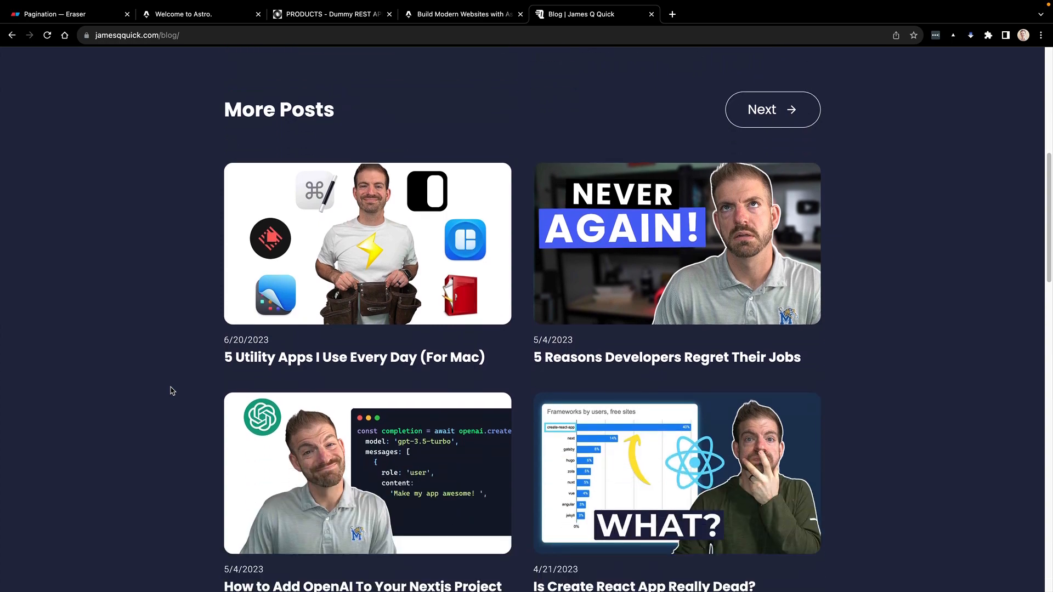
{"action": "scroll", "scroll_direction": "down", "scroll_amount": 3}
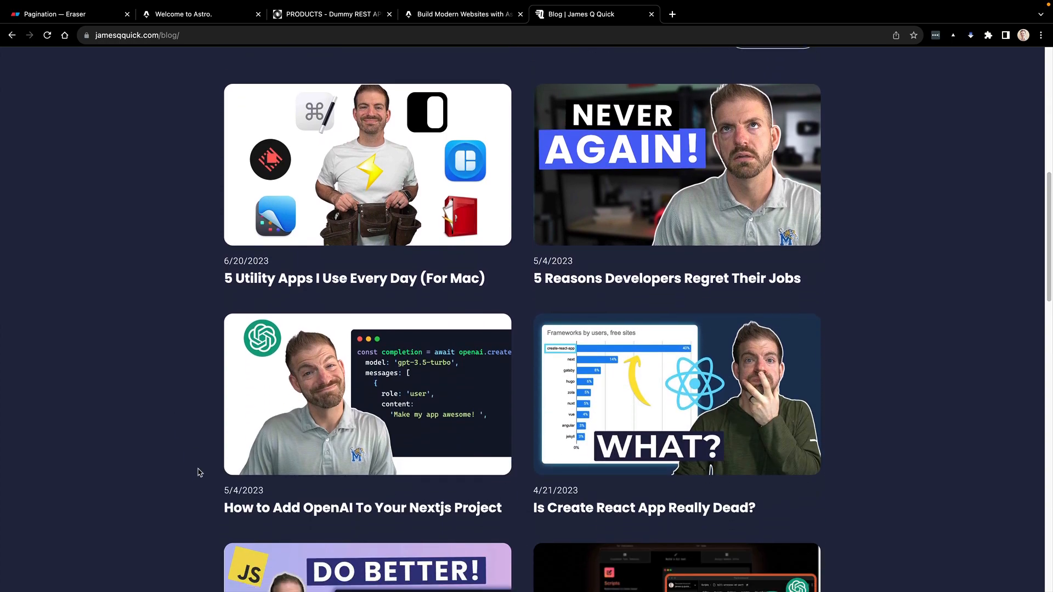
{"action": "scroll", "scroll_direction": "up", "scroll_amount": 3}
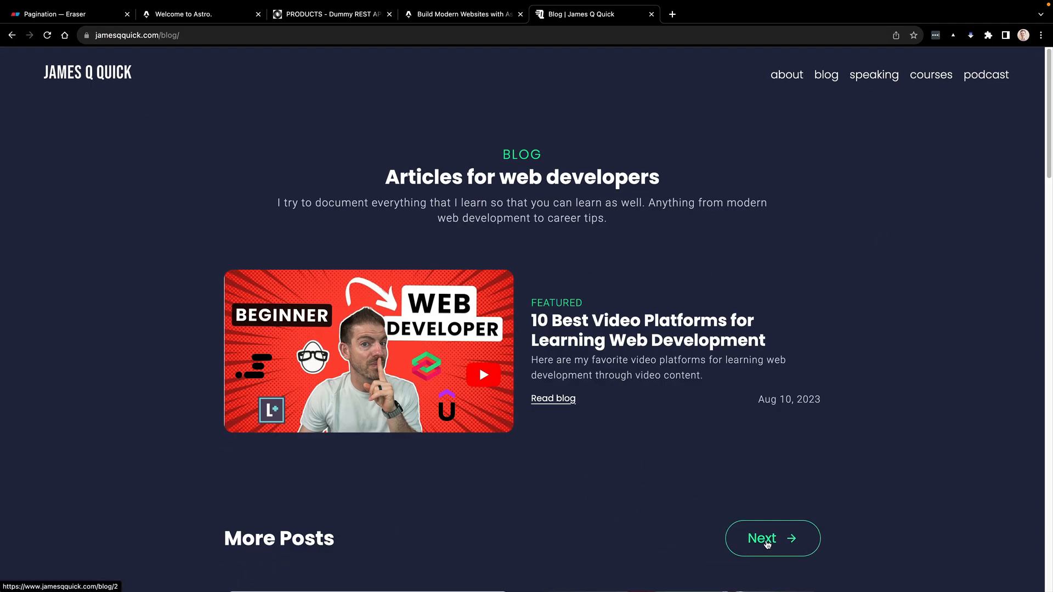
- Use Next and Prev to visit /blog/2, back to /blog/1, then forward to /blog/3
{"action": "left_click", "coordinate": [772, 537]}
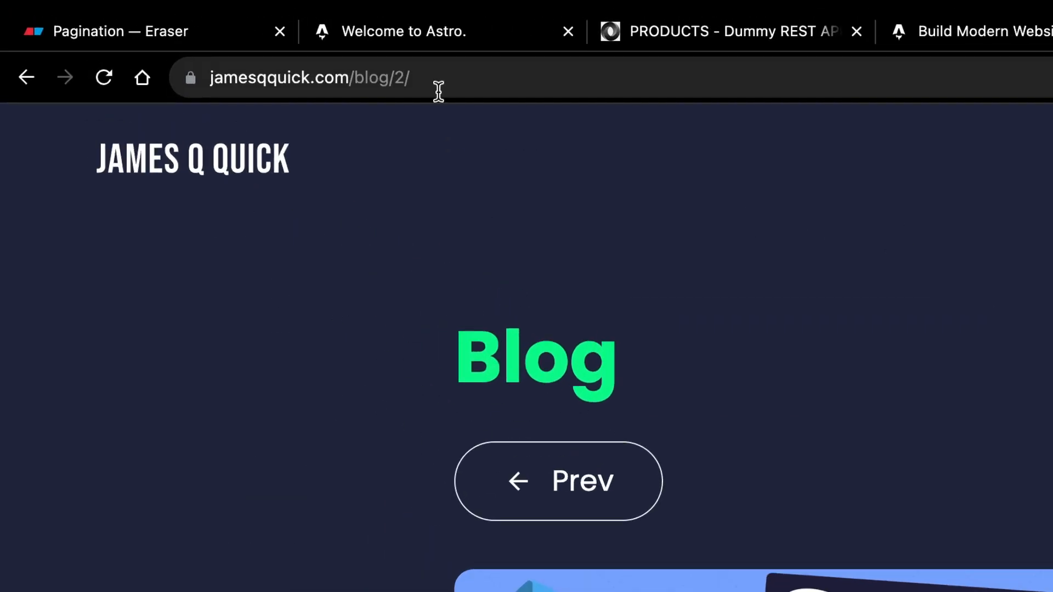
{"action": "left_click", "coordinate": [336, 77]}
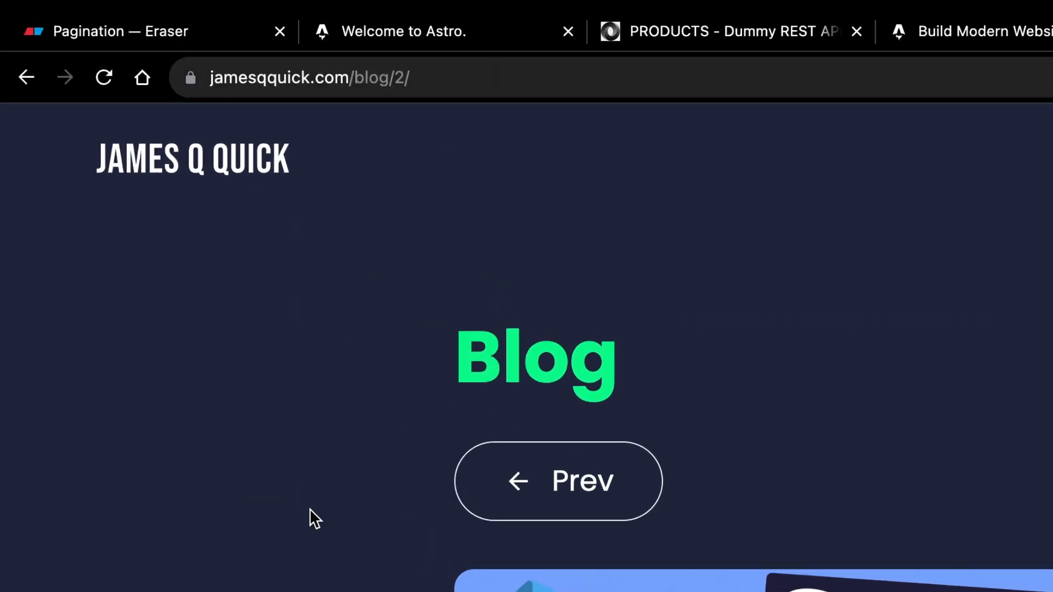
{"action": "mouse_move", "coordinate": [318, 488]}
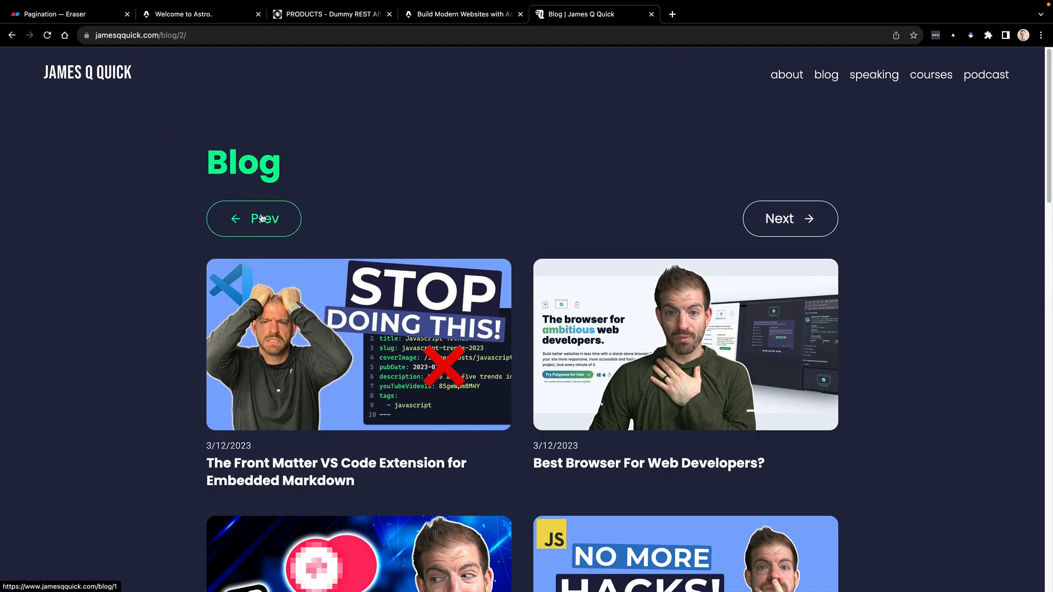
{"action": "mouse_move", "coordinate": [254, 217]}
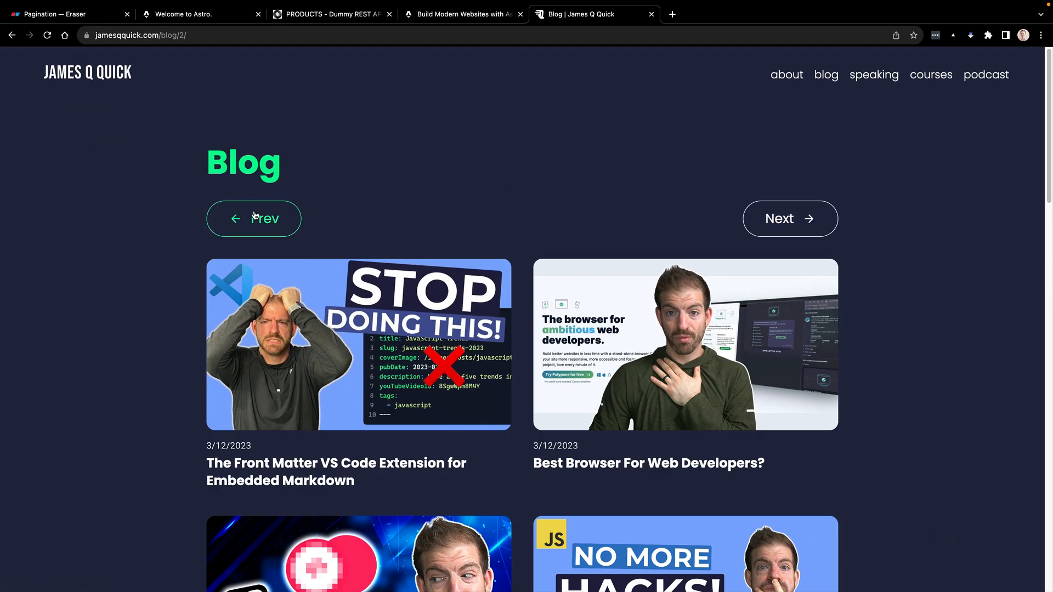
{"action": "left_click", "coordinate": [254, 218]}
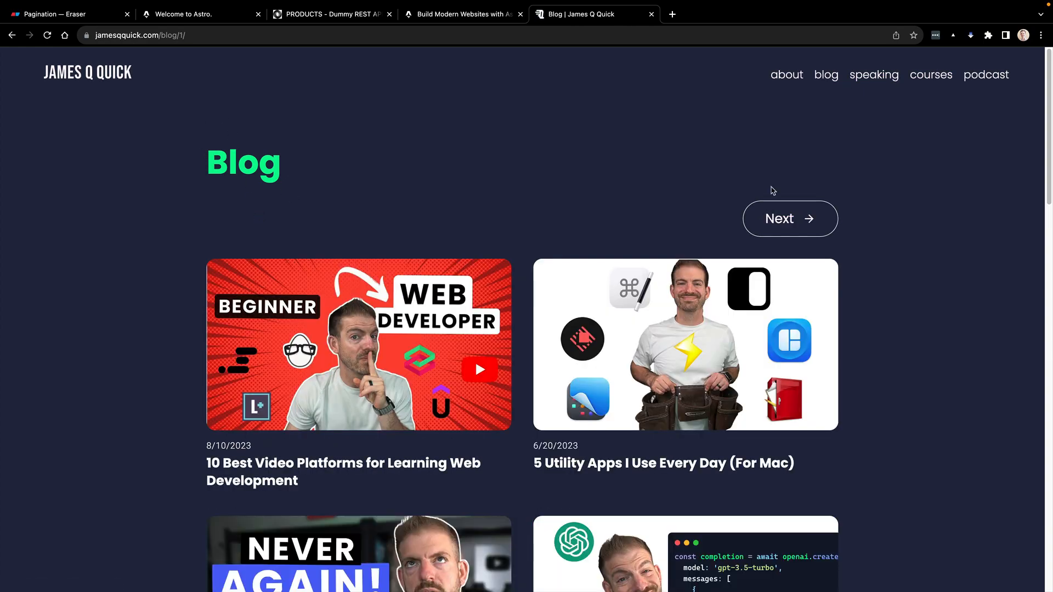
{"action": "left_click", "coordinate": [790, 219]}
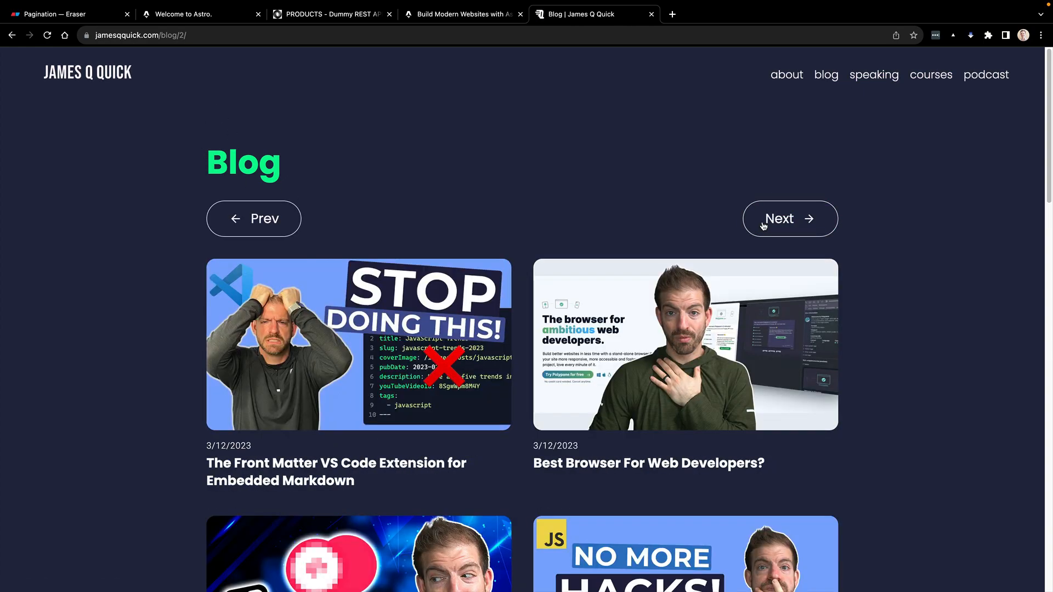
{"action": "left_click", "coordinate": [790, 219]}
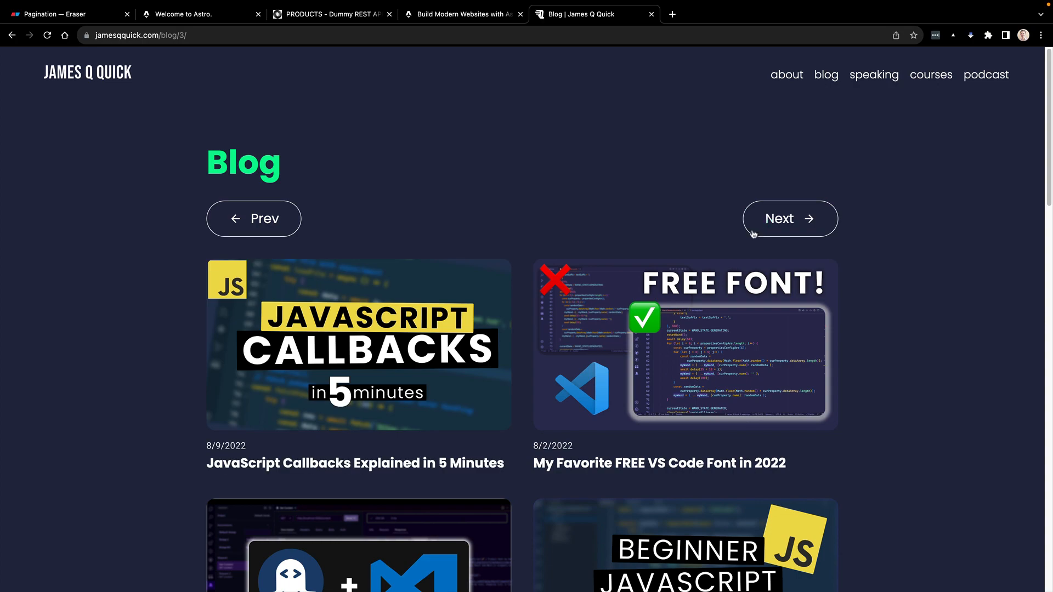
{"action": "scroll", "scroll_direction": "down", "scroll_amount": 3}
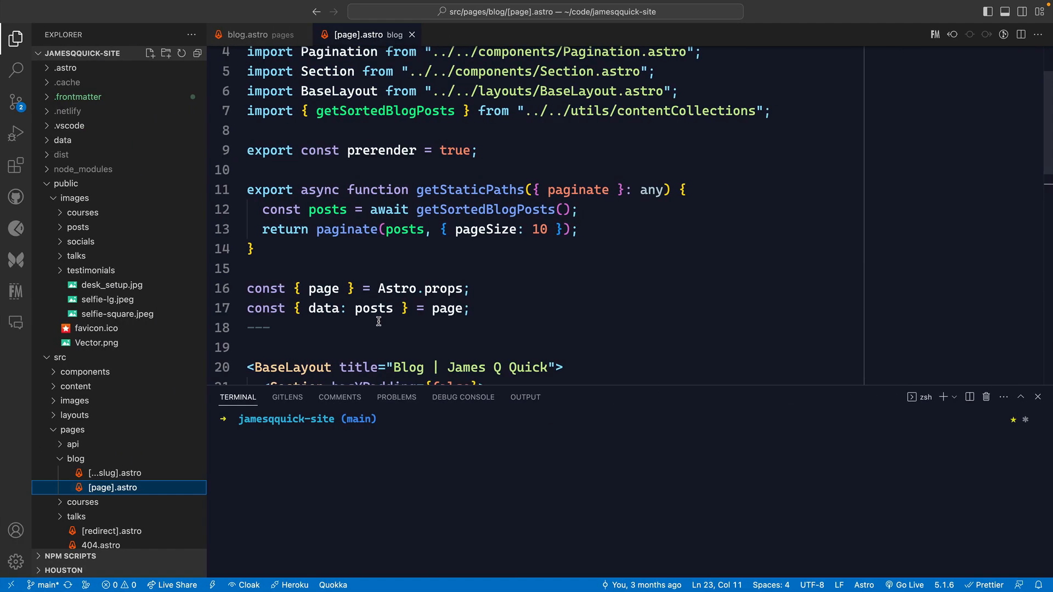
- Highlight getStaticPaths in [page].astro to review its paginate() call, then return to Chrome
{"action": "left_click", "coordinate": [269, 328]}
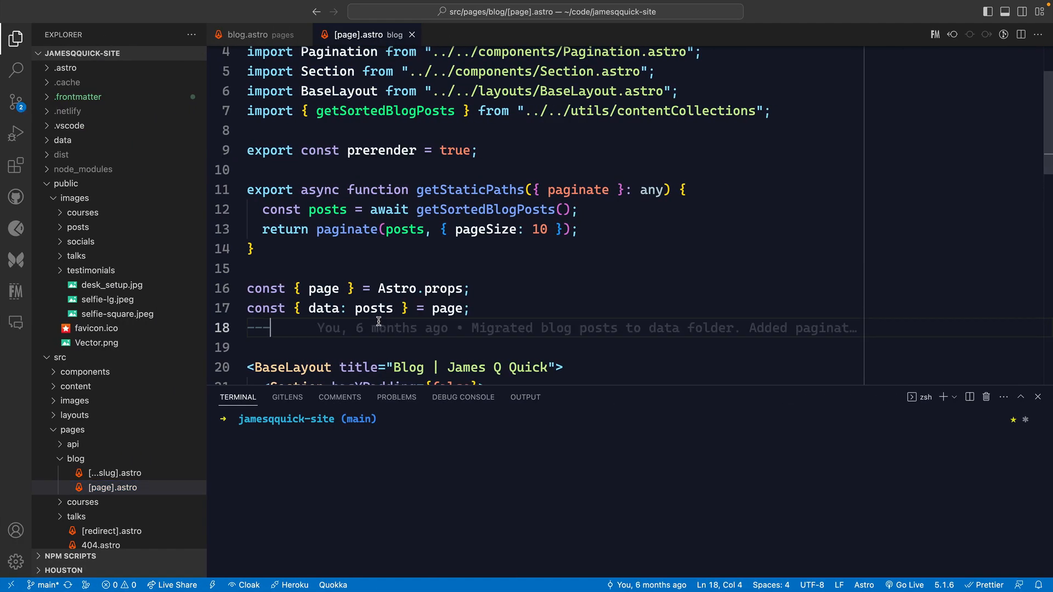
{"action": "mouse_move", "coordinate": [451, 176]}
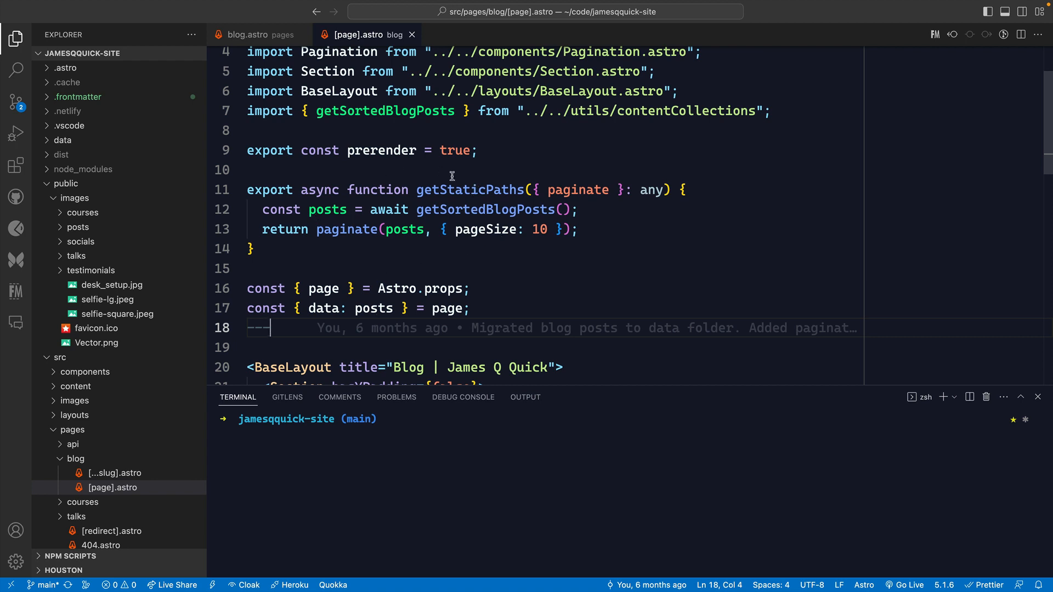
{"action": "double_click", "coordinate": [469, 189]}
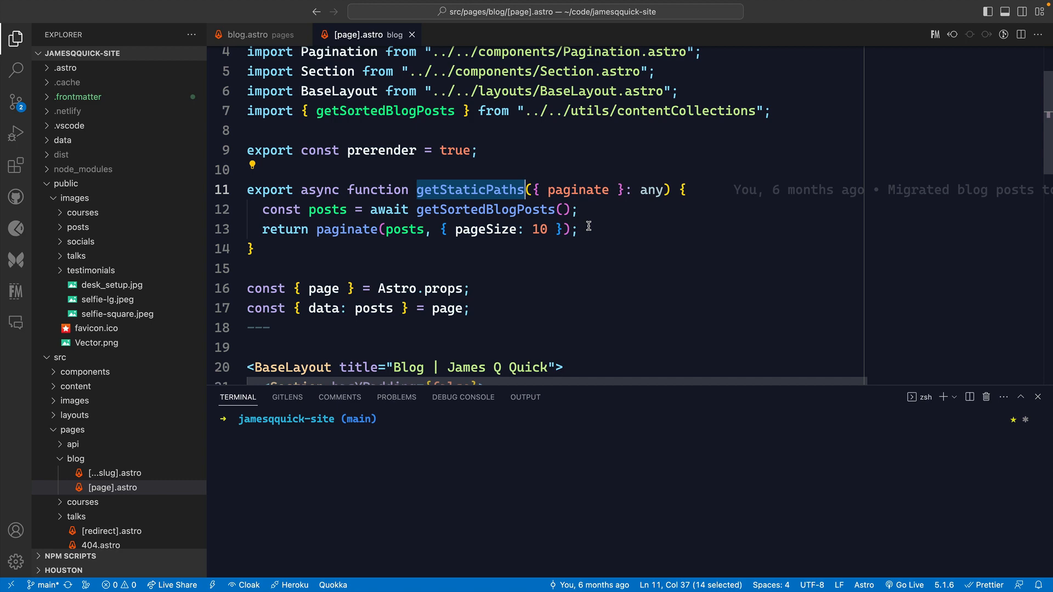
{"action": "left_click", "coordinate": [594, 14]}
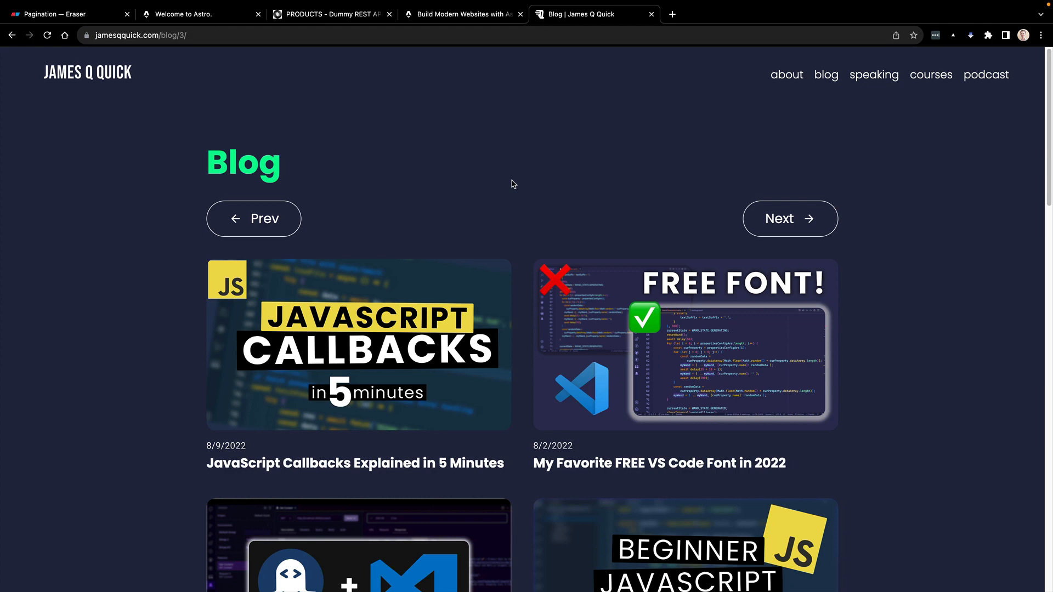
- Advance with Next from /blog/3 through /blog/4 to /blog/5
{"action": "left_click", "coordinate": [790, 218]}
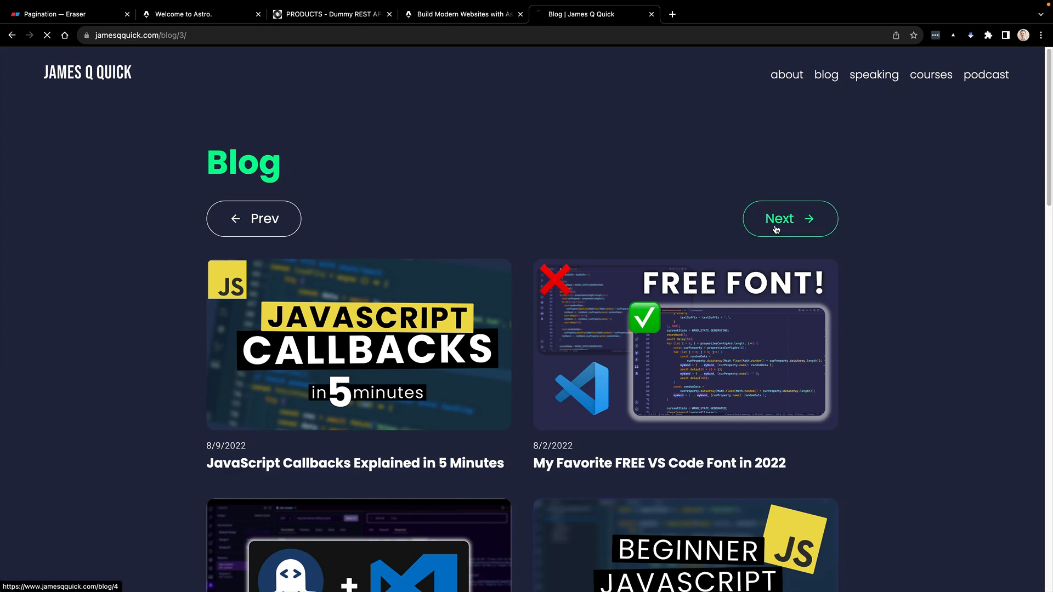
{"action": "left_click", "coordinate": [790, 218]}
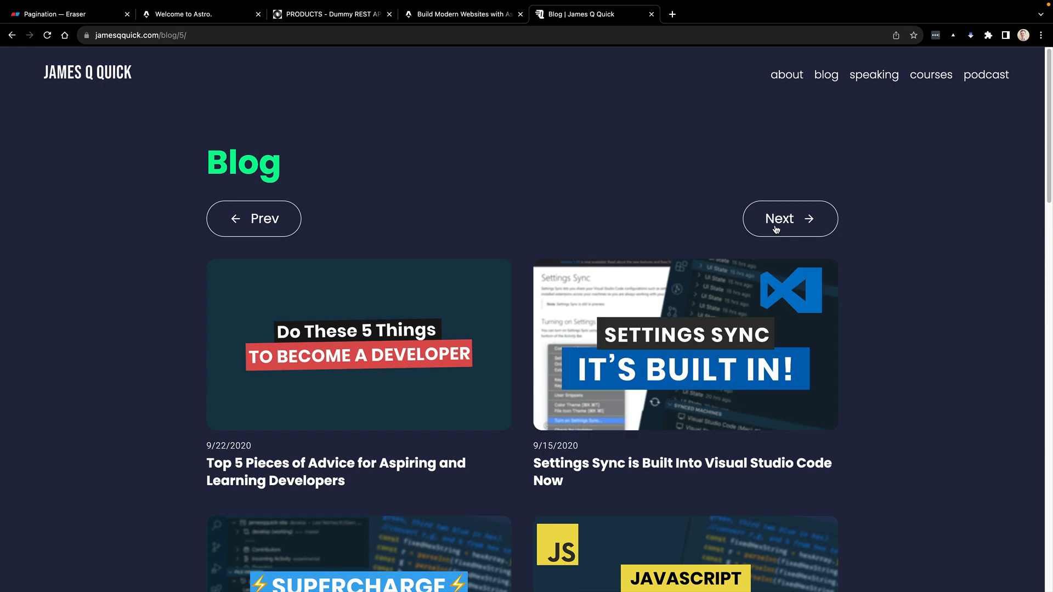
{"action": "mouse_move", "coordinate": [131, 341]}
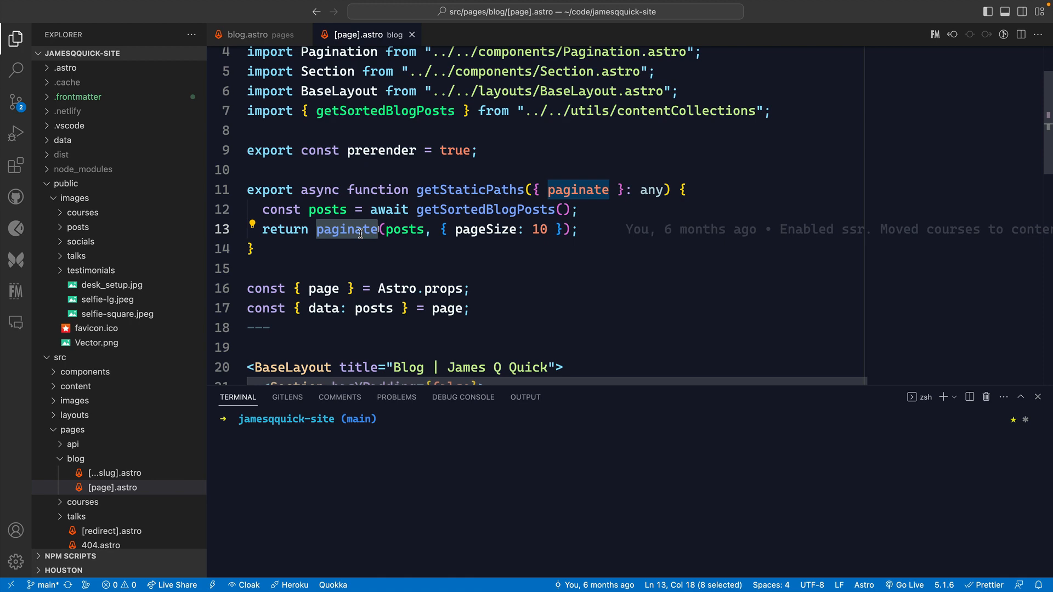
{"action": "mouse_move", "coordinate": [488, 309]}
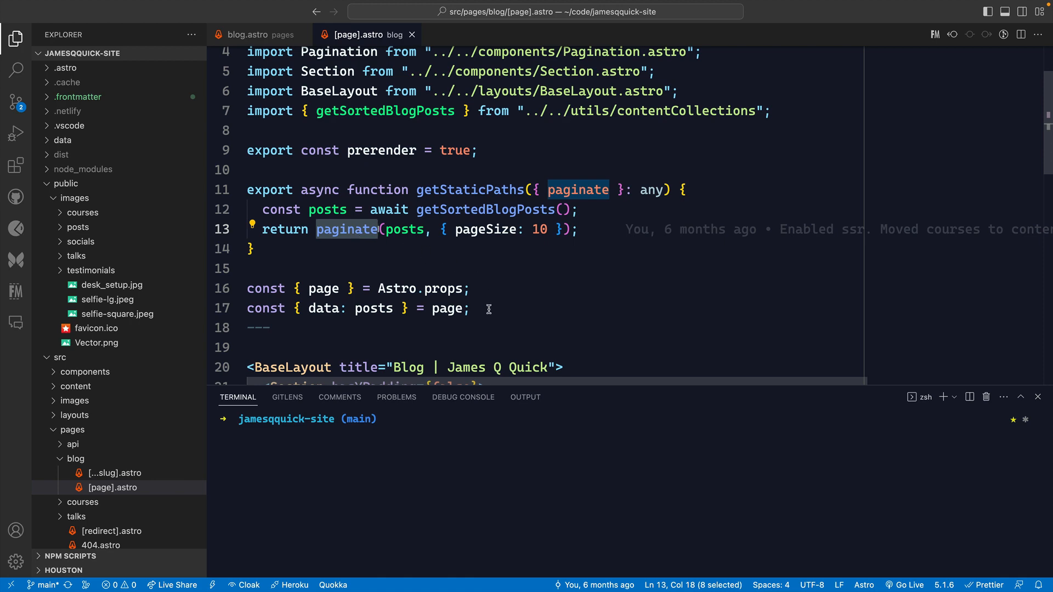
{"action": "scroll", "scroll_direction": "down", "scroll_amount": 3}
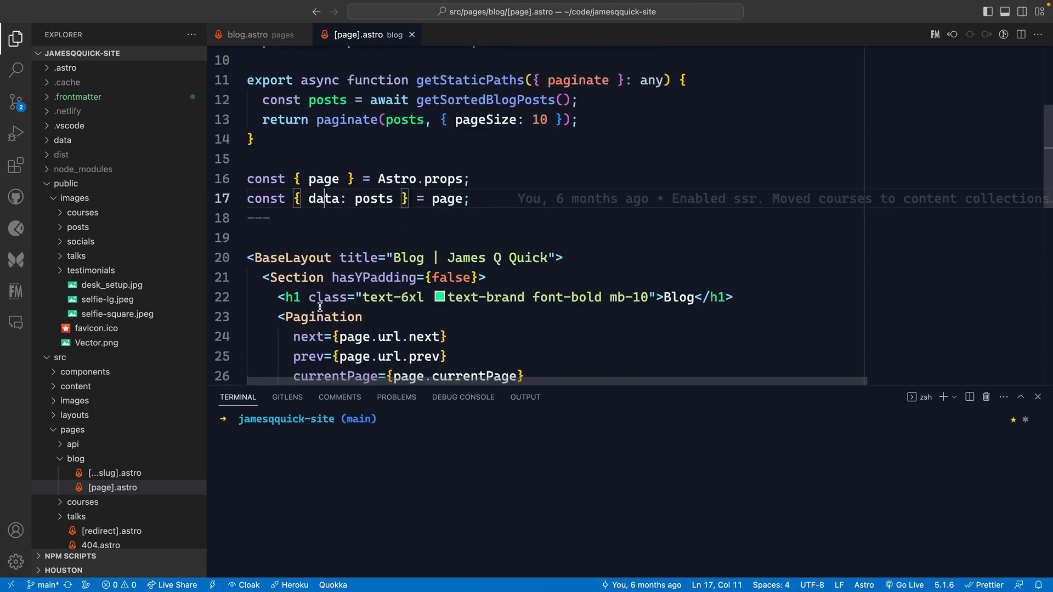
{"action": "scroll", "scroll_direction": "down", "scroll_amount": 3}
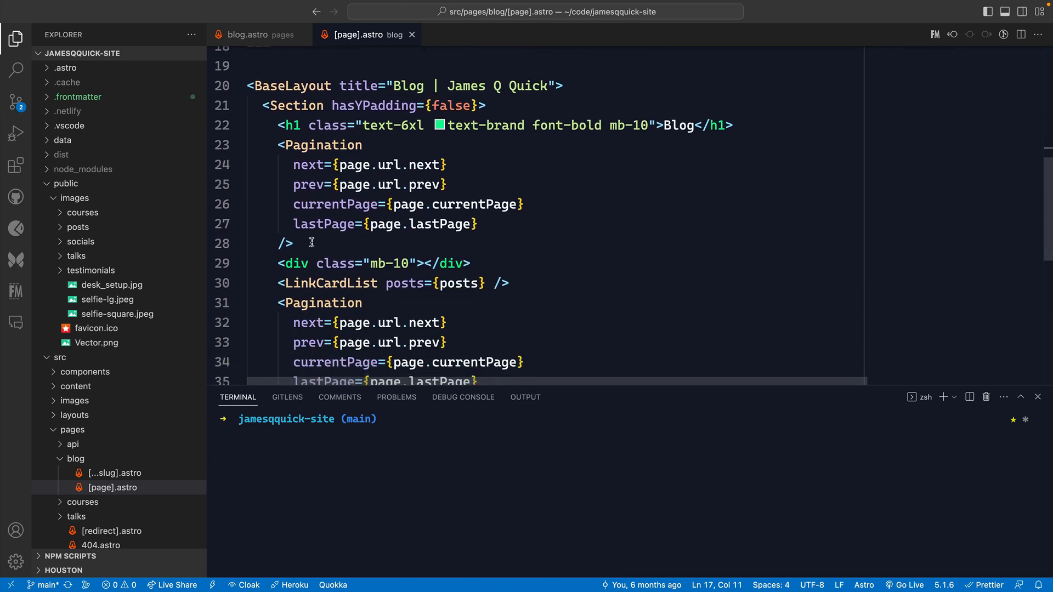
{"action": "left_click", "coordinate": [309, 184]}
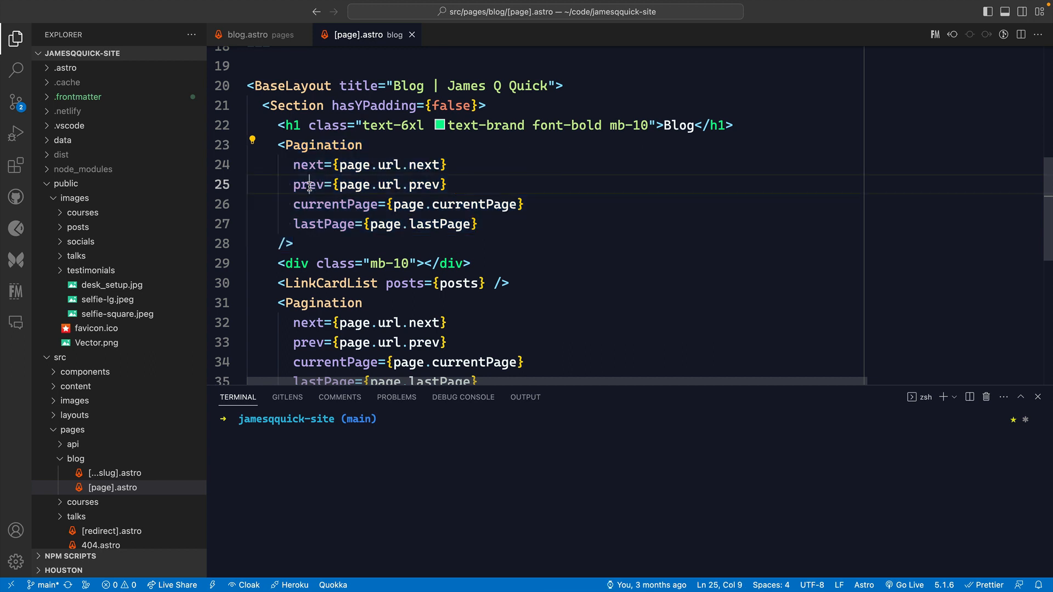
{"action": "mouse_move", "coordinate": [420, 165]}
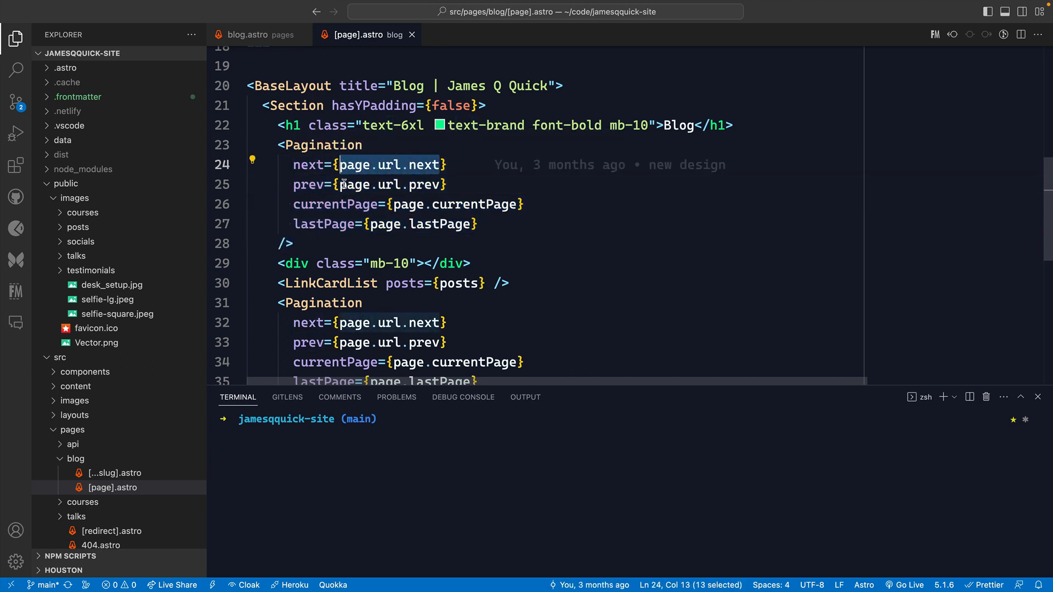
{"action": "left_click", "coordinate": [342, 184]}
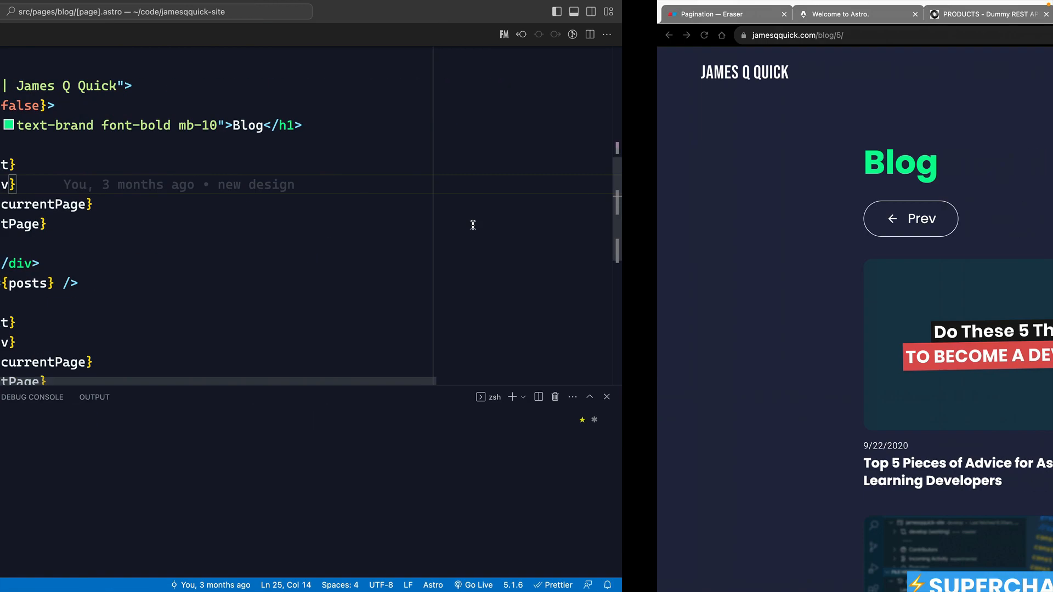
- Step back with Prev from /blog/5 and return to the first page /blog/1
{"action": "left_click", "coordinate": [911, 218]}
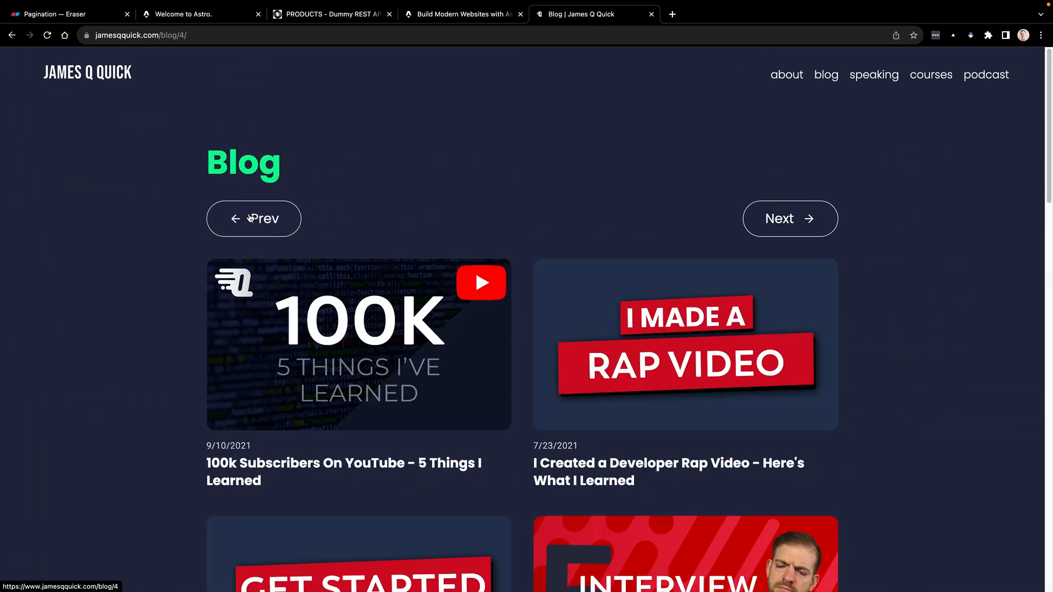
{"action": "left_click", "coordinate": [253, 218]}
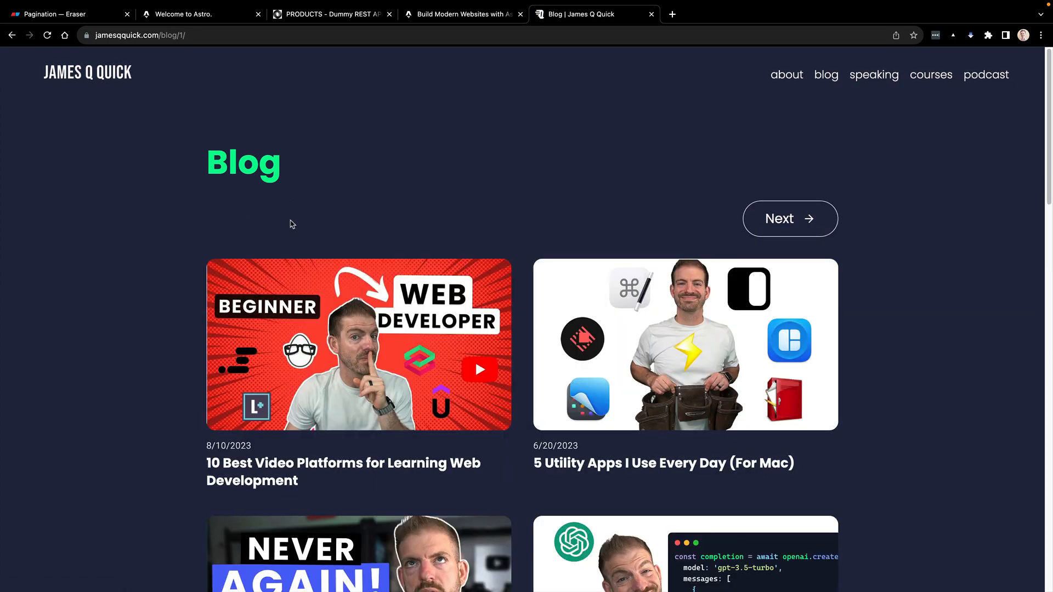
{"action": "mouse_move", "coordinate": [347, 217]}
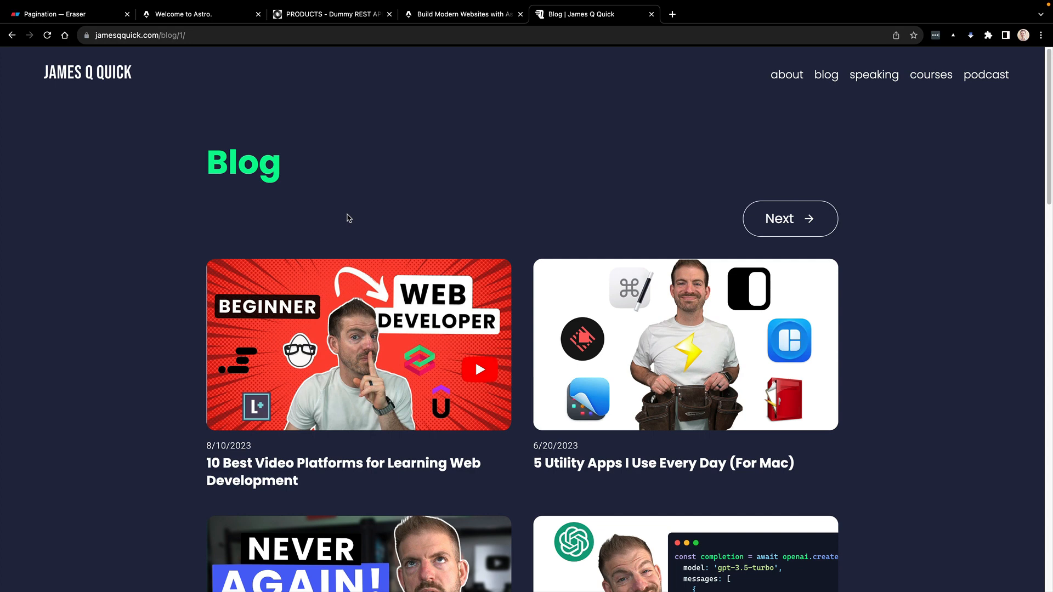
{"action": "mouse_move", "coordinate": [307, 214]}
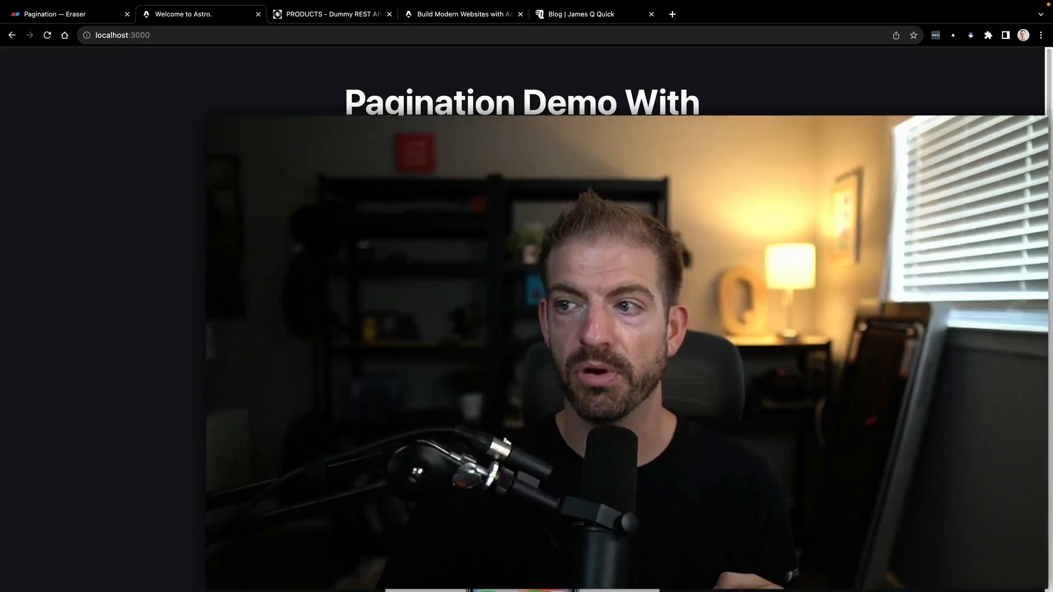
- Scroll the localhost:3000 laptop product list, then switch to the blog tab
{"action": "scroll", "scroll_direction": "down", "scroll_amount": 3}
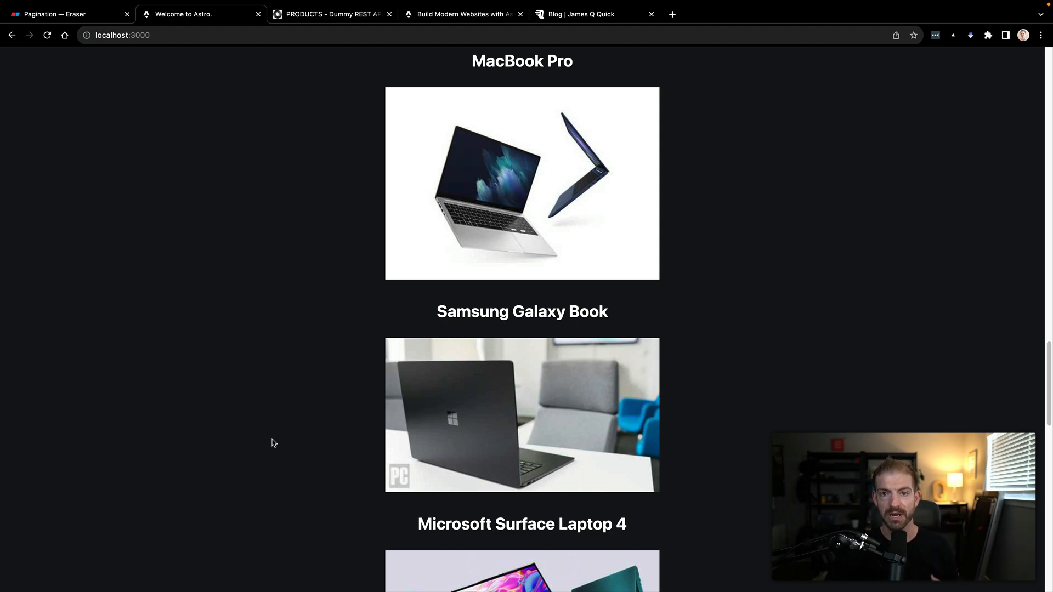
{"action": "mouse_move", "coordinate": [474, 91]}
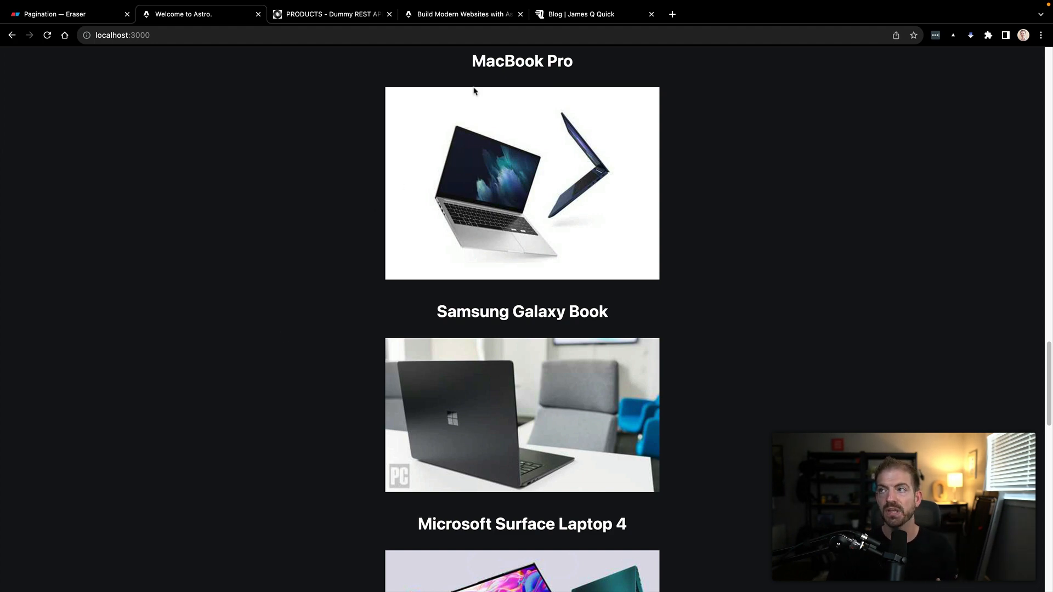
{"action": "left_click", "coordinate": [593, 13]}
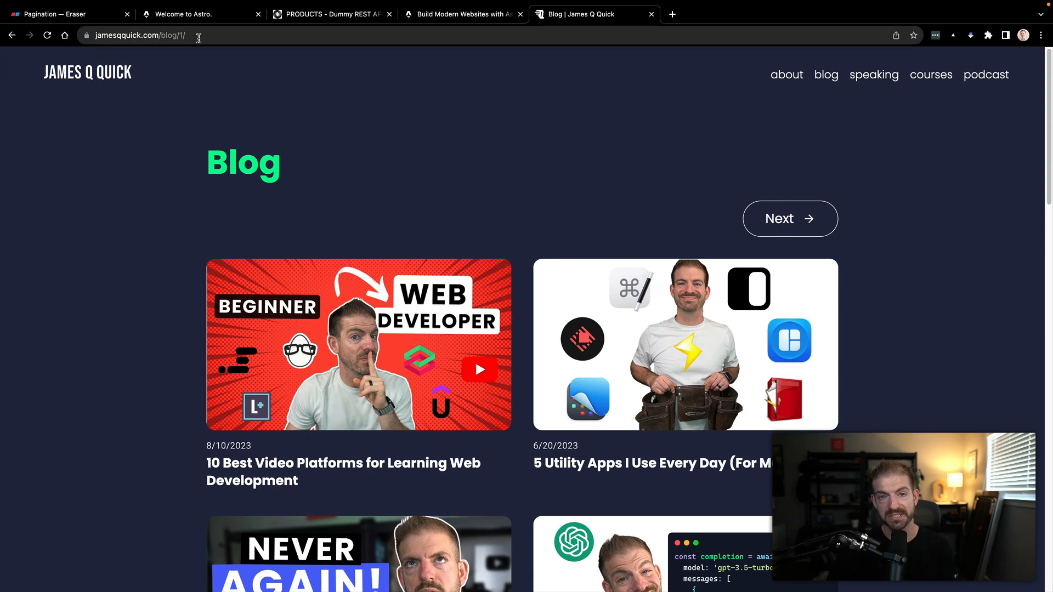
{"action": "mouse_move", "coordinate": [205, 94]}
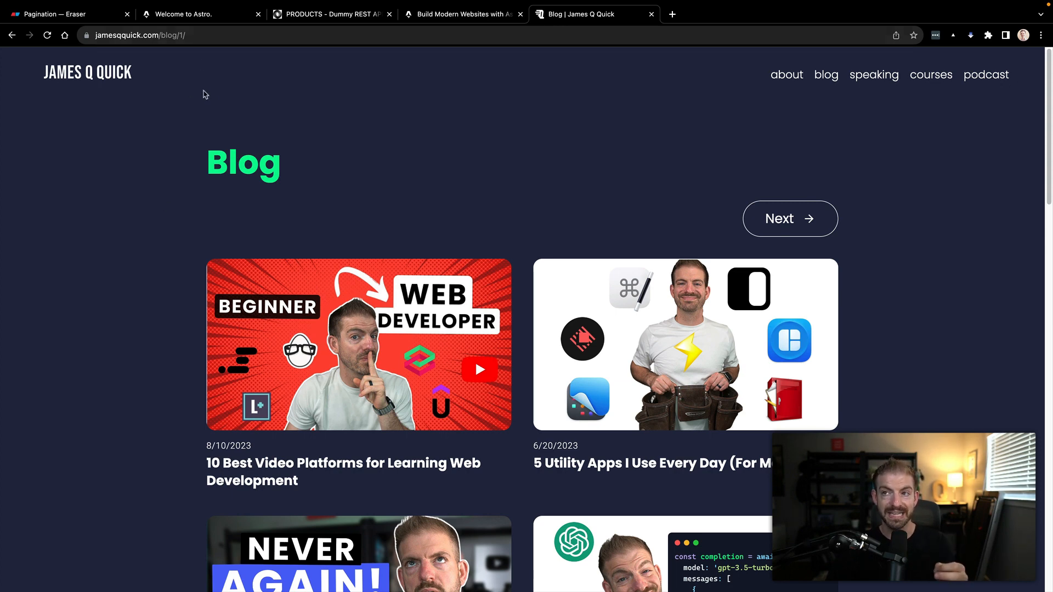
{"action": "mouse_move", "coordinate": [199, 61]}
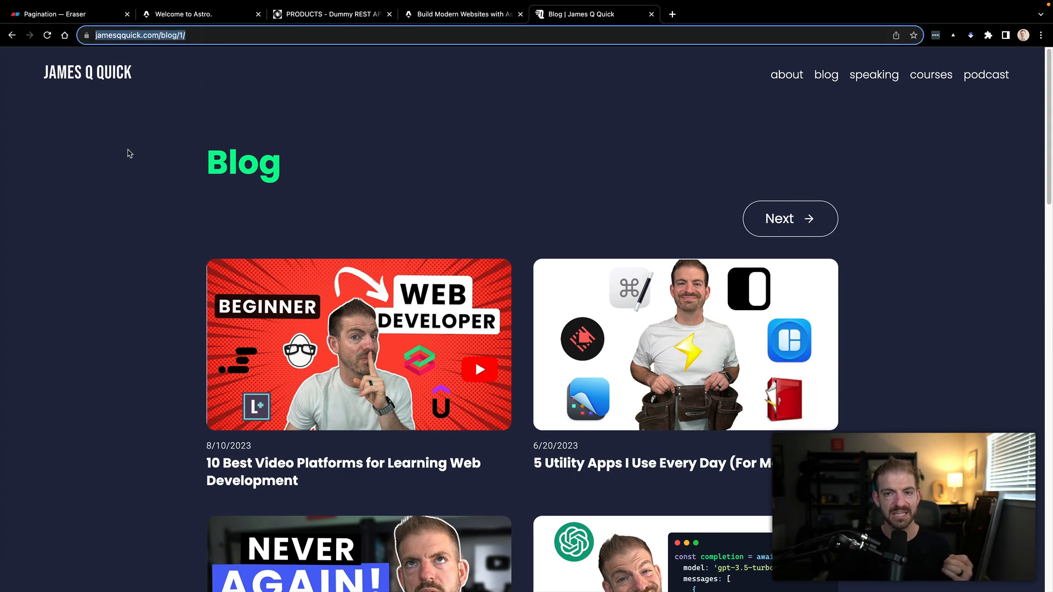
{"action": "mouse_move", "coordinate": [130, 250]}
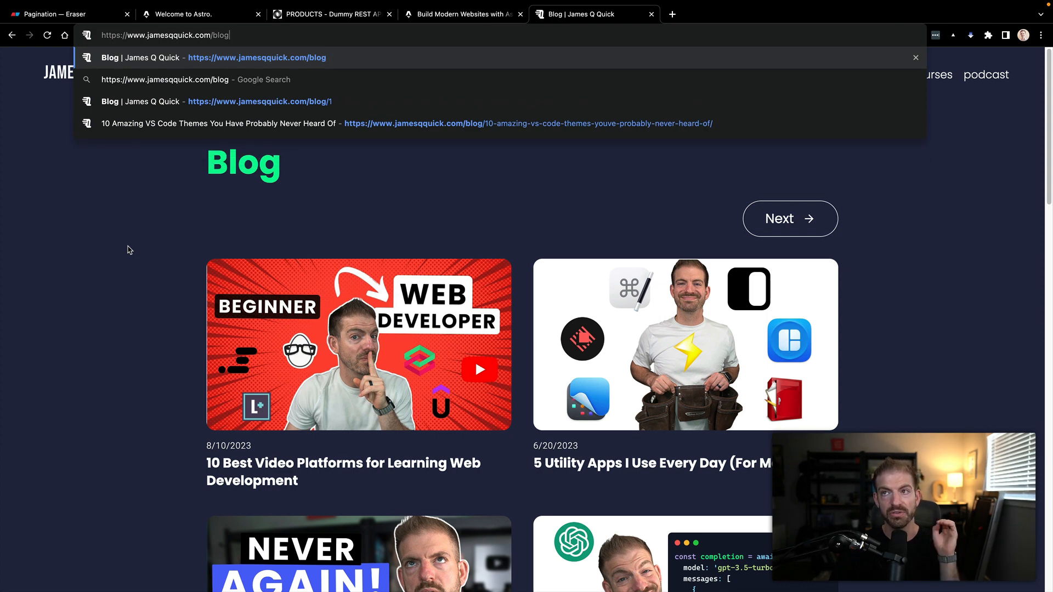
{"action": "type", "text": "?page"}
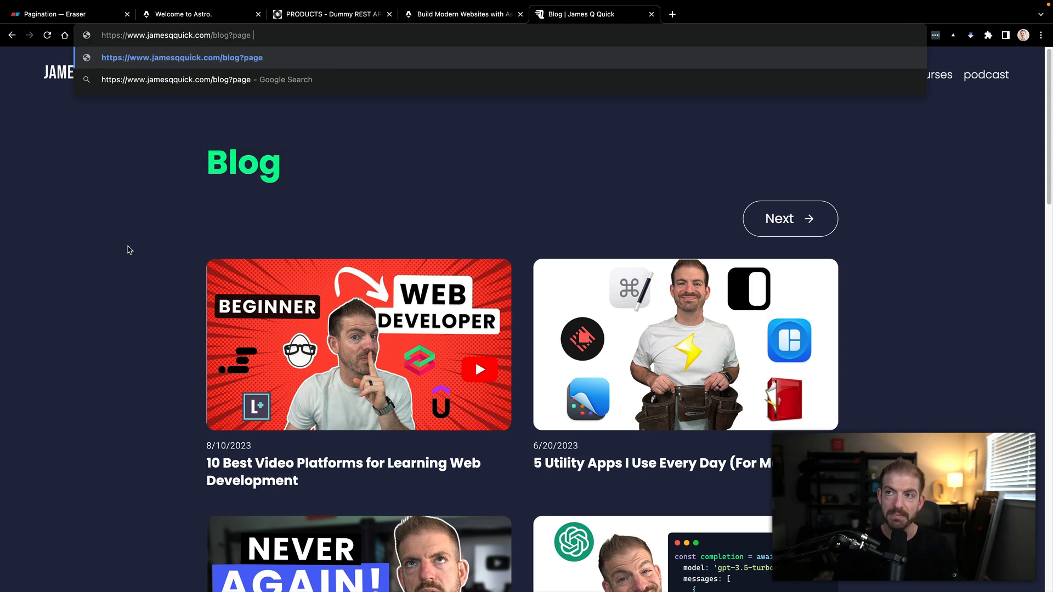
{"action": "type", "text": "-1"}
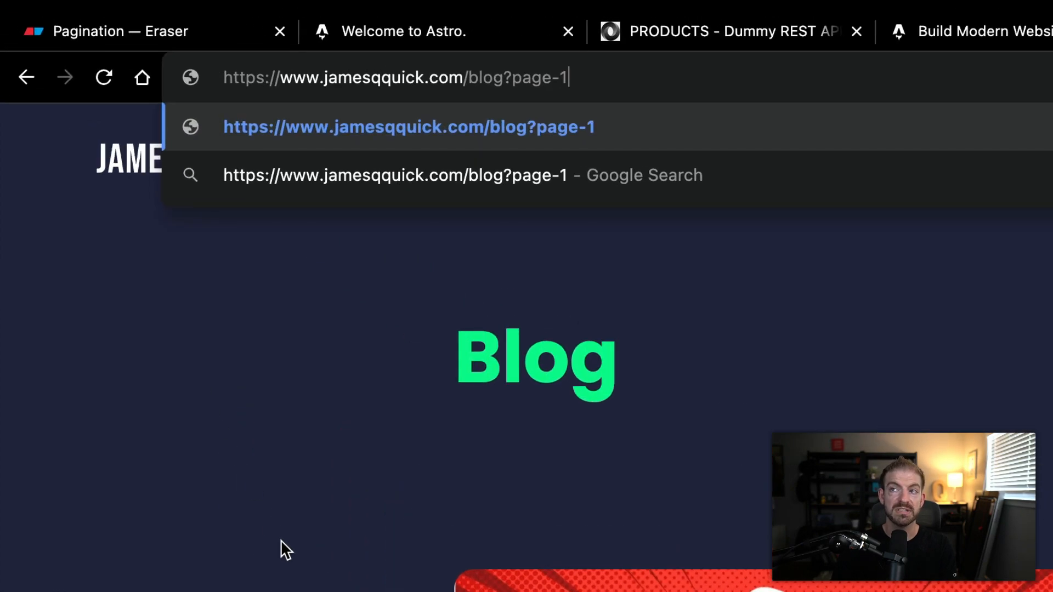
{"action": "type", "text": "="}
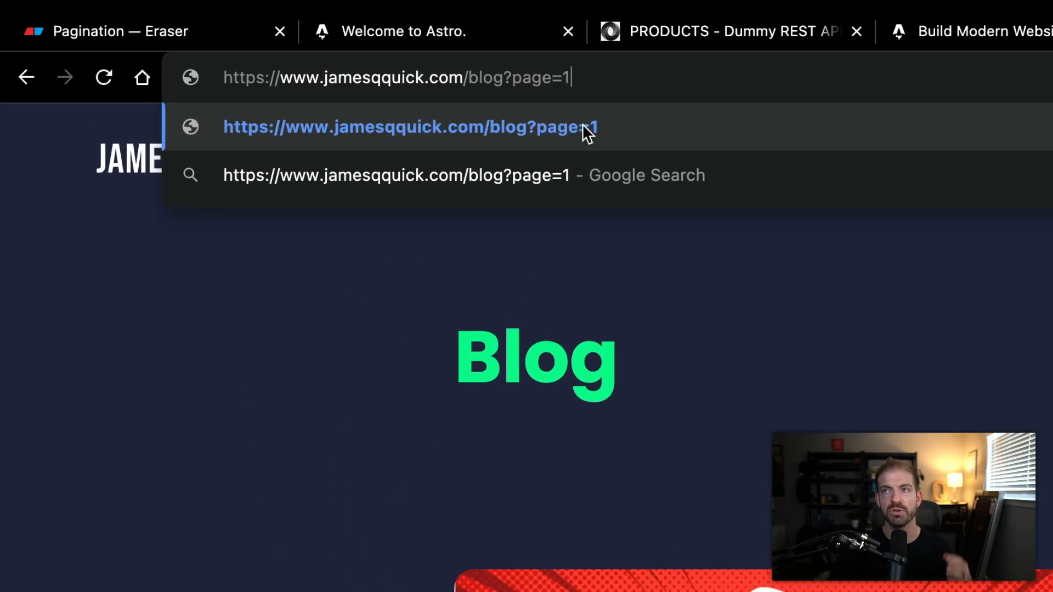
{"action": "mouse_move", "coordinate": [593, 88]}
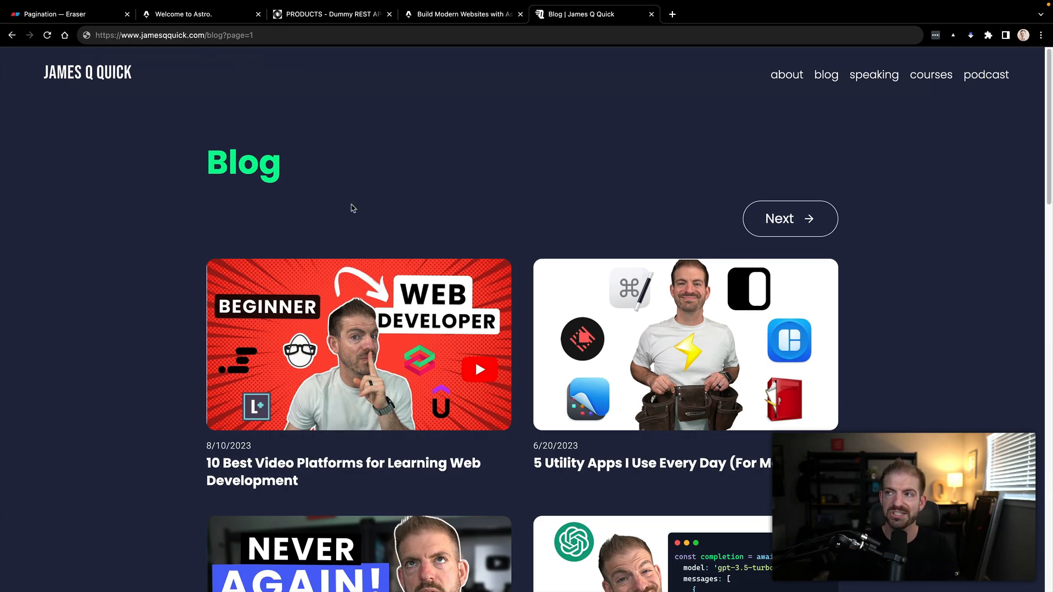
{"action": "left_click", "coordinate": [463, 13]}
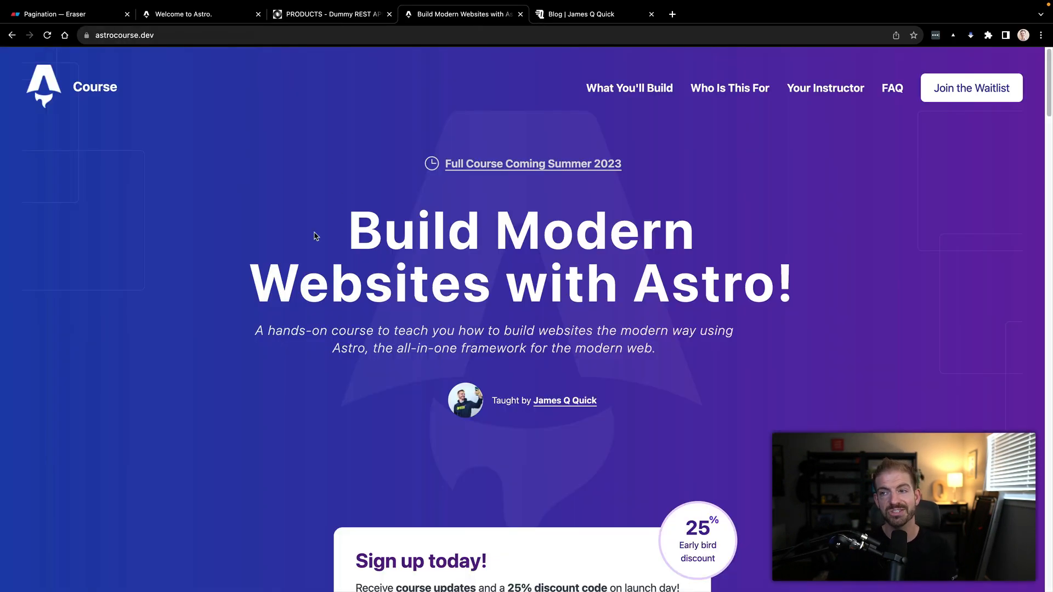
{"action": "mouse_move", "coordinate": [286, 364]}
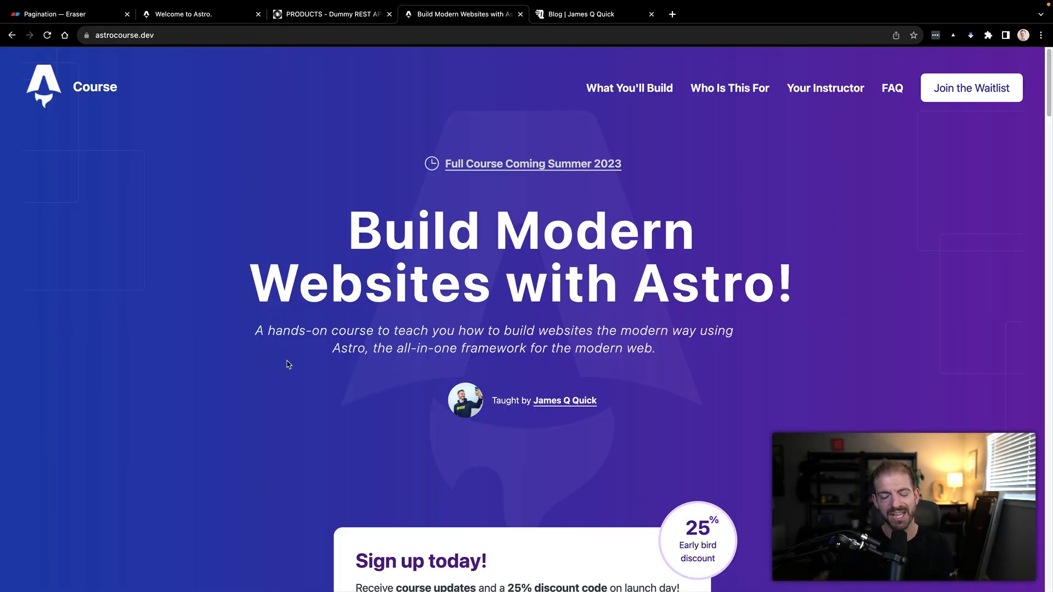
{"action": "mouse_move", "coordinate": [273, 409]}
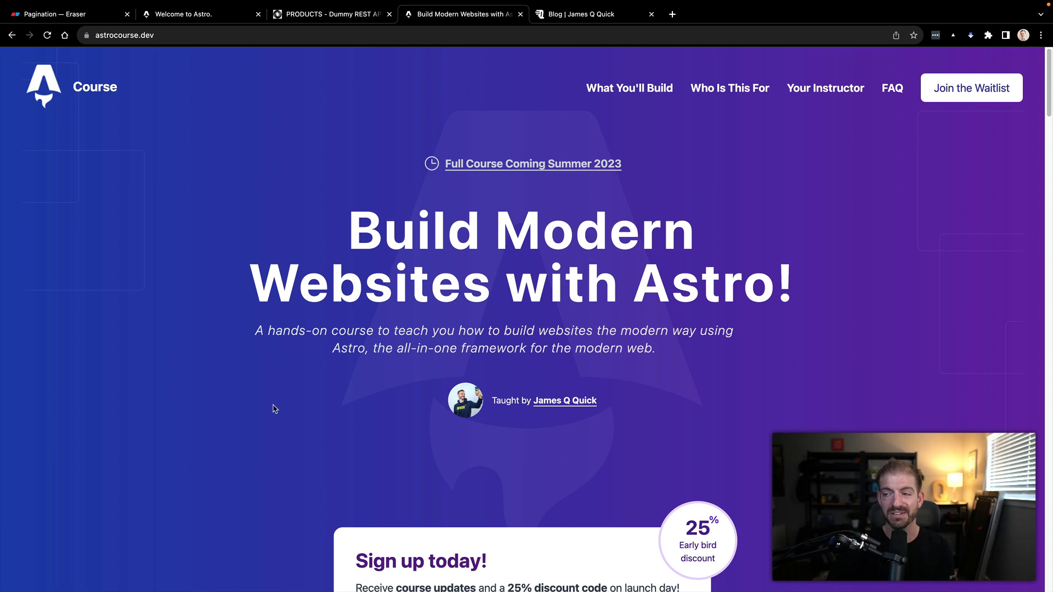
{"action": "mouse_move", "coordinate": [668, 335]}
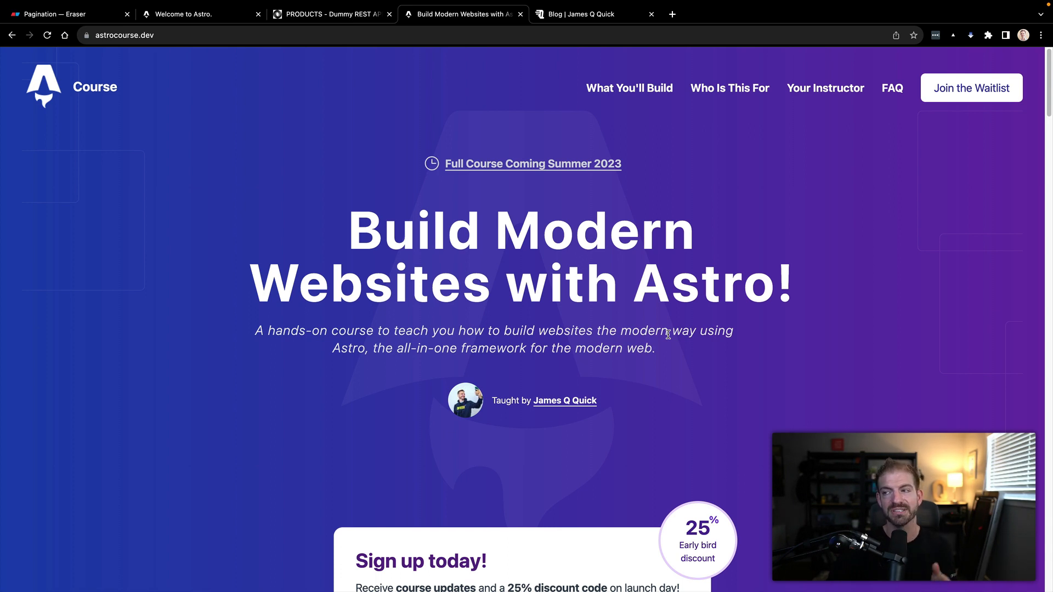
{"action": "mouse_move", "coordinate": [752, 322]}
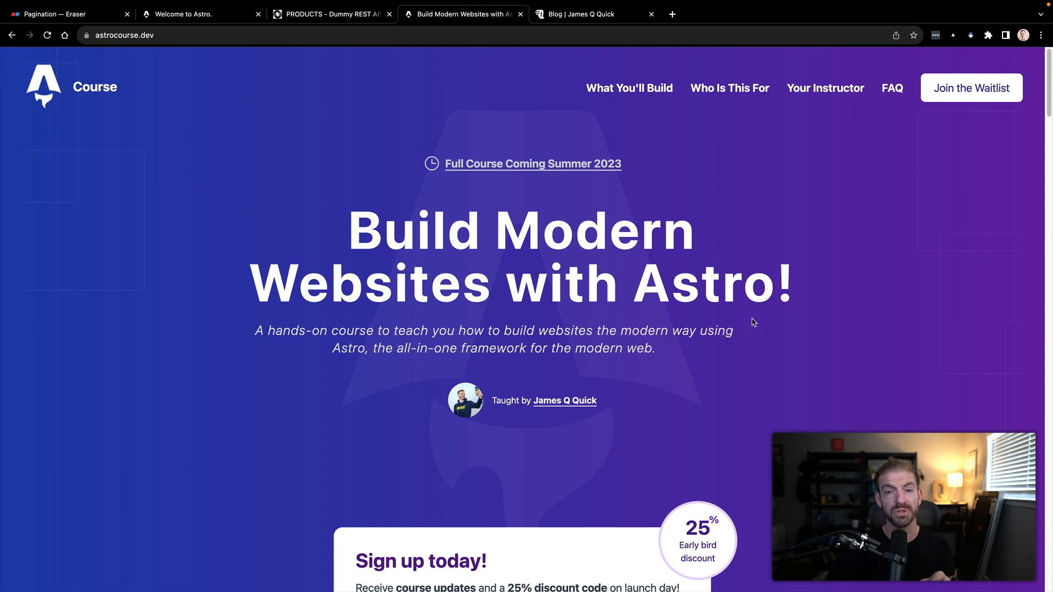